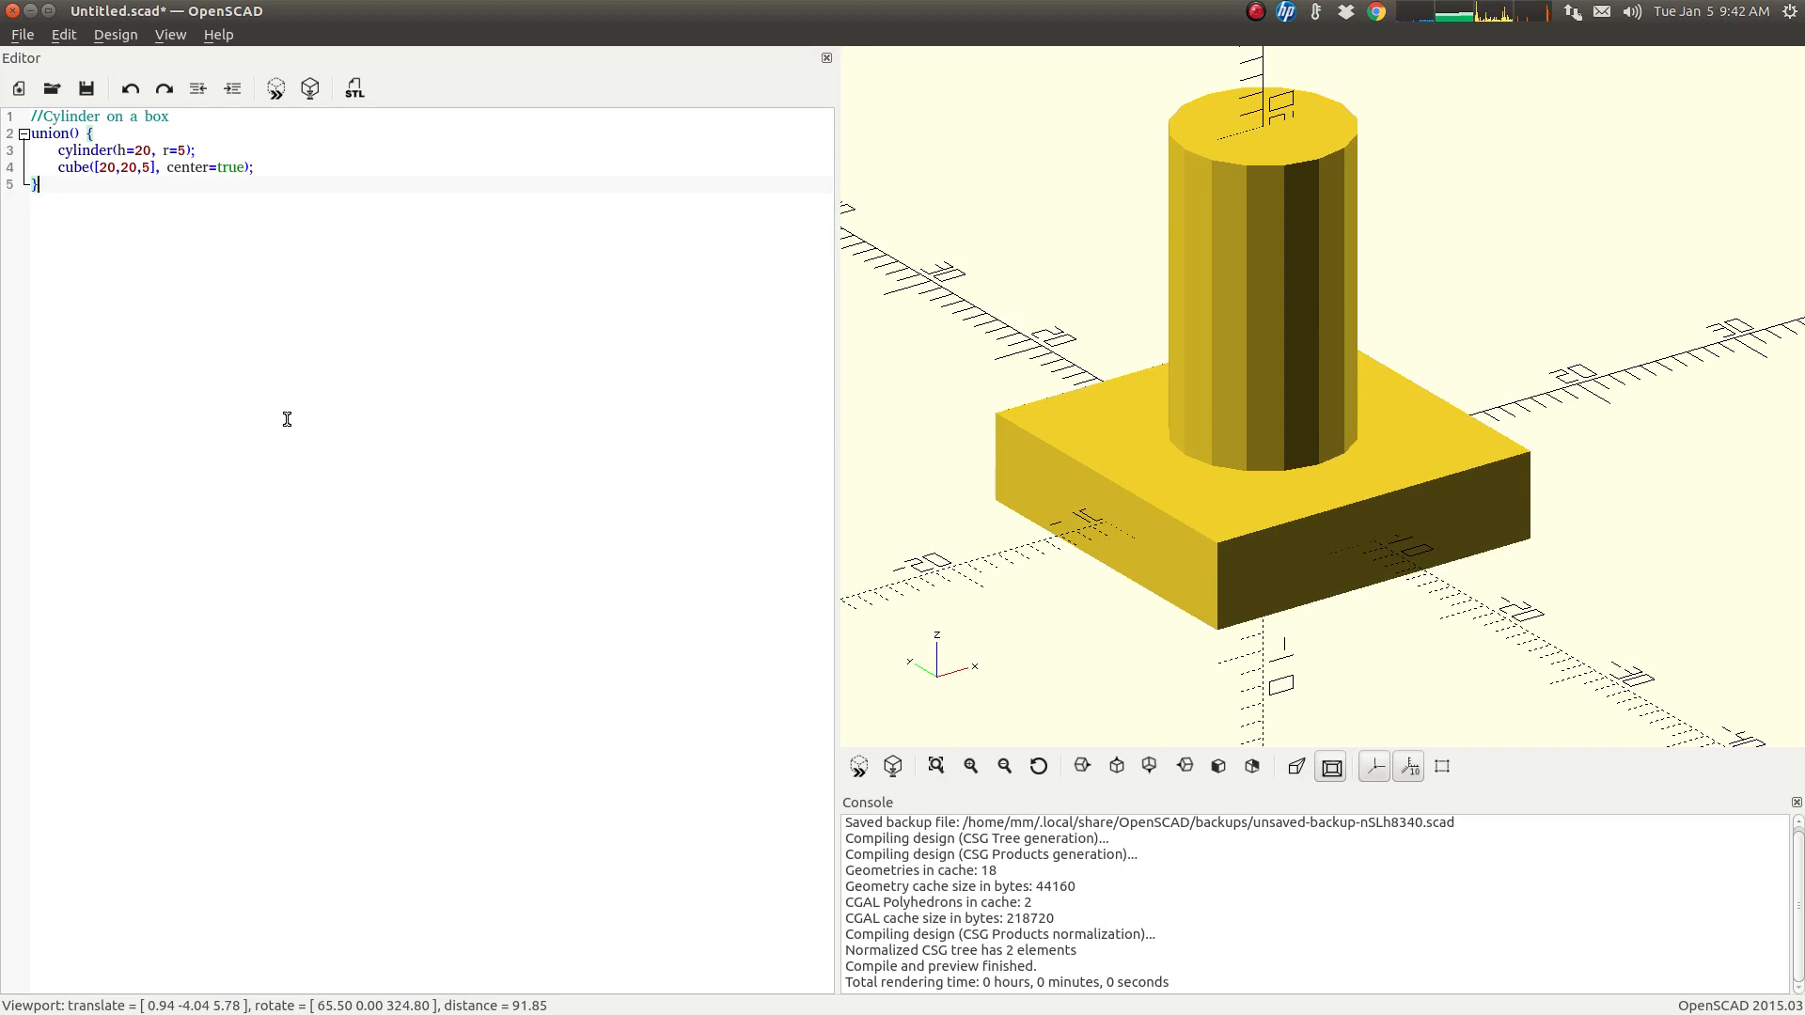
{"action": "mouse_move", "coordinate": [146, 320]}
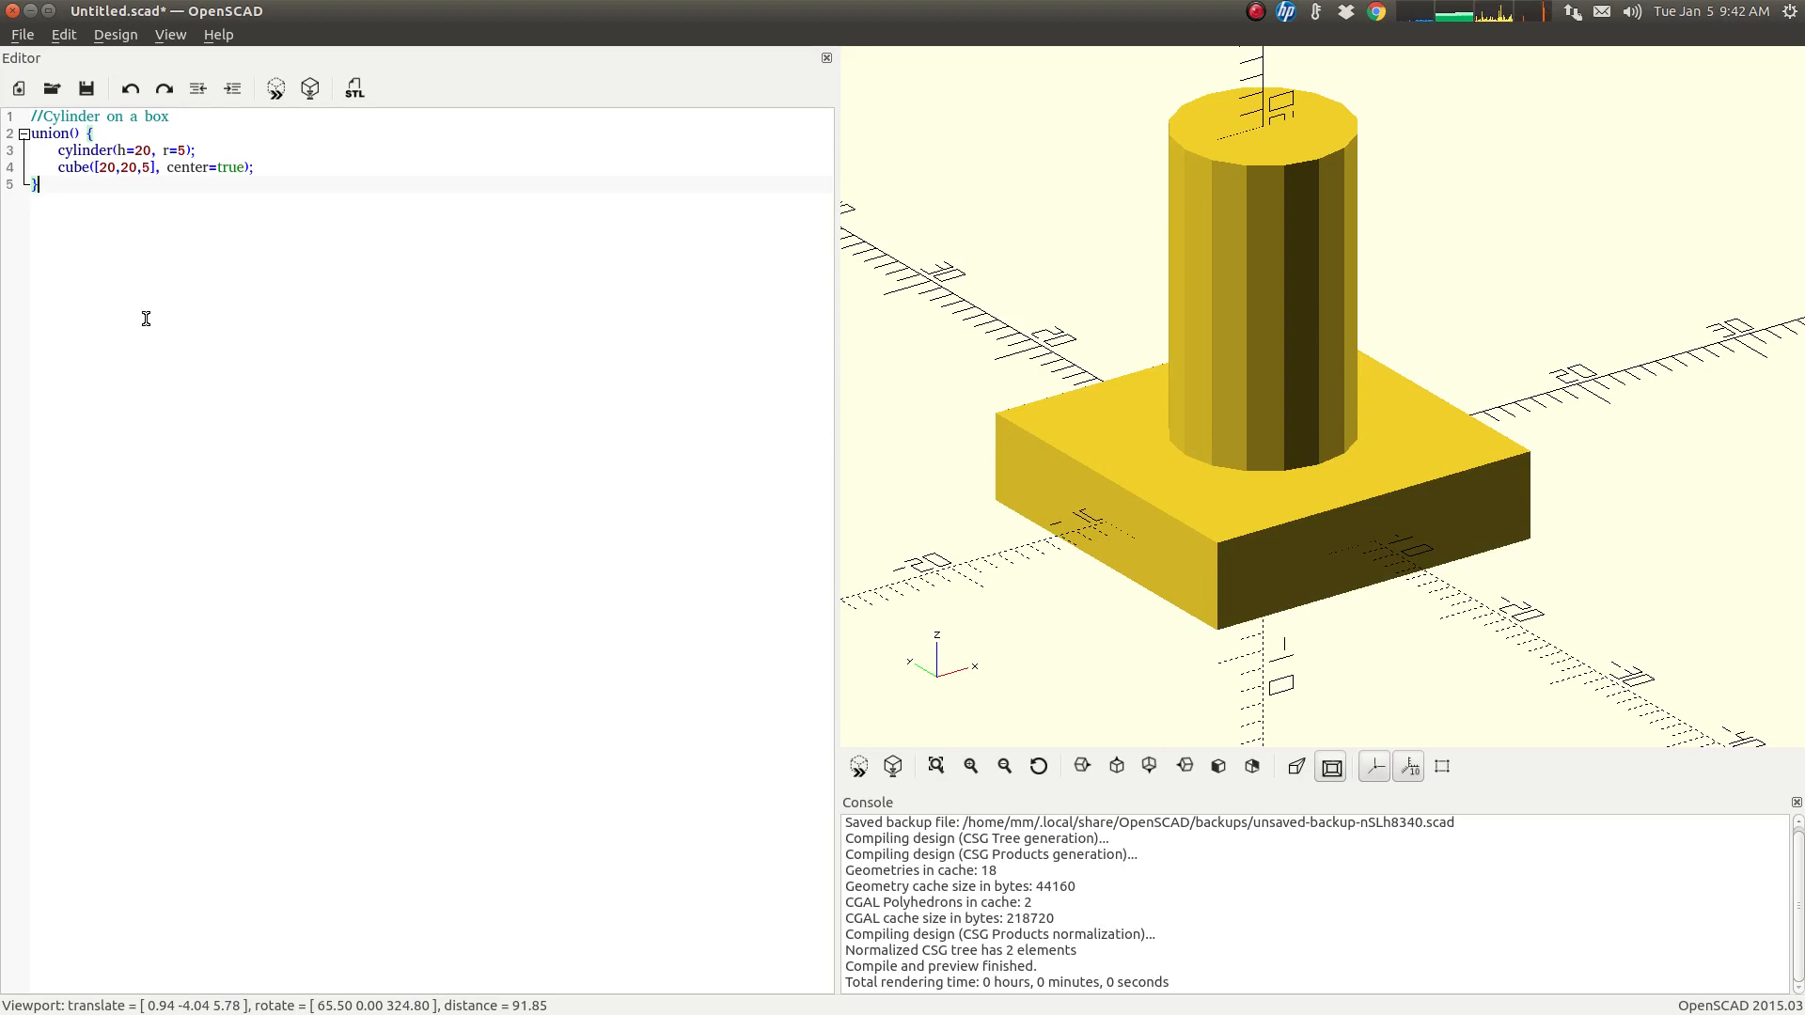
Select and review the cylinder(h=20, r=5) statement inside the union with the 20×20×5 cube
{"action": "left_click", "coordinate": [77, 133]}
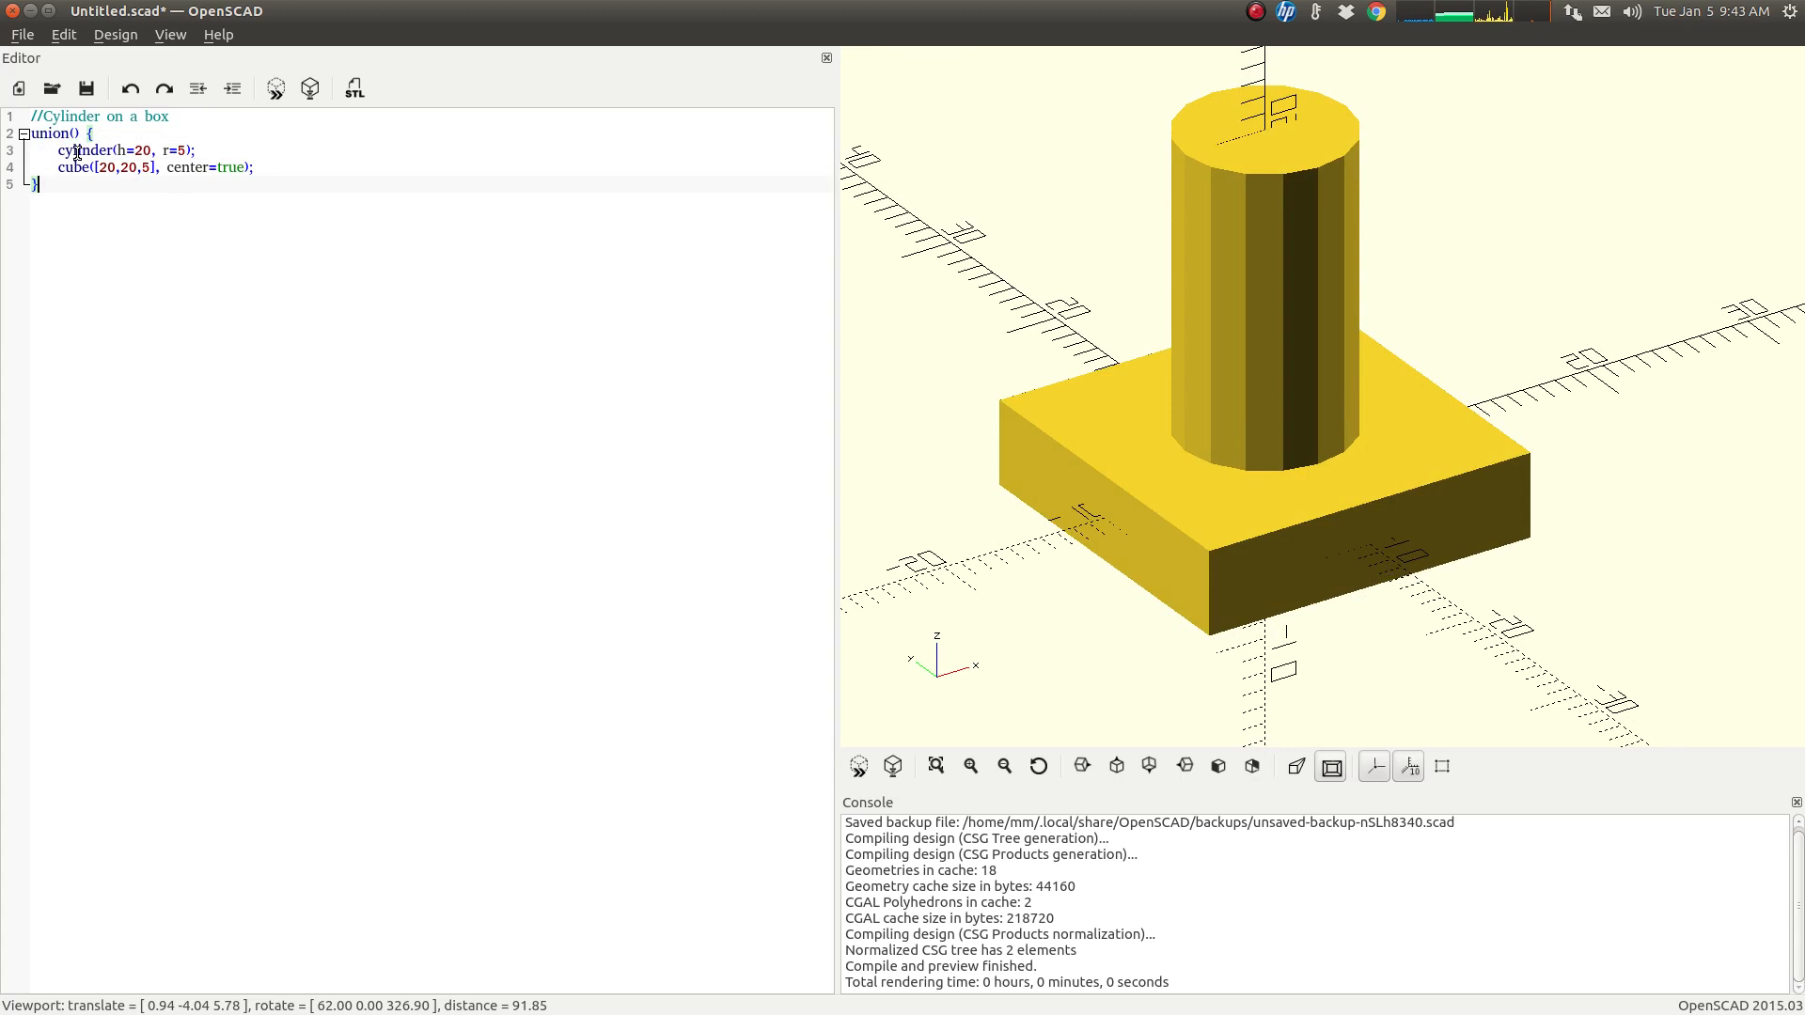
{"action": "triple_click", "coordinate": [115, 150]}
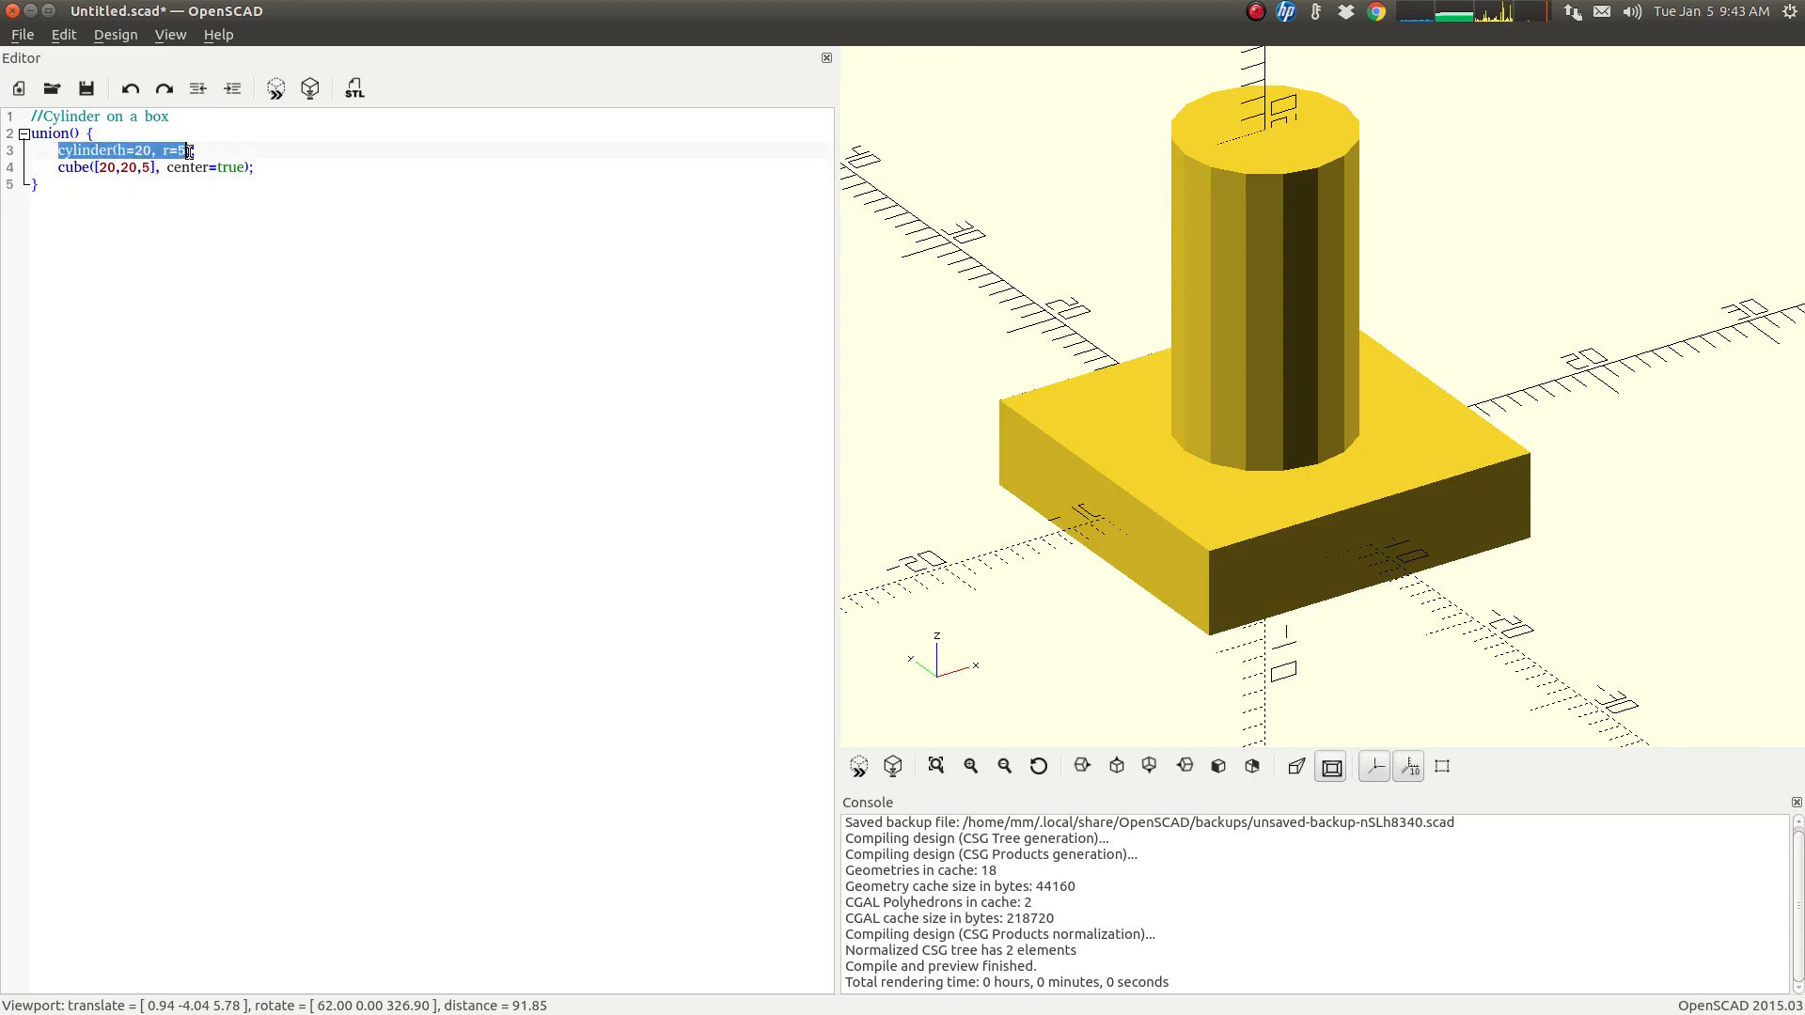
{"action": "left_click", "coordinate": [262, 167]}
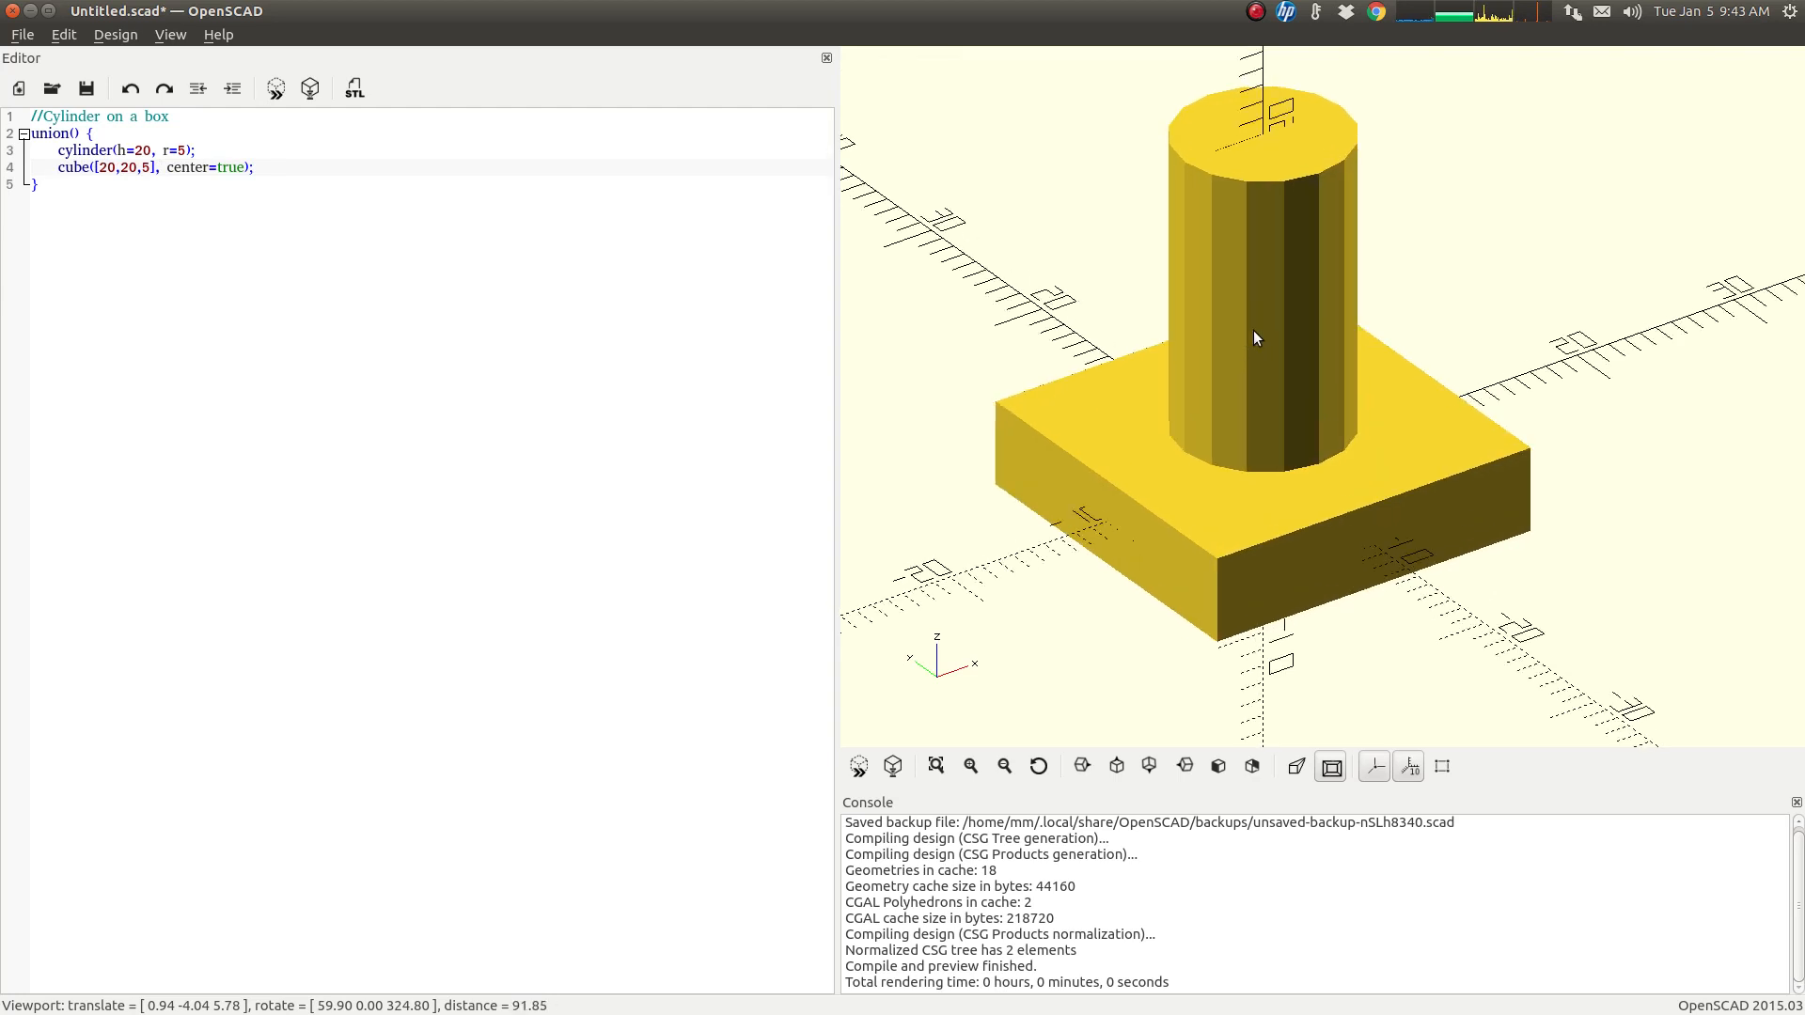
{"action": "mouse_move", "coordinate": [107, 135]}
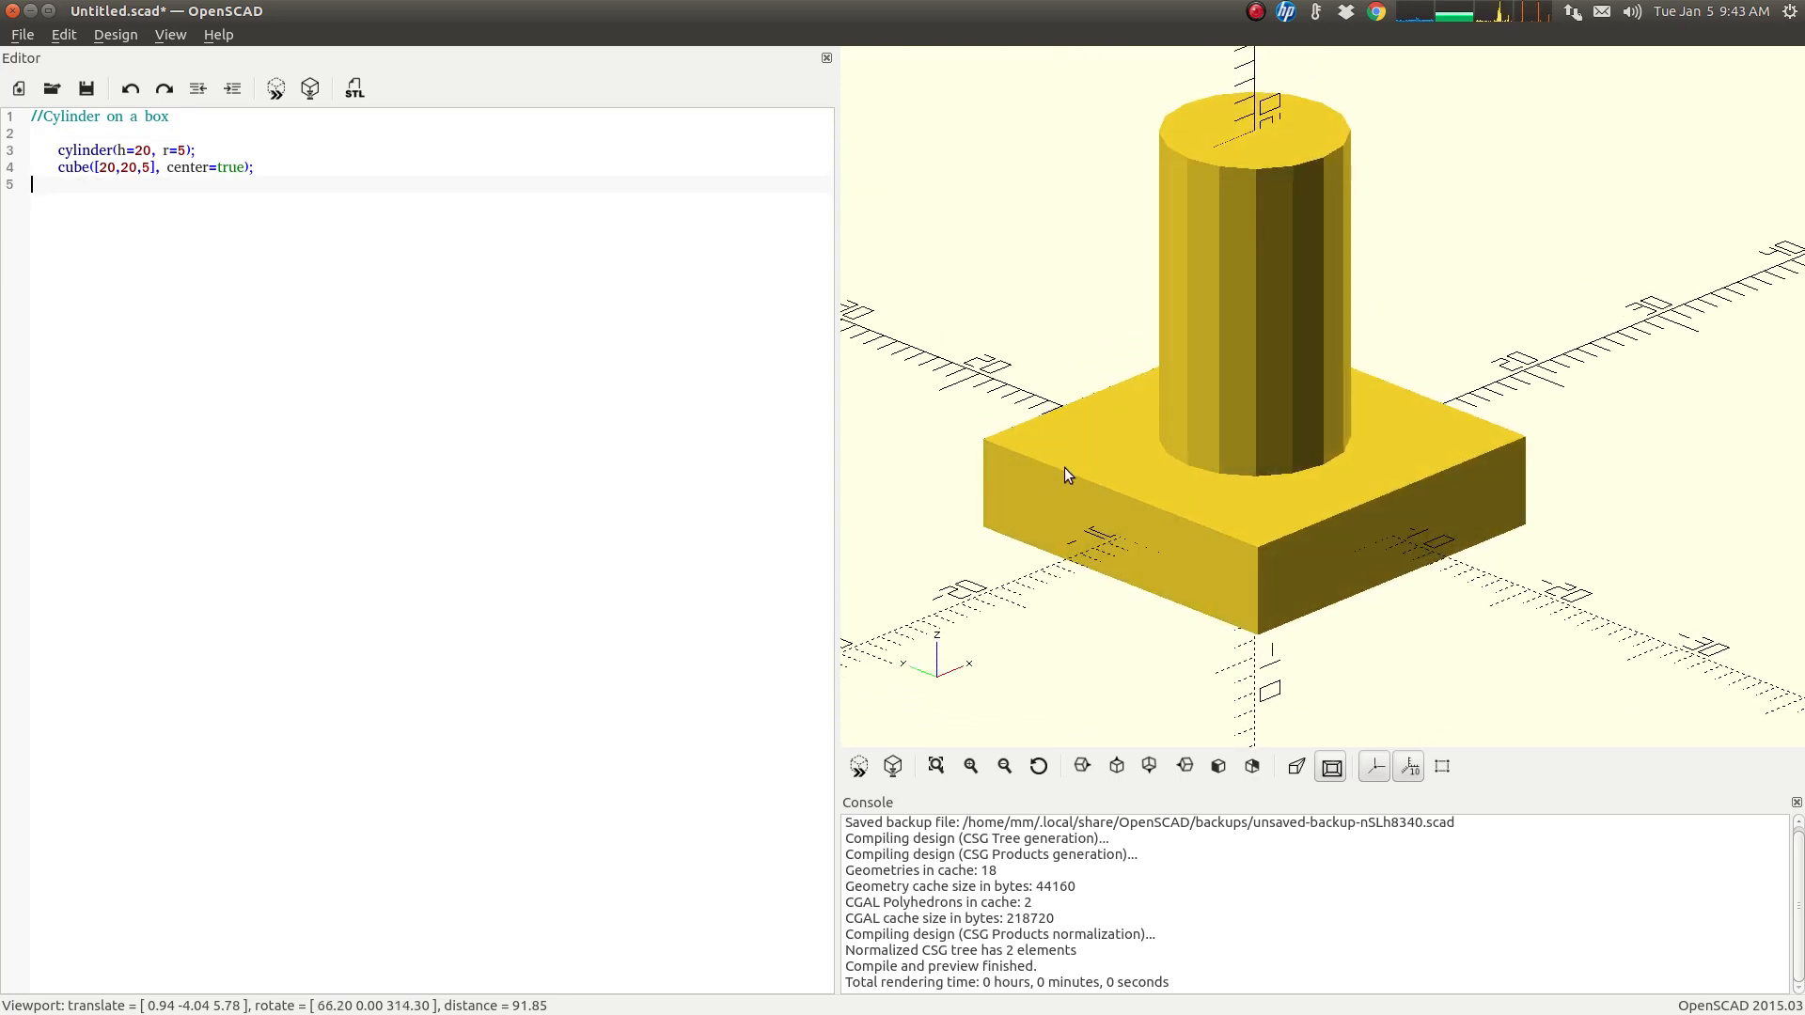
{"action": "mouse_move", "coordinate": [368, 290]}
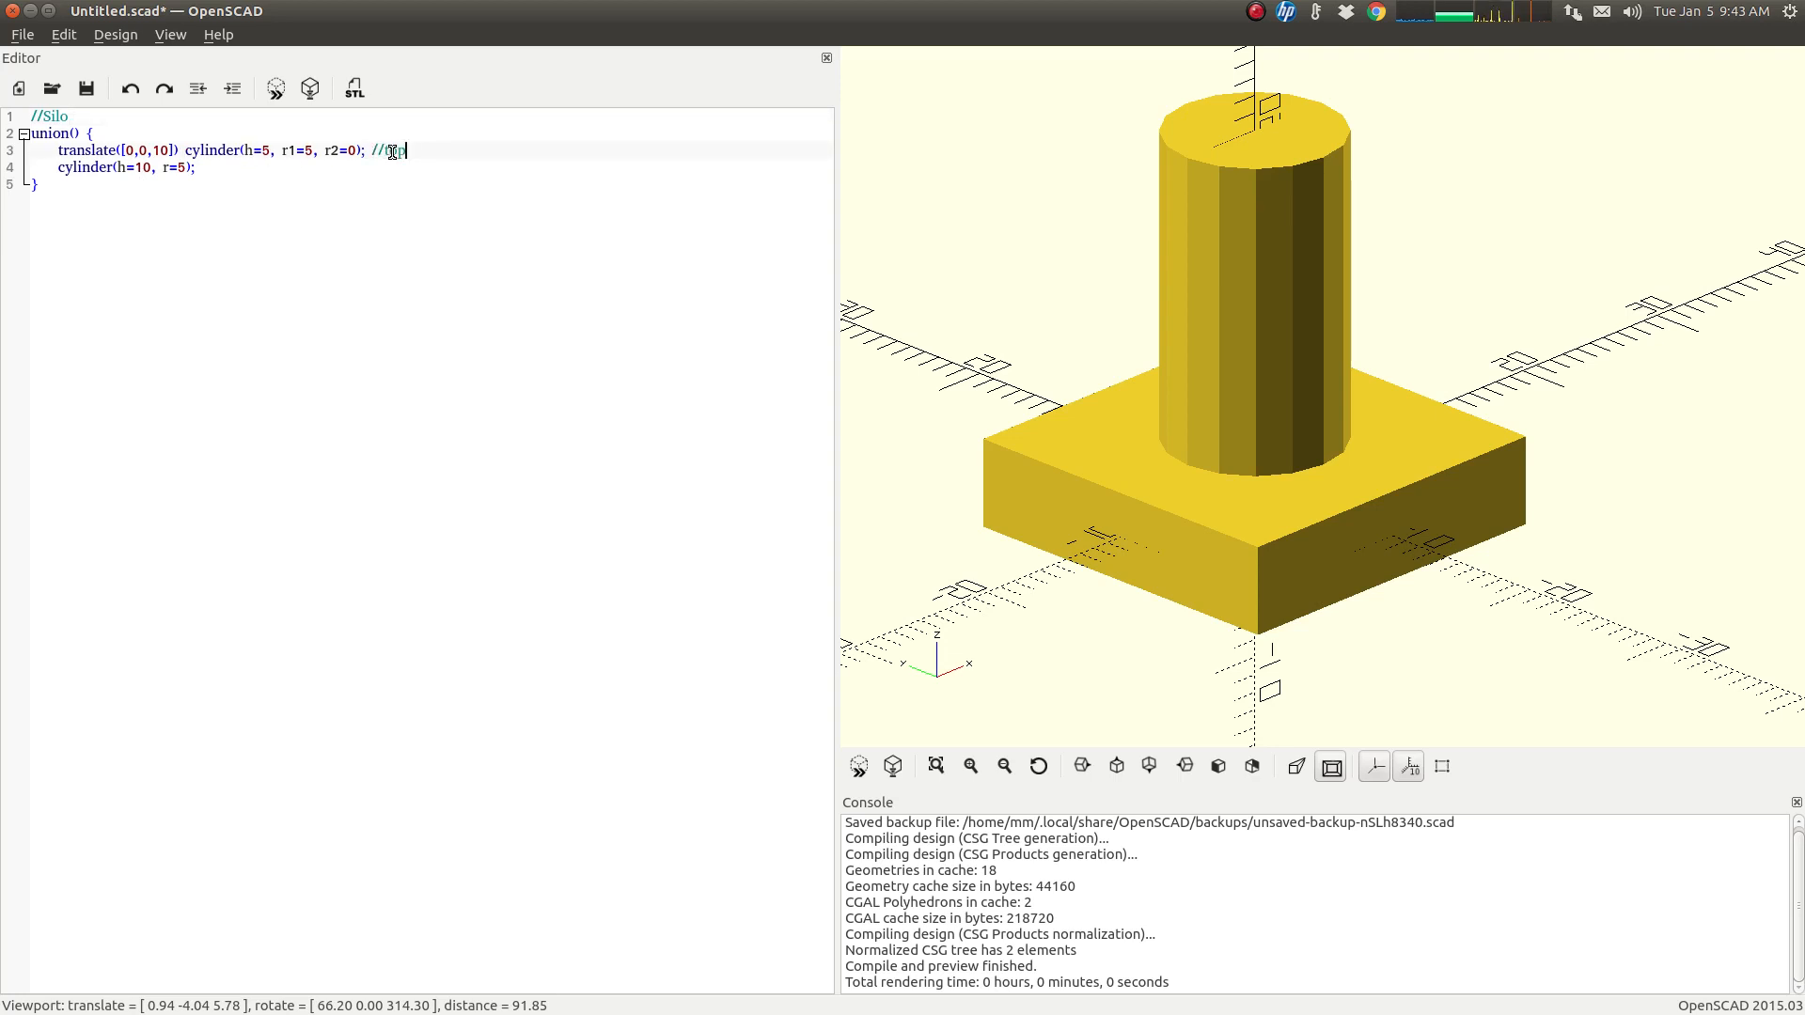
Add the //bottom comment to the cylinder(h=10, r=5) line and review the raised cone's cylinder call
{"action": "type", "text": "//"}
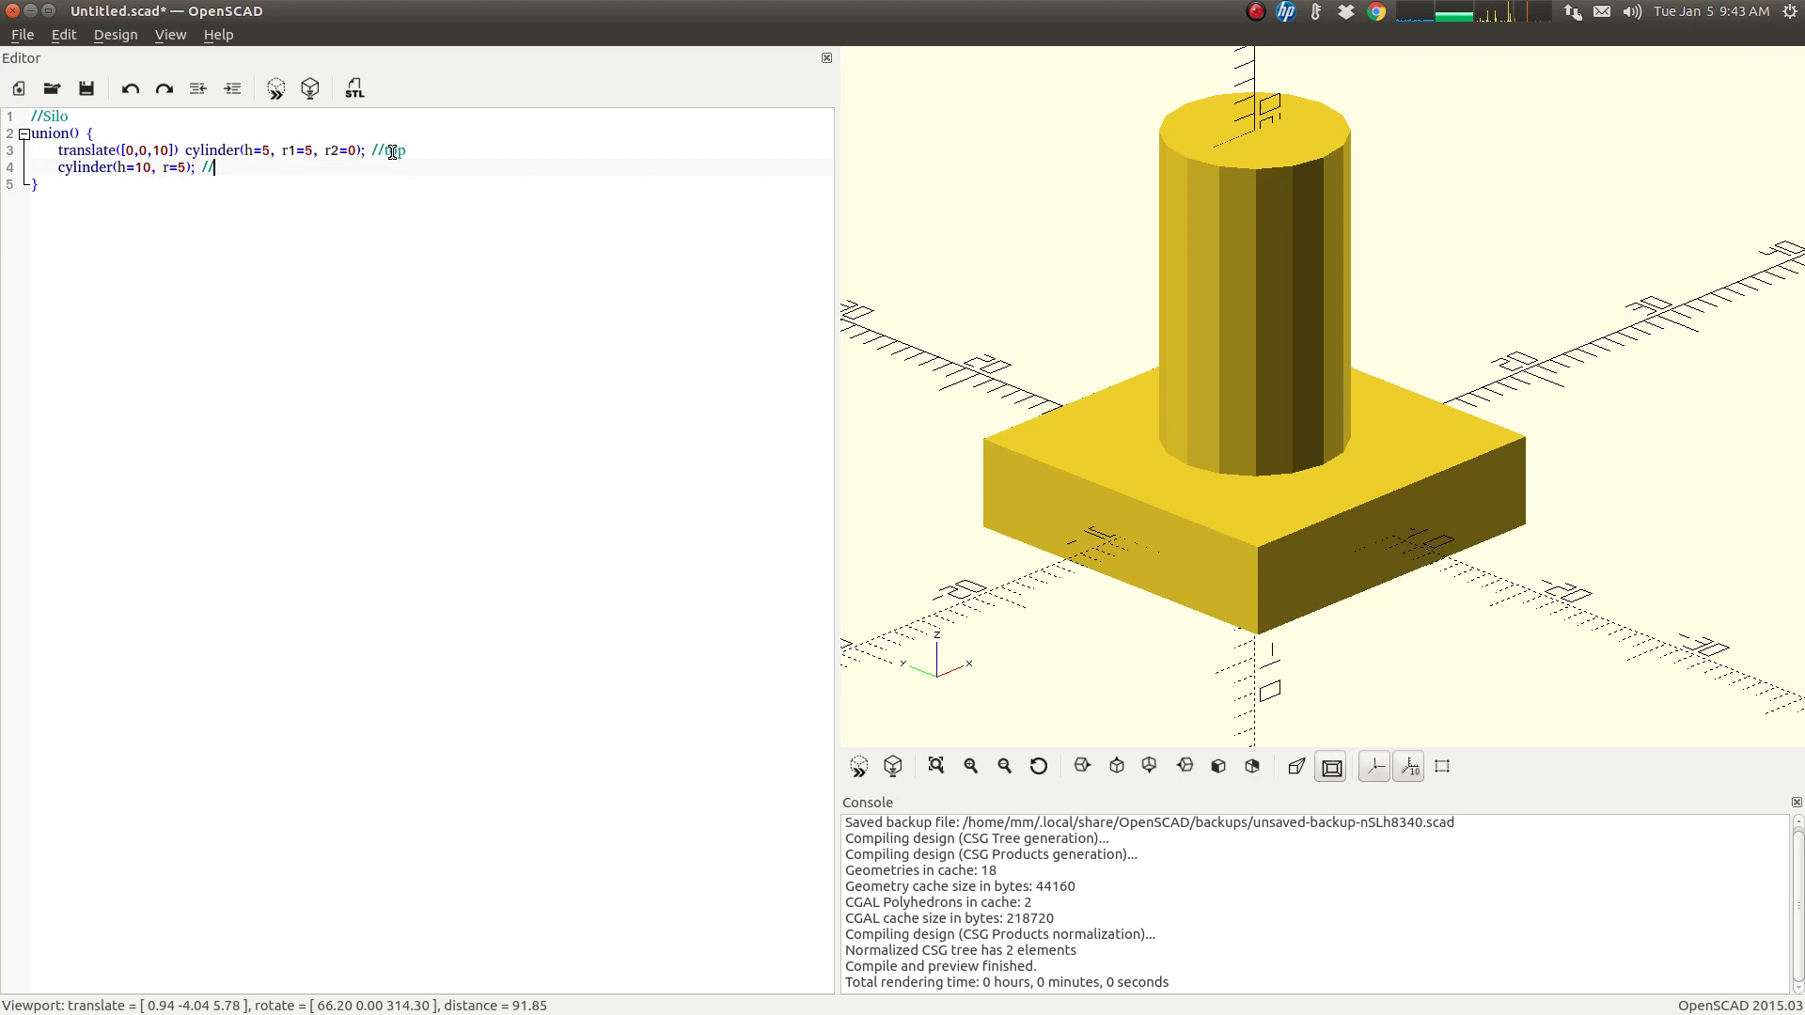
{"action": "type", "text": "bottom"}
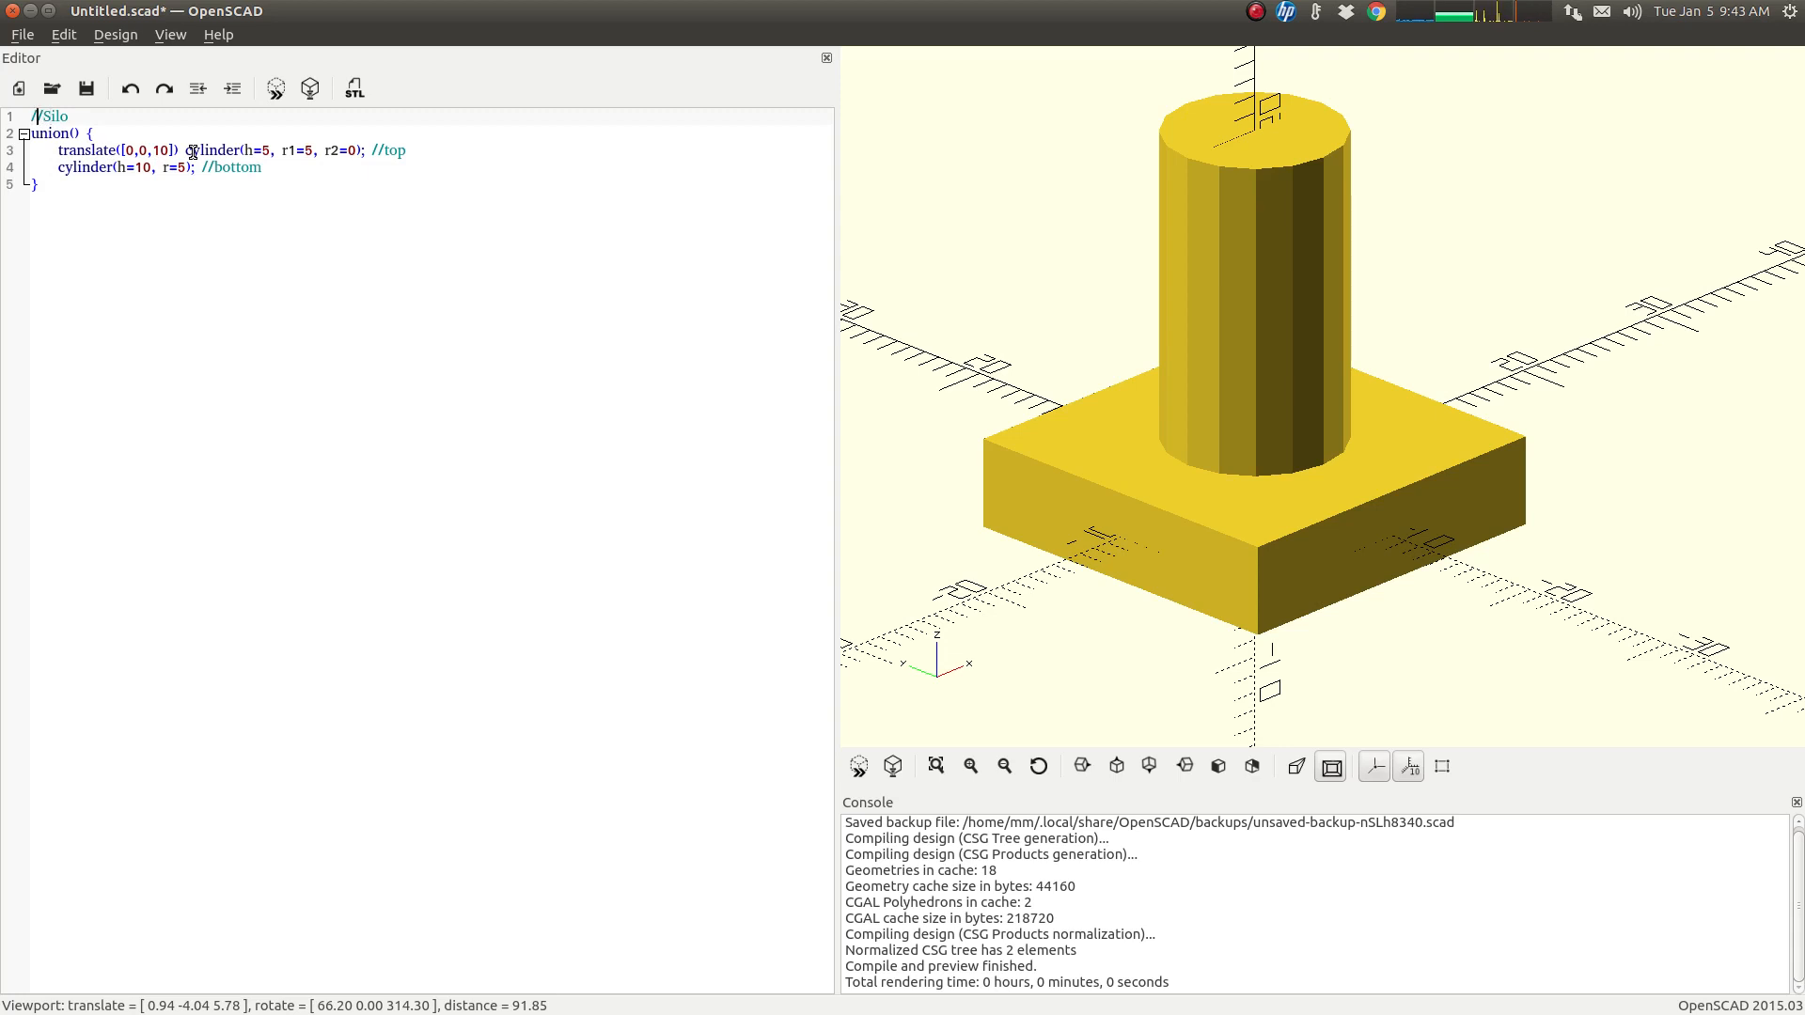
{"action": "double_click", "coordinate": [49, 114]}
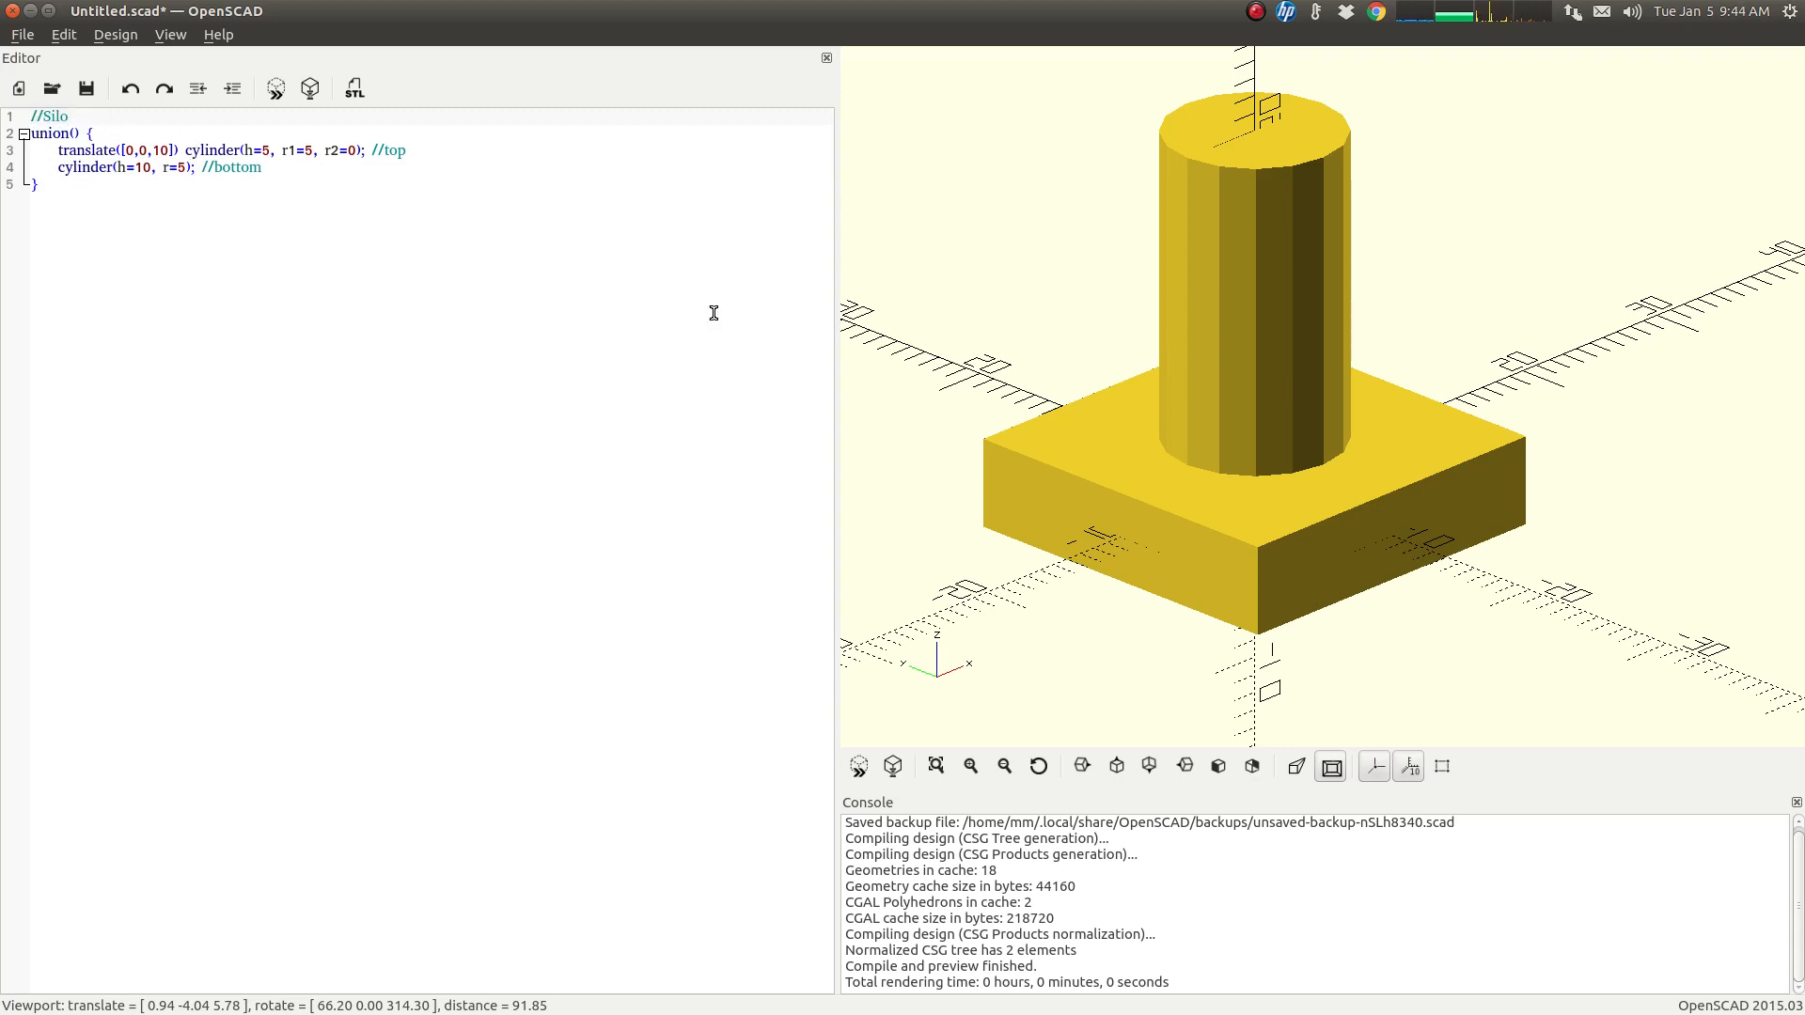
{"action": "mouse_move", "coordinate": [455, 158]}
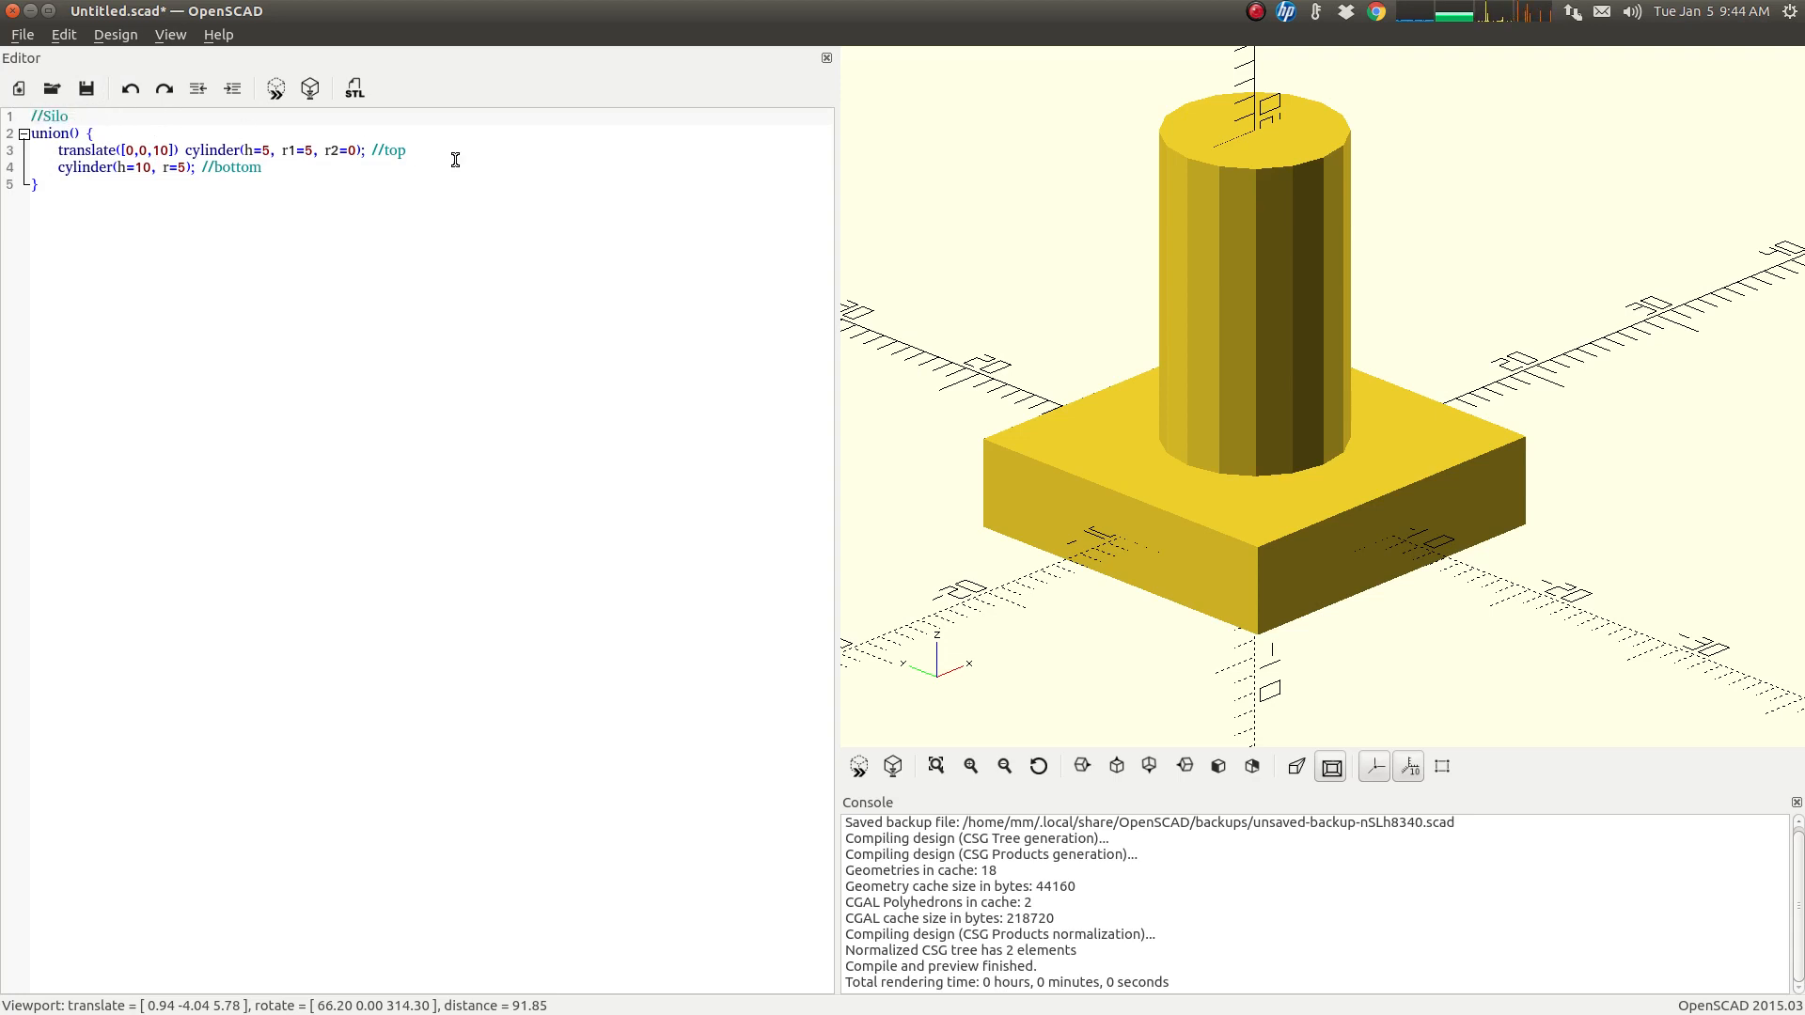
{"action": "double_click", "coordinate": [229, 167]}
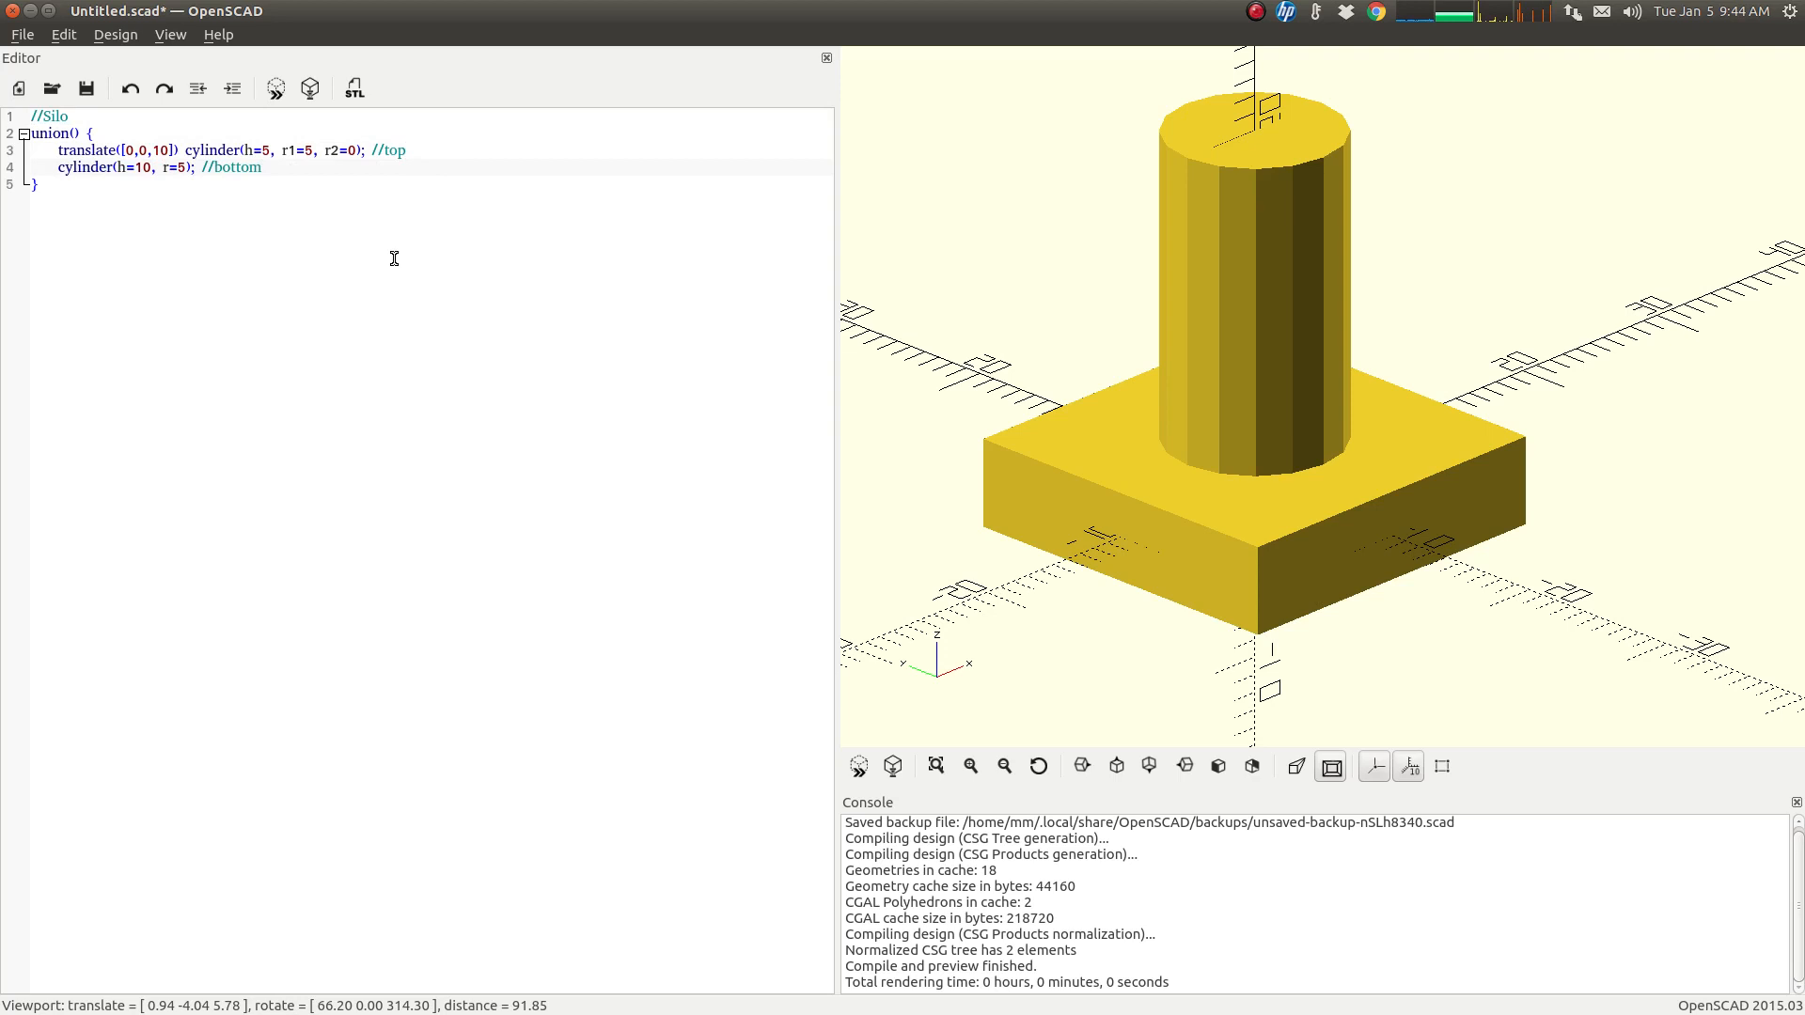
{"action": "mouse_move", "coordinate": [196, 169]}
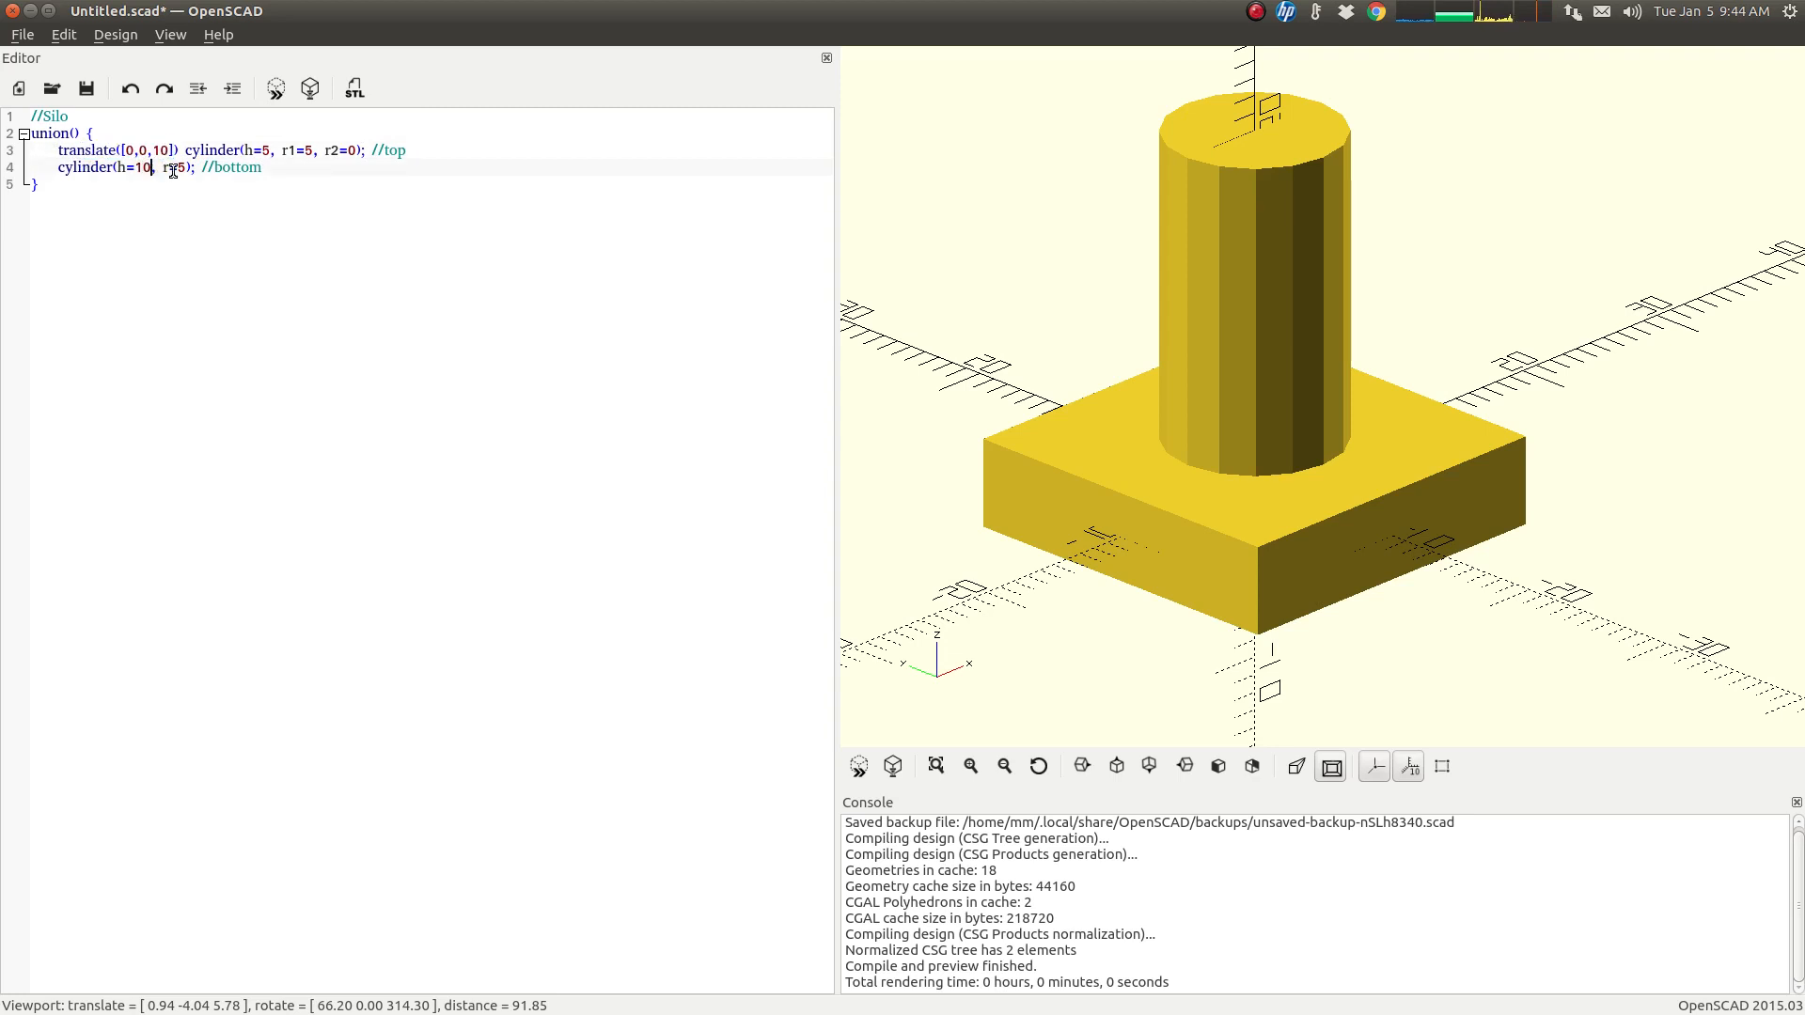
{"action": "left_click", "coordinate": [267, 150]}
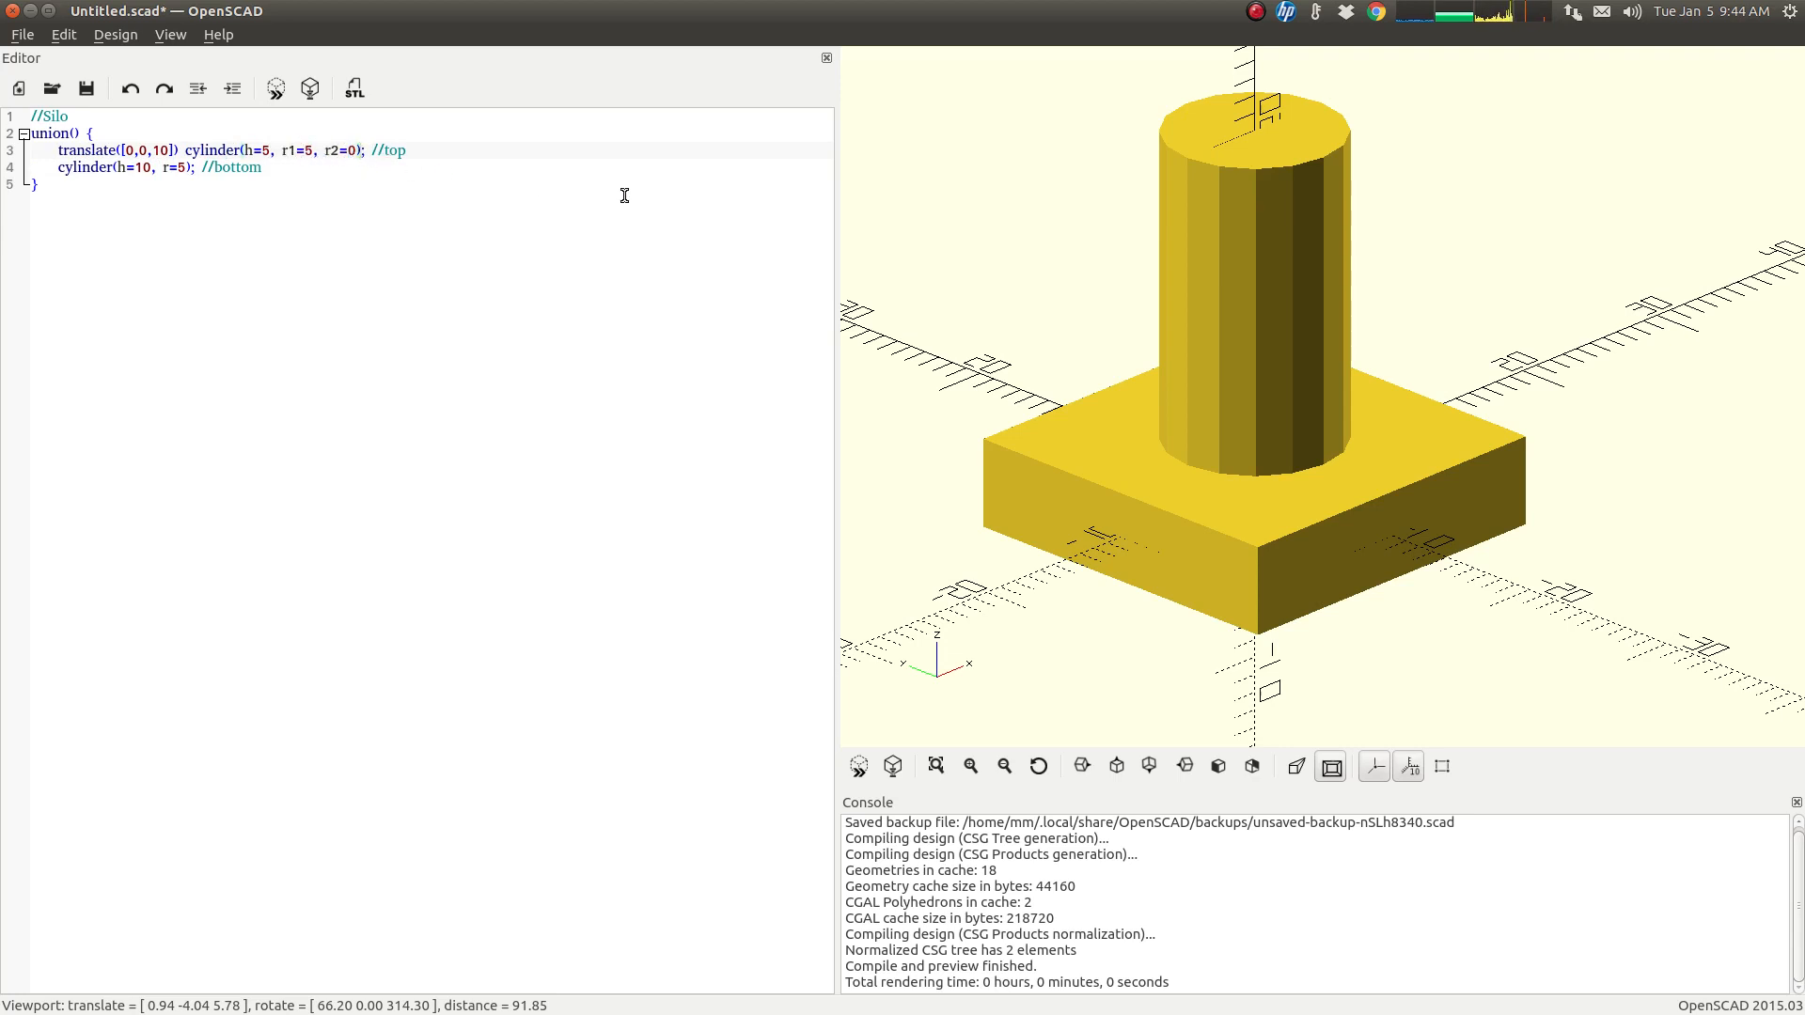
{"action": "left_click", "coordinate": [277, 88]}
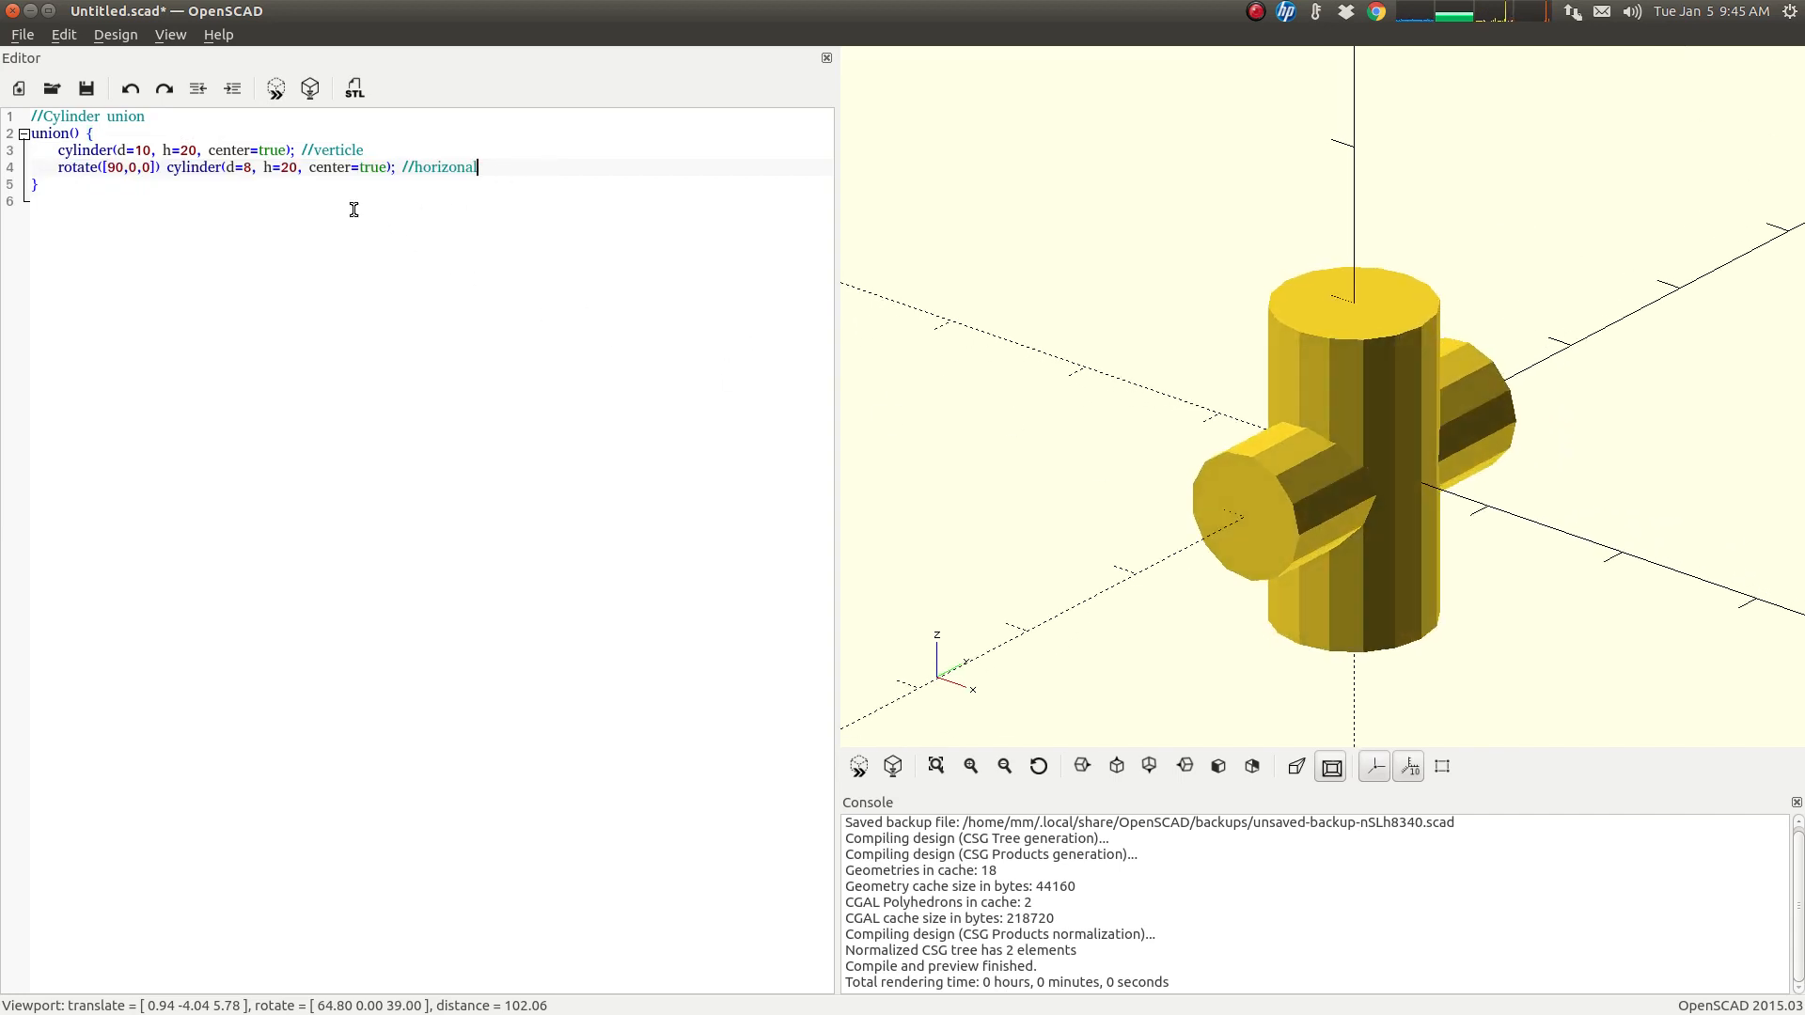
Delete center=true from both cylinder calls so the union previews as an L-shaped elbow
{"action": "double_click", "coordinate": [348, 167]}
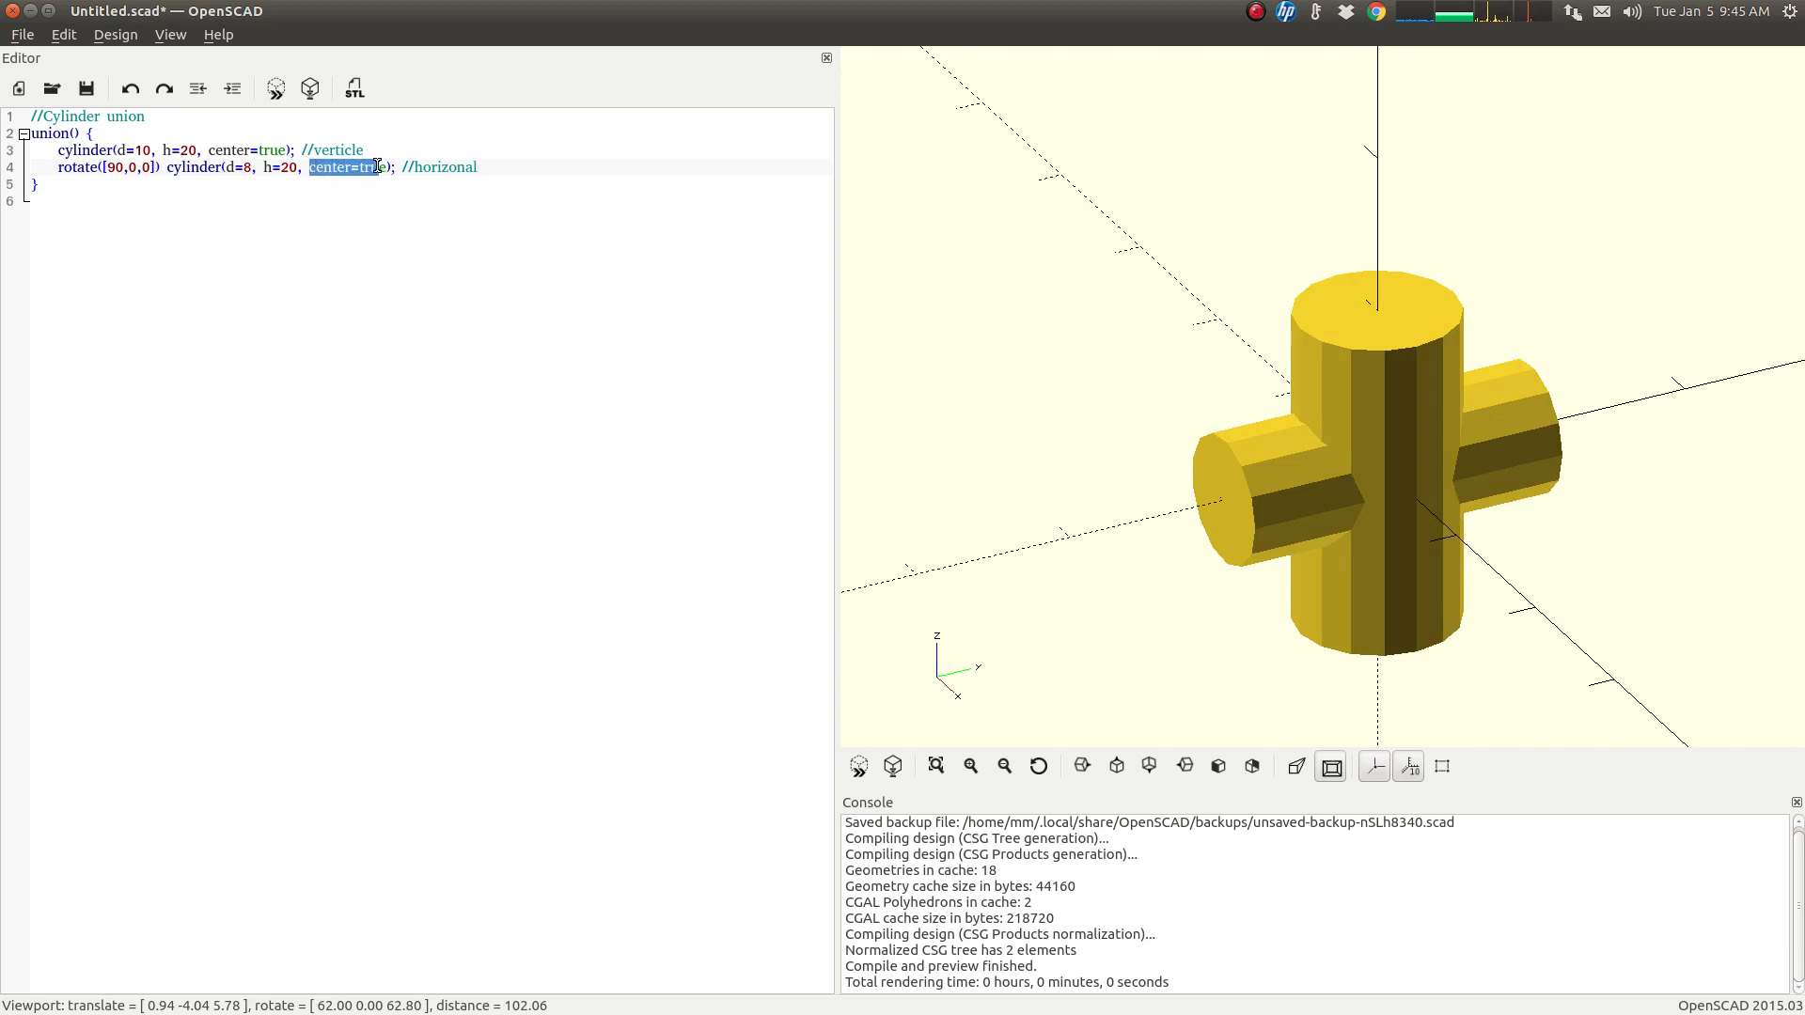
{"action": "key", "text": "Delete"}
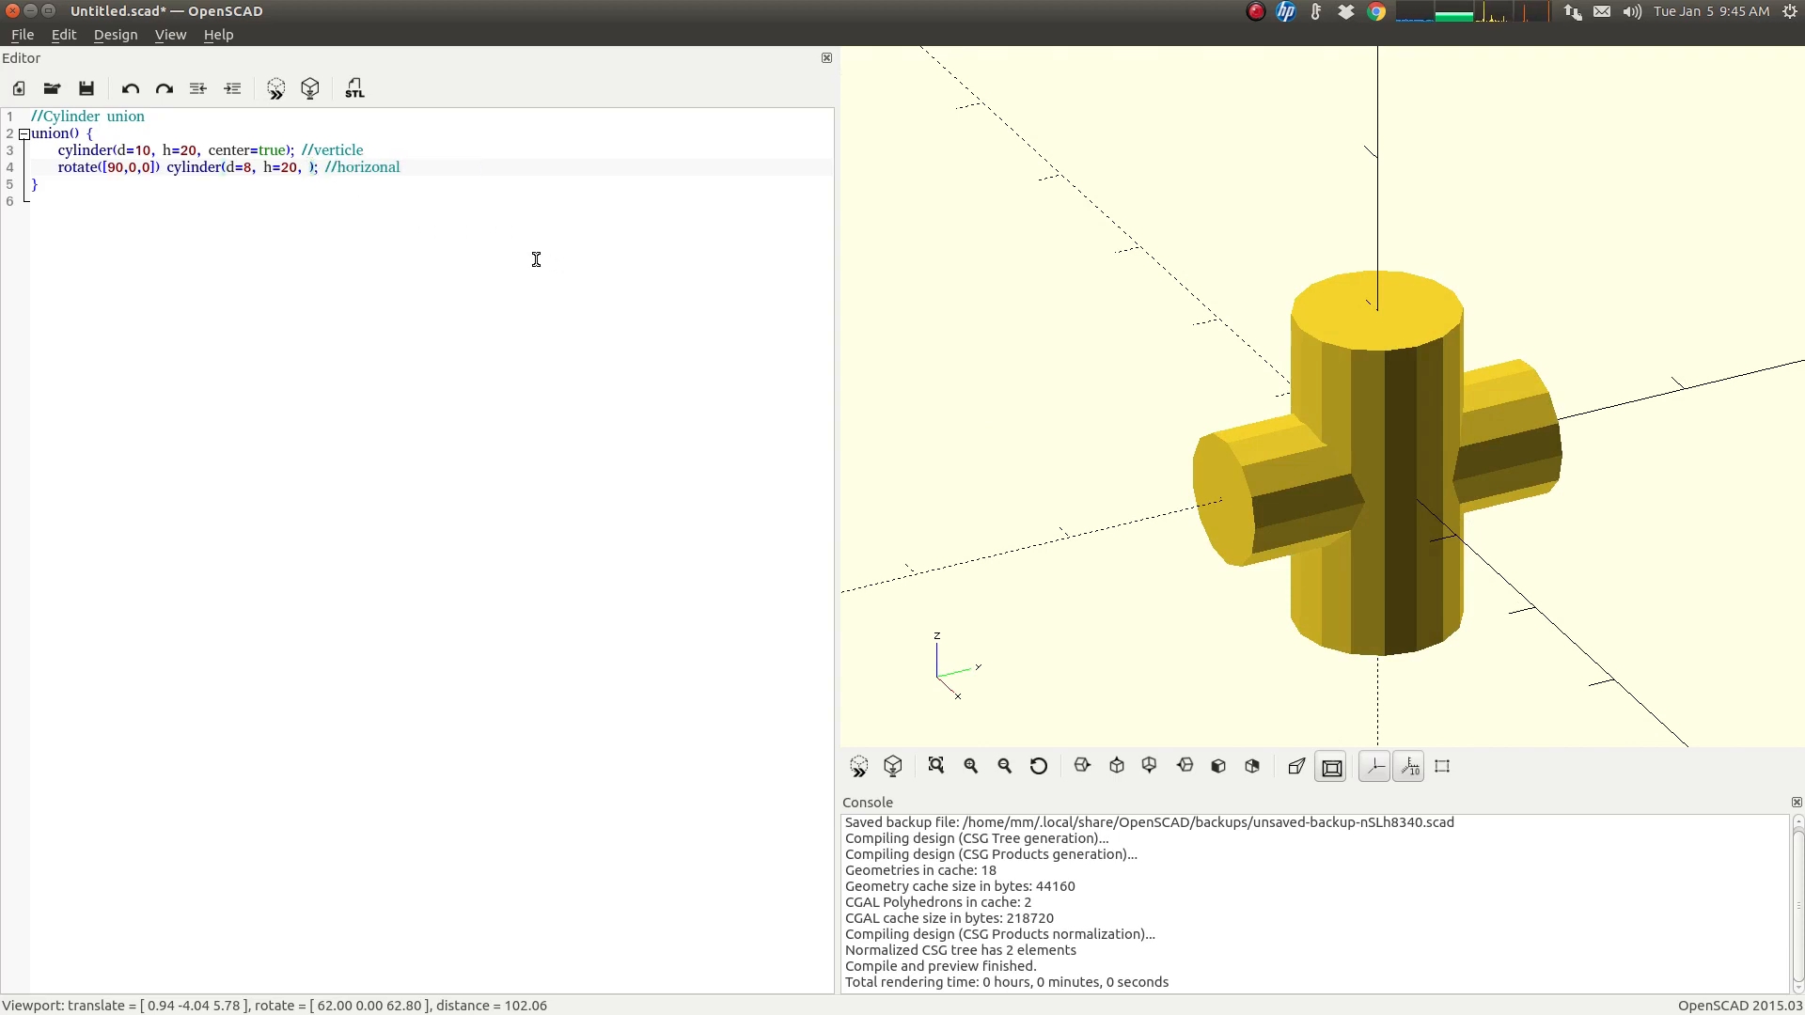
{"action": "double_click", "coordinate": [250, 151]}
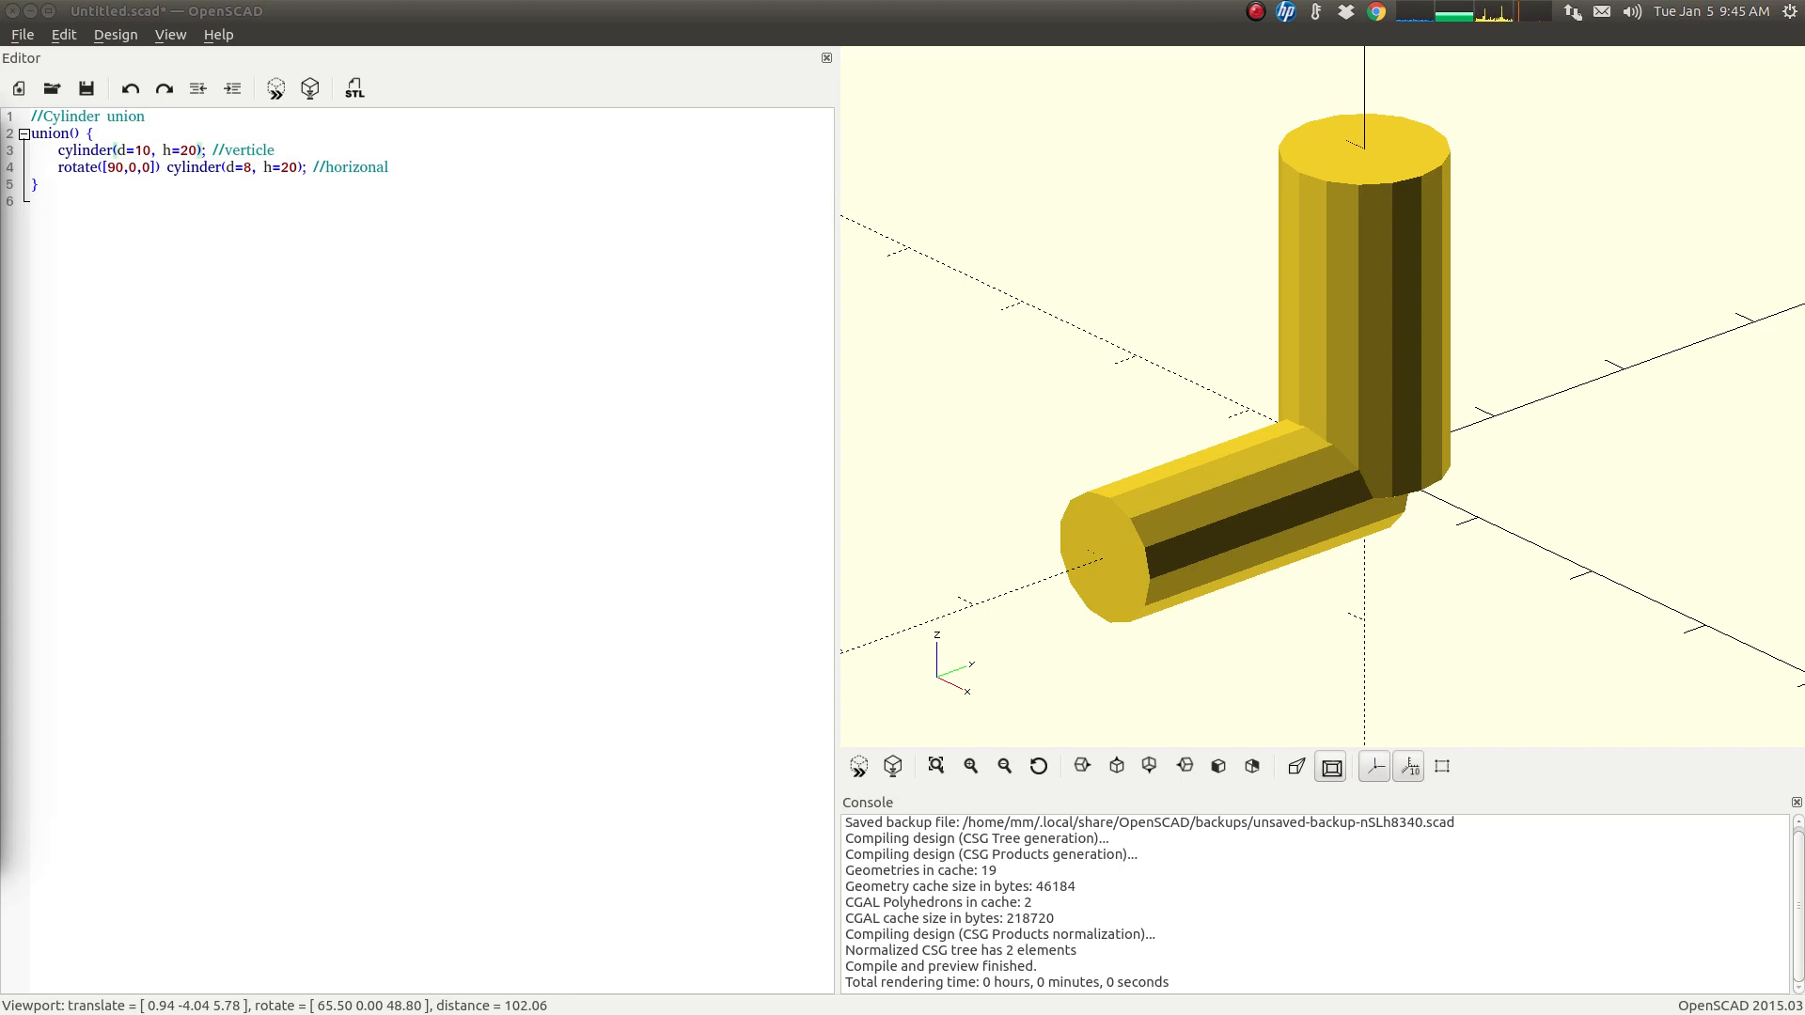
{"action": "left_click", "coordinate": [34, 199]}
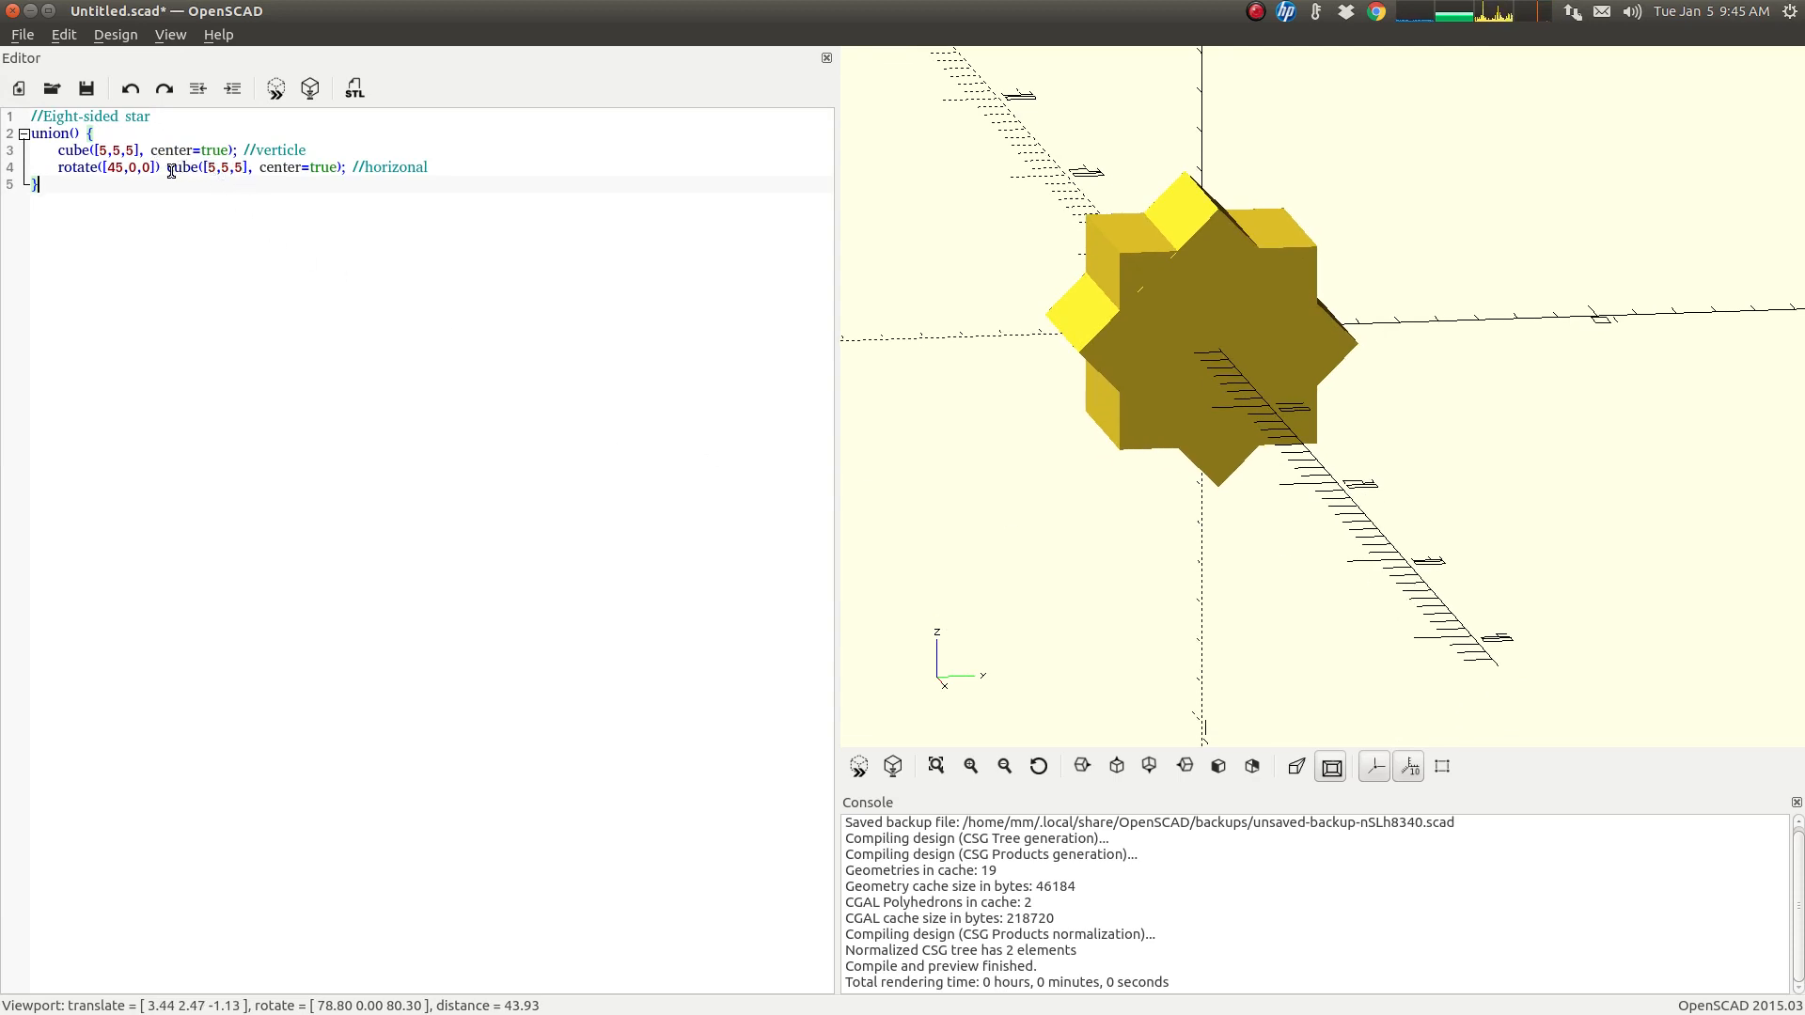
Point out center=true on both cubes, then delete the //horizonal comment from the rotated cube line
{"action": "double_click", "coordinate": [208, 167]}
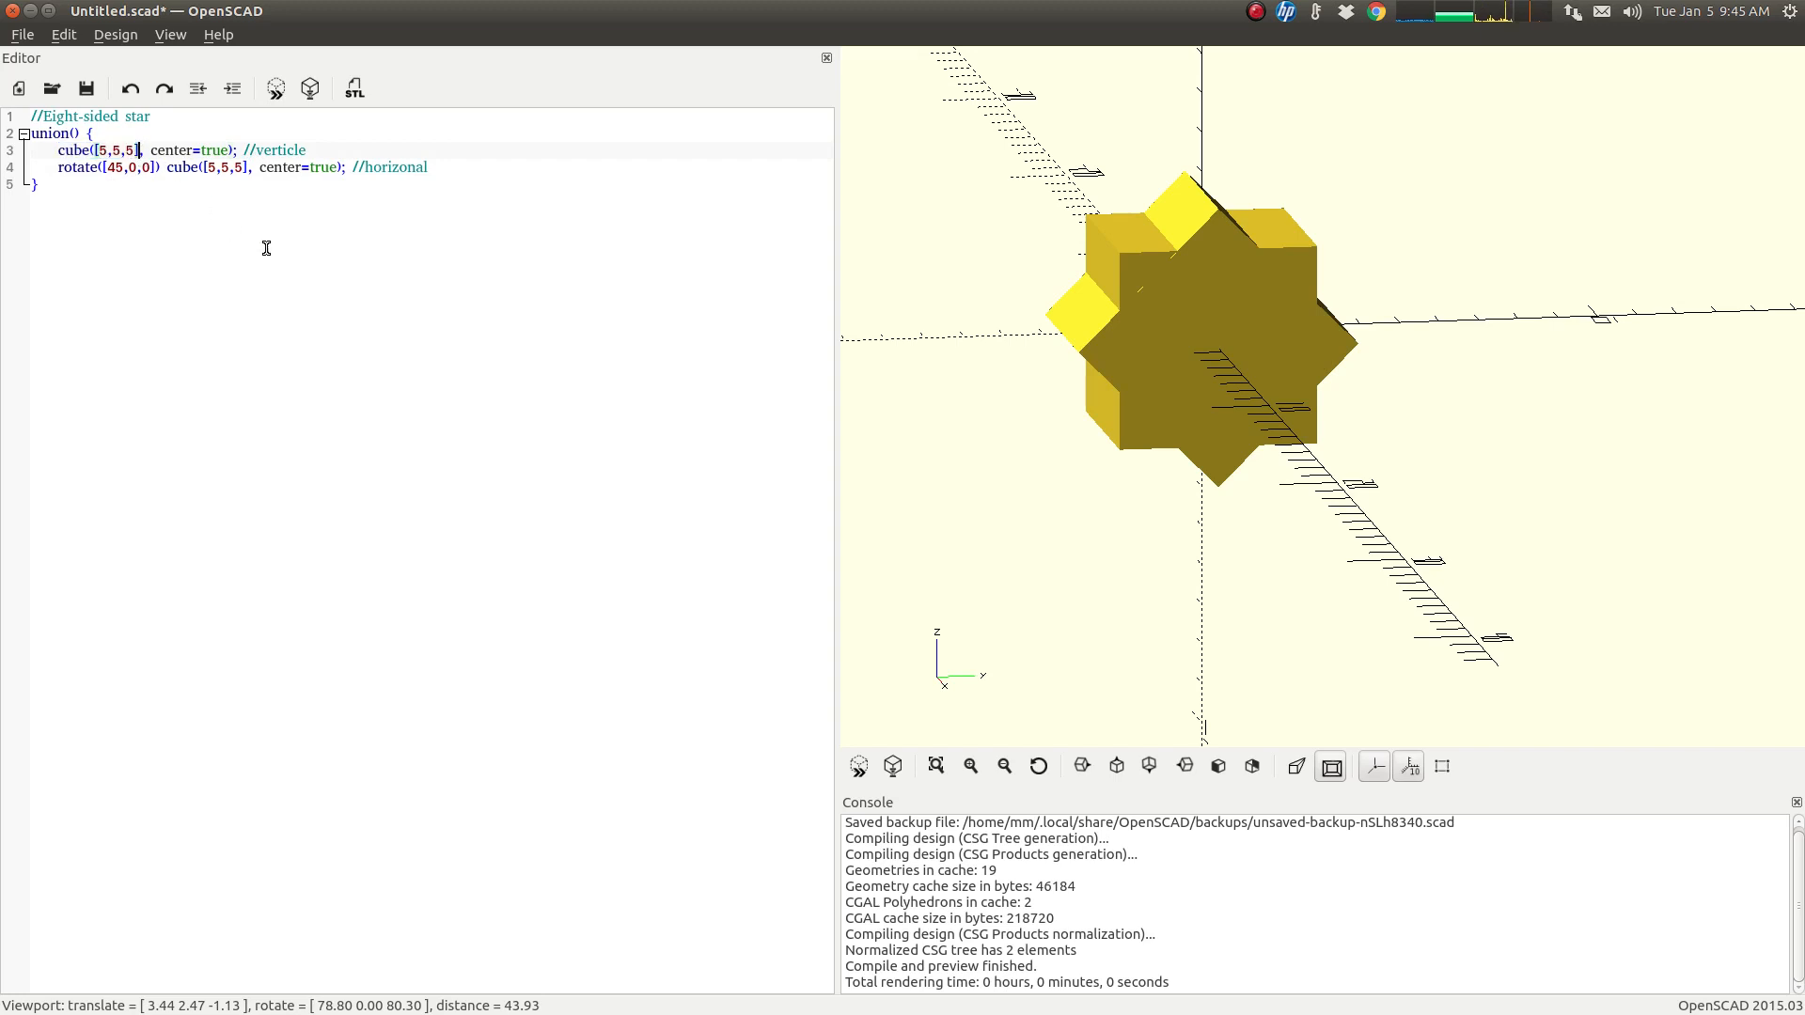
{"action": "double_click", "coordinate": [184, 150]}
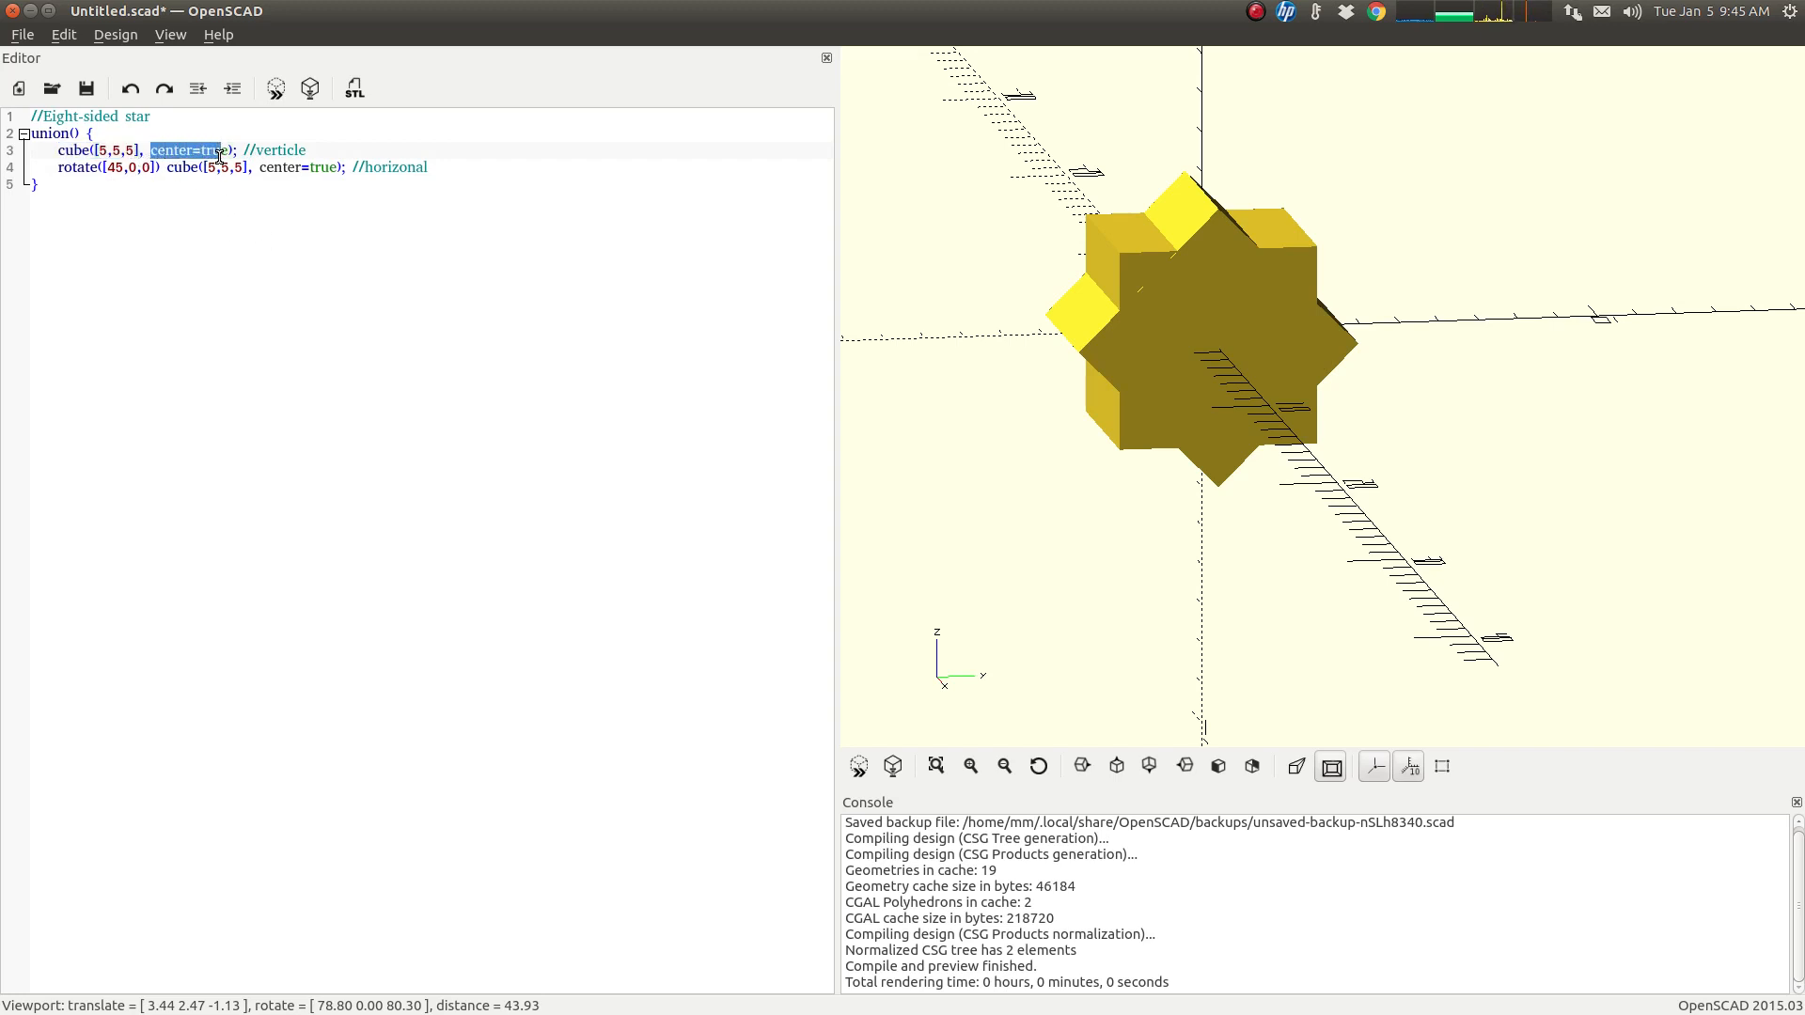
{"action": "double_click", "coordinate": [299, 168]}
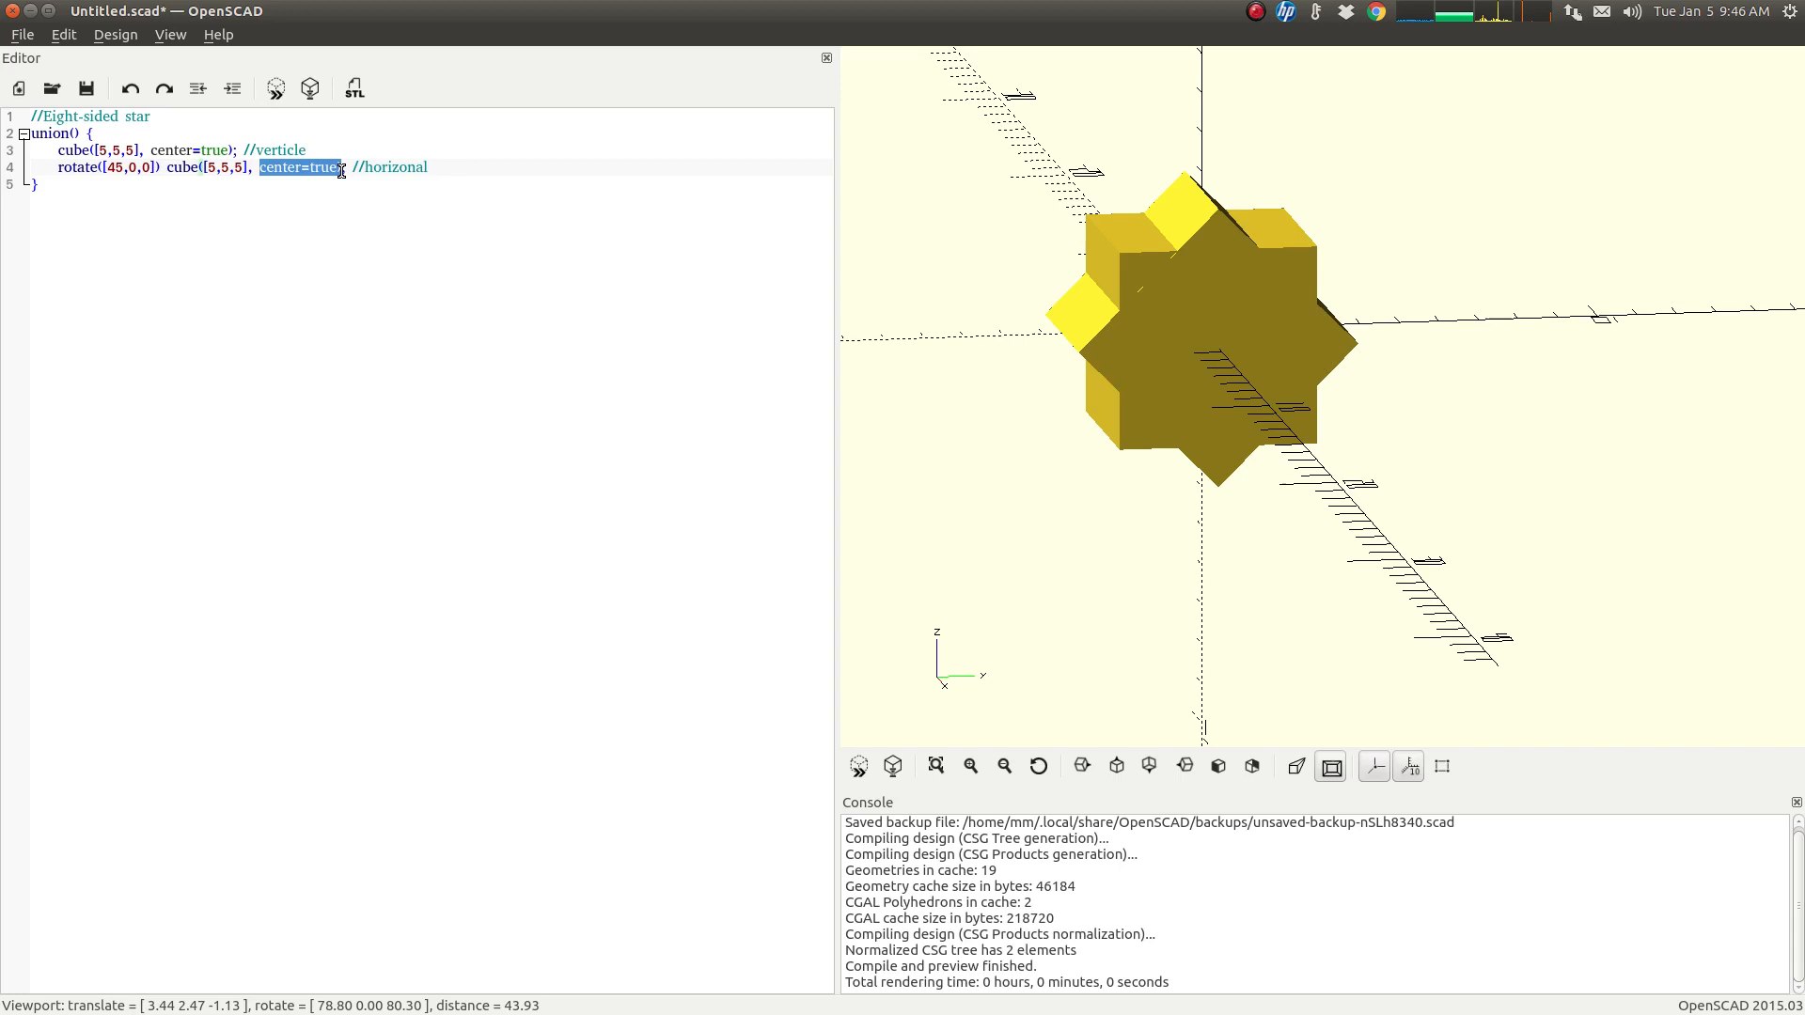
{"action": "double_click", "coordinate": [77, 167]}
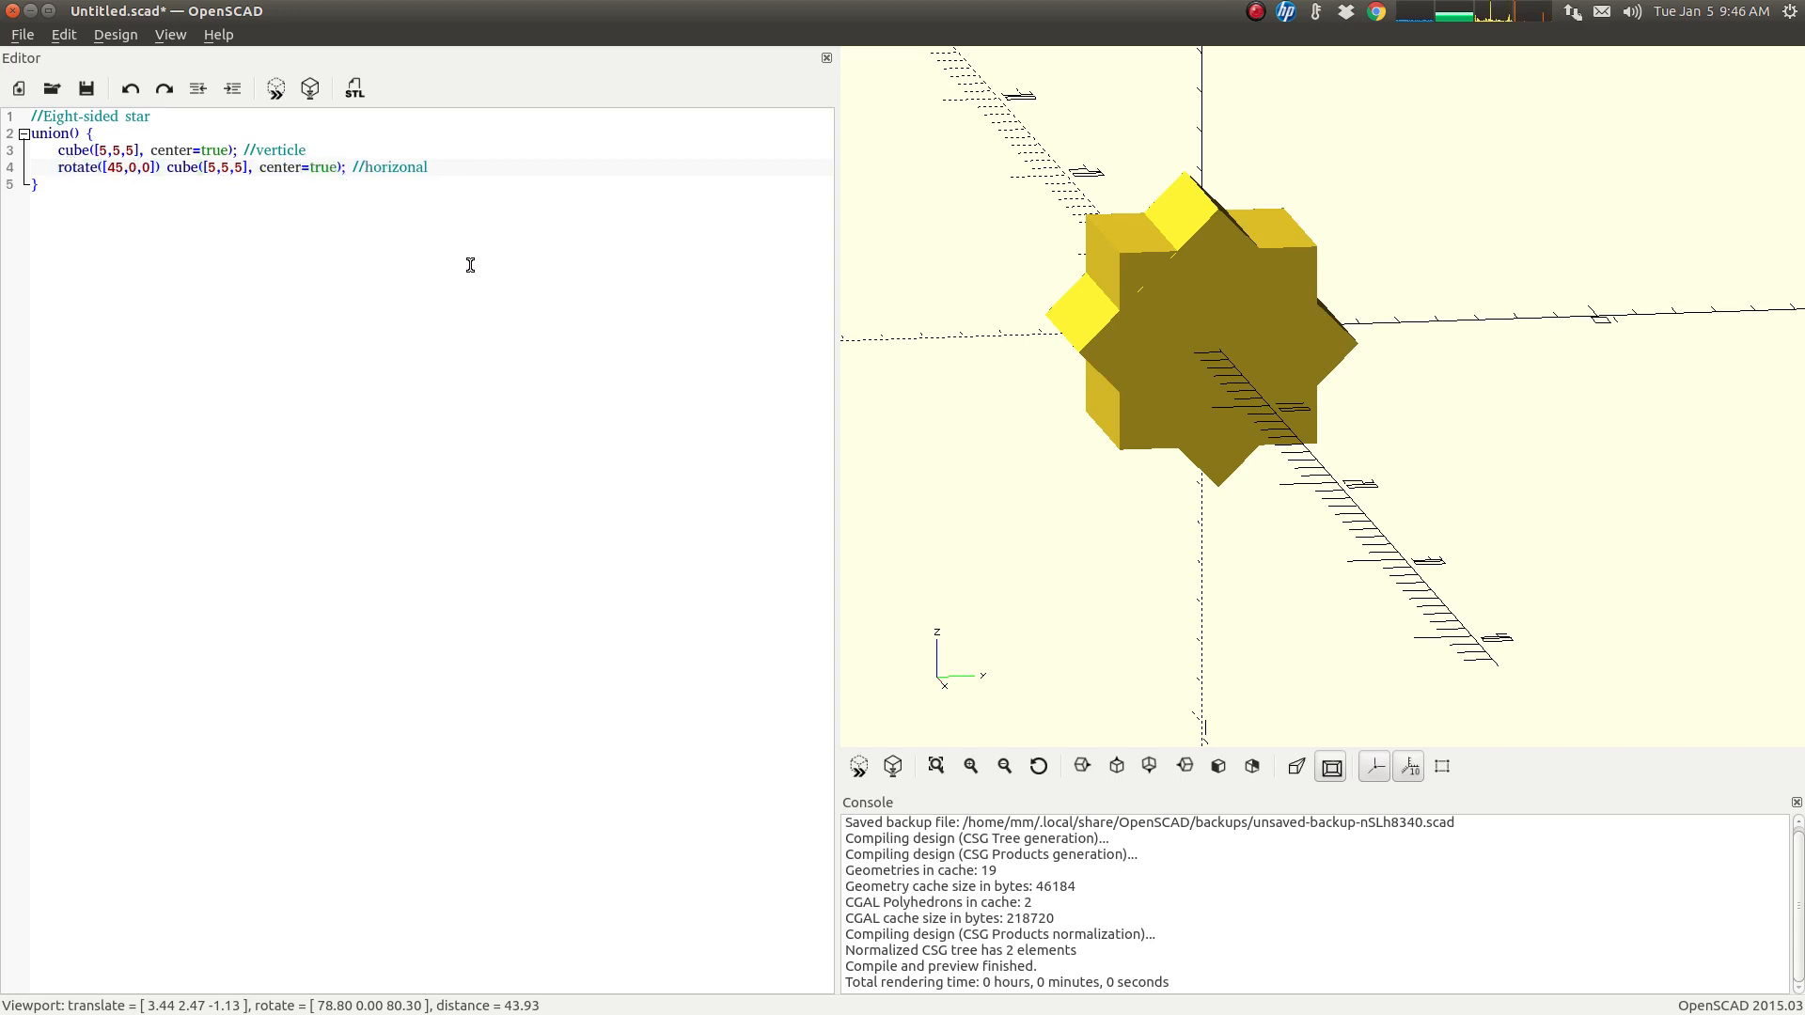
{"action": "mouse_move", "coordinate": [297, 150]}
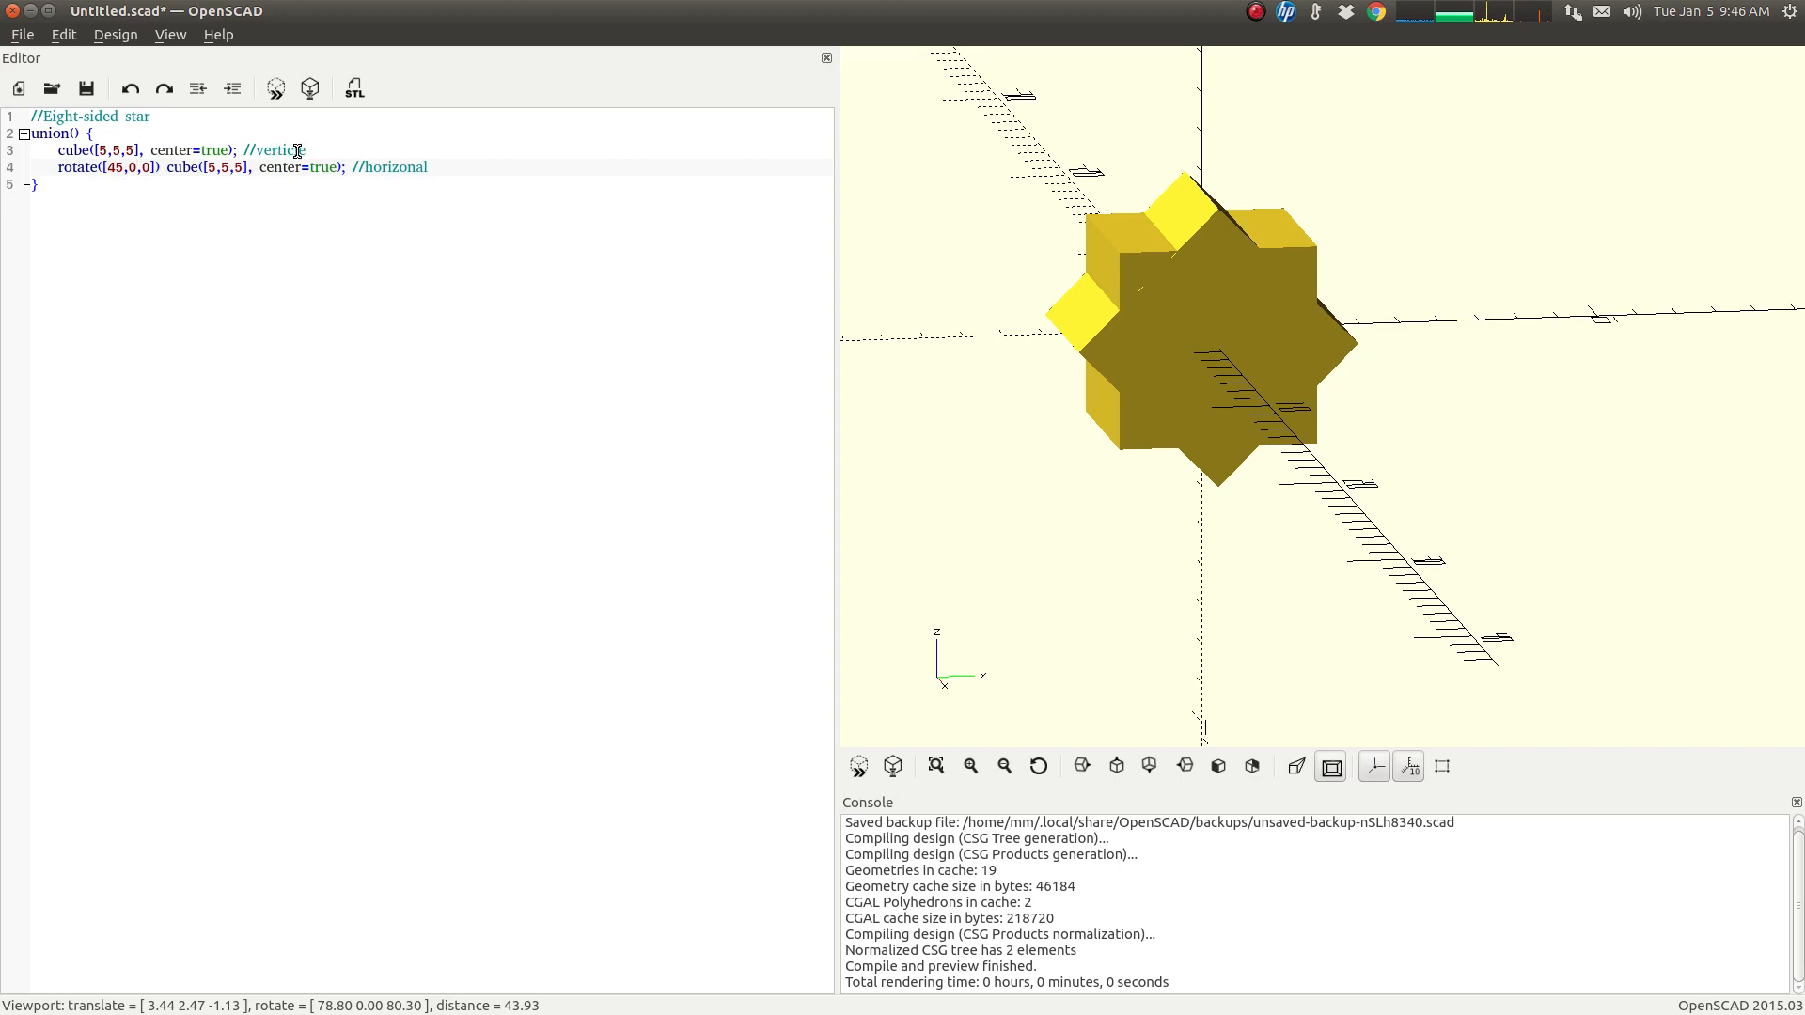
{"action": "double_click", "coordinate": [394, 167]}
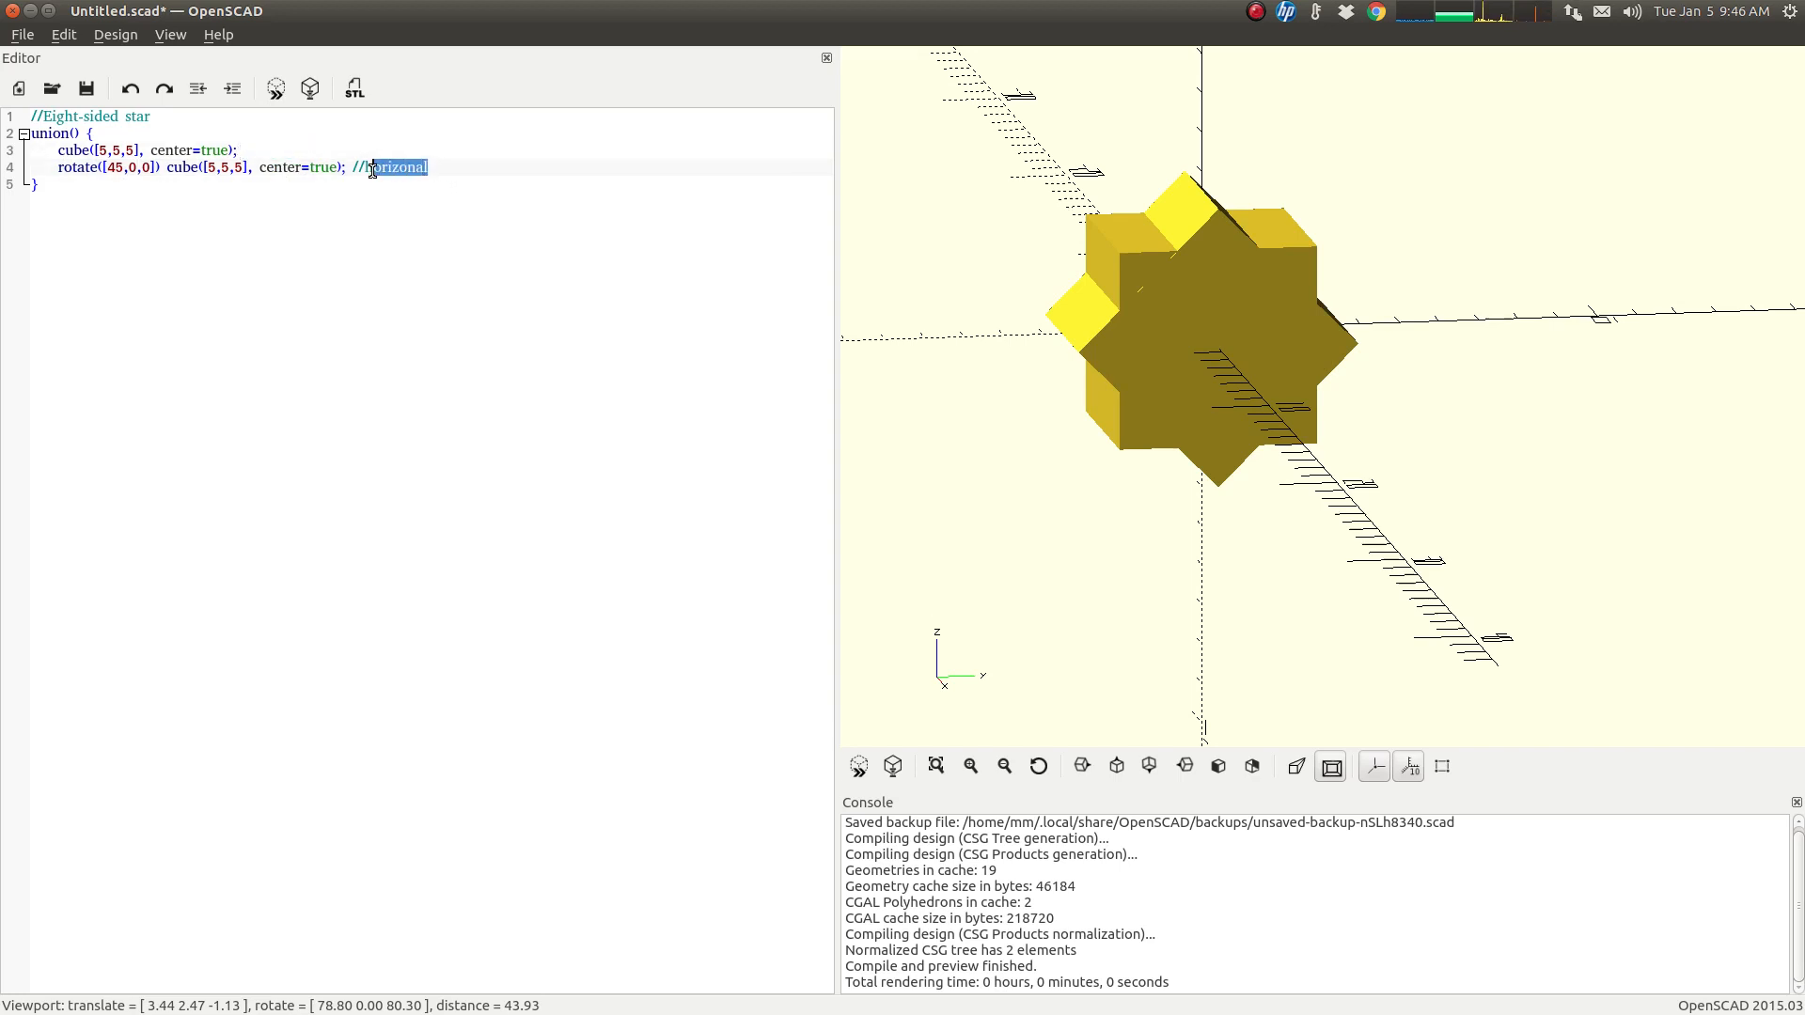
{"action": "key", "text": "Delete"}
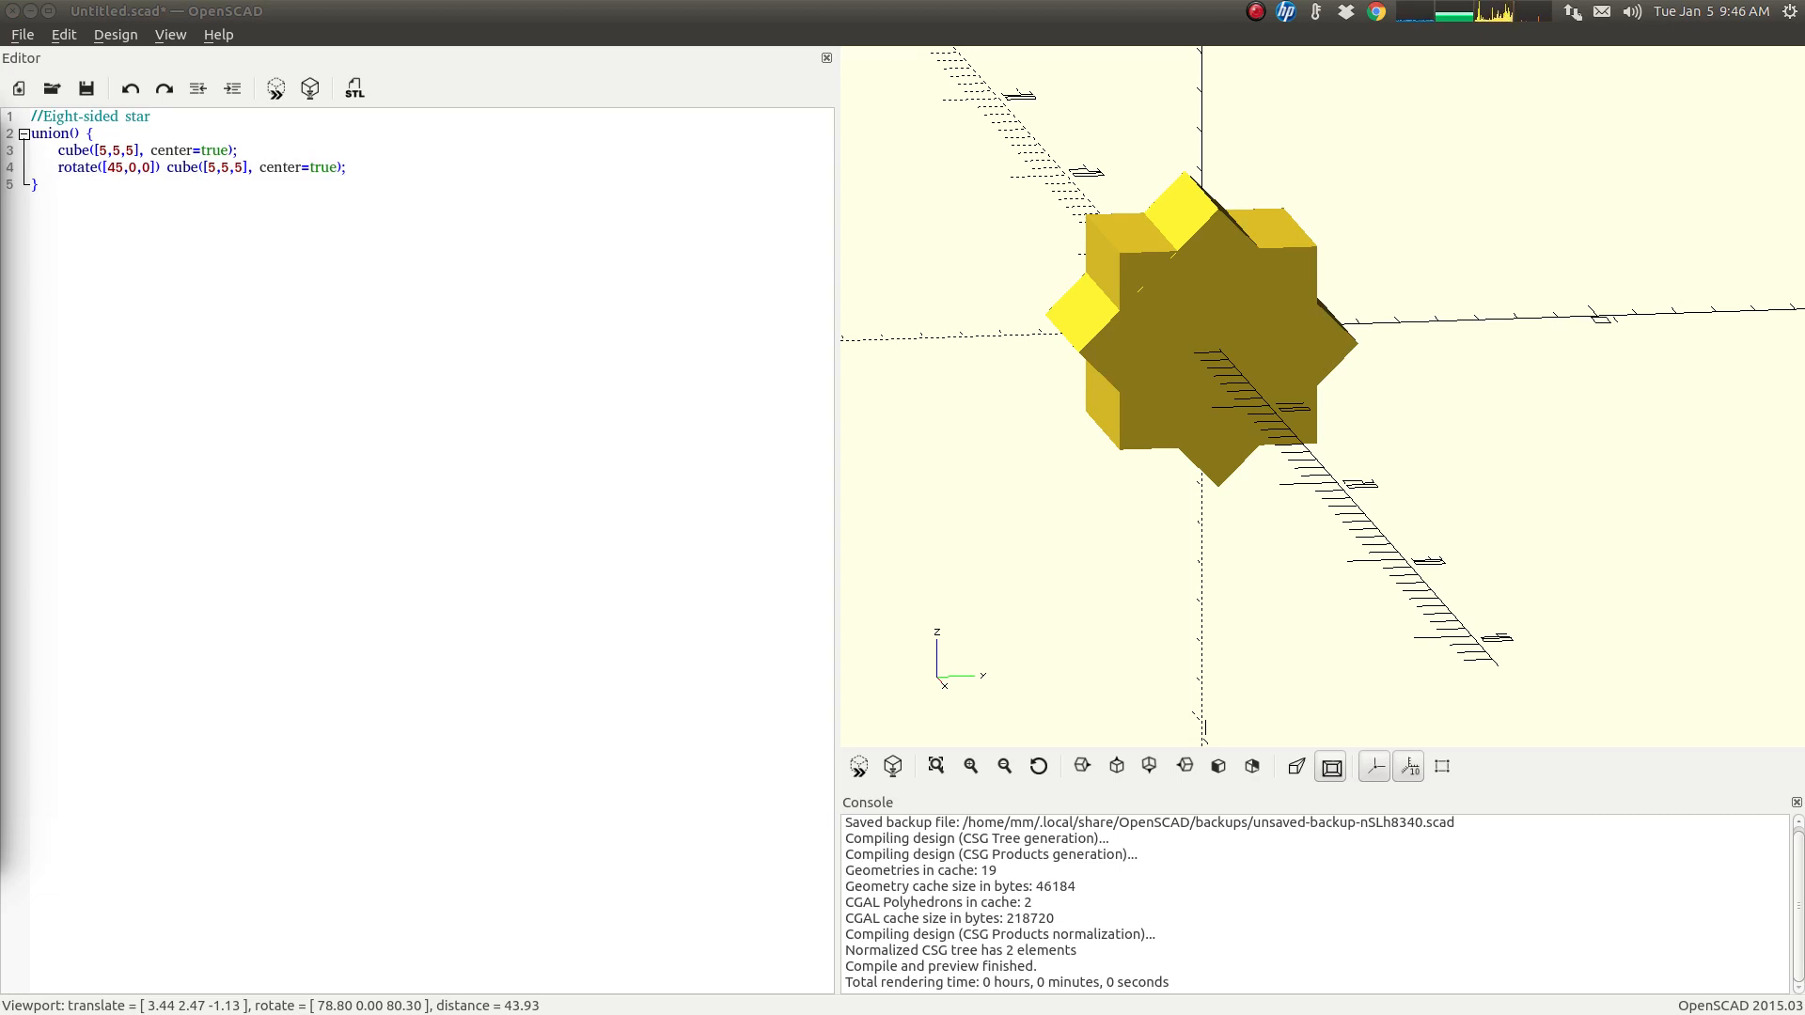
Replace the code with a difference whose hole is rotate([90,0,0]) cylinder(d=8, h=20, center=true)
{"action": "key", "text": "ctrl+a"}
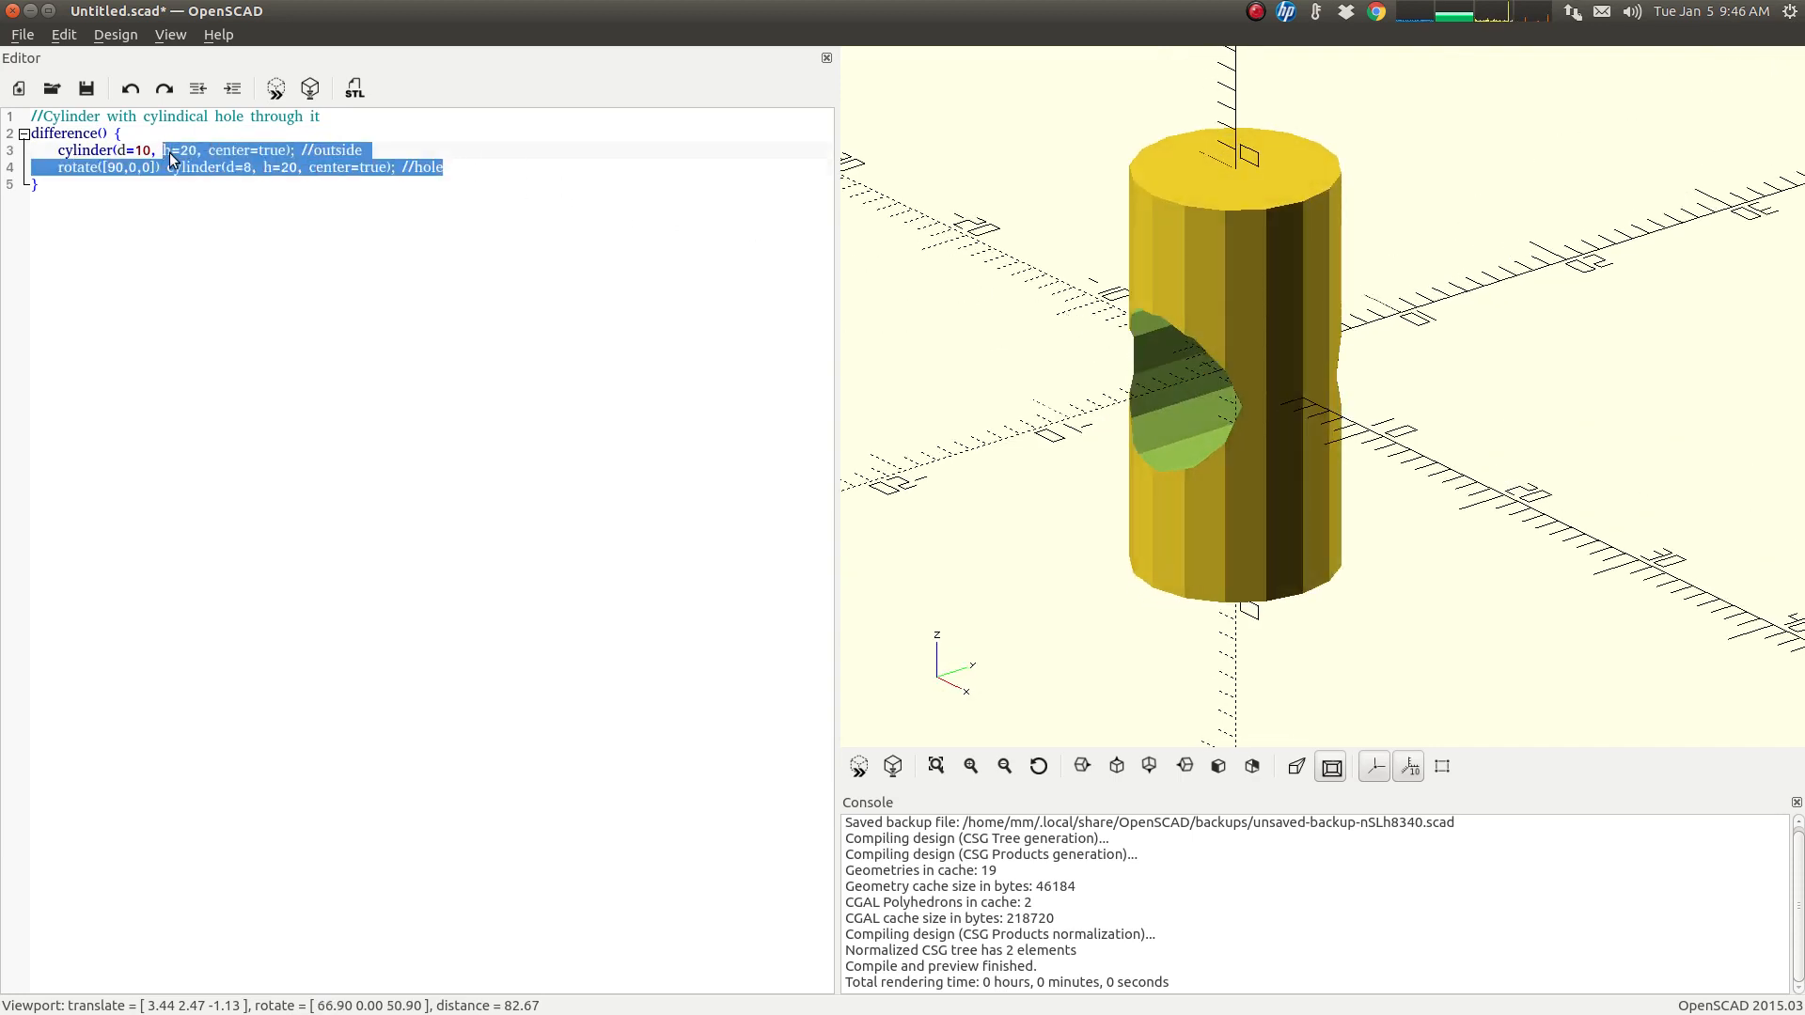
{"action": "left_click", "coordinate": [434, 167]}
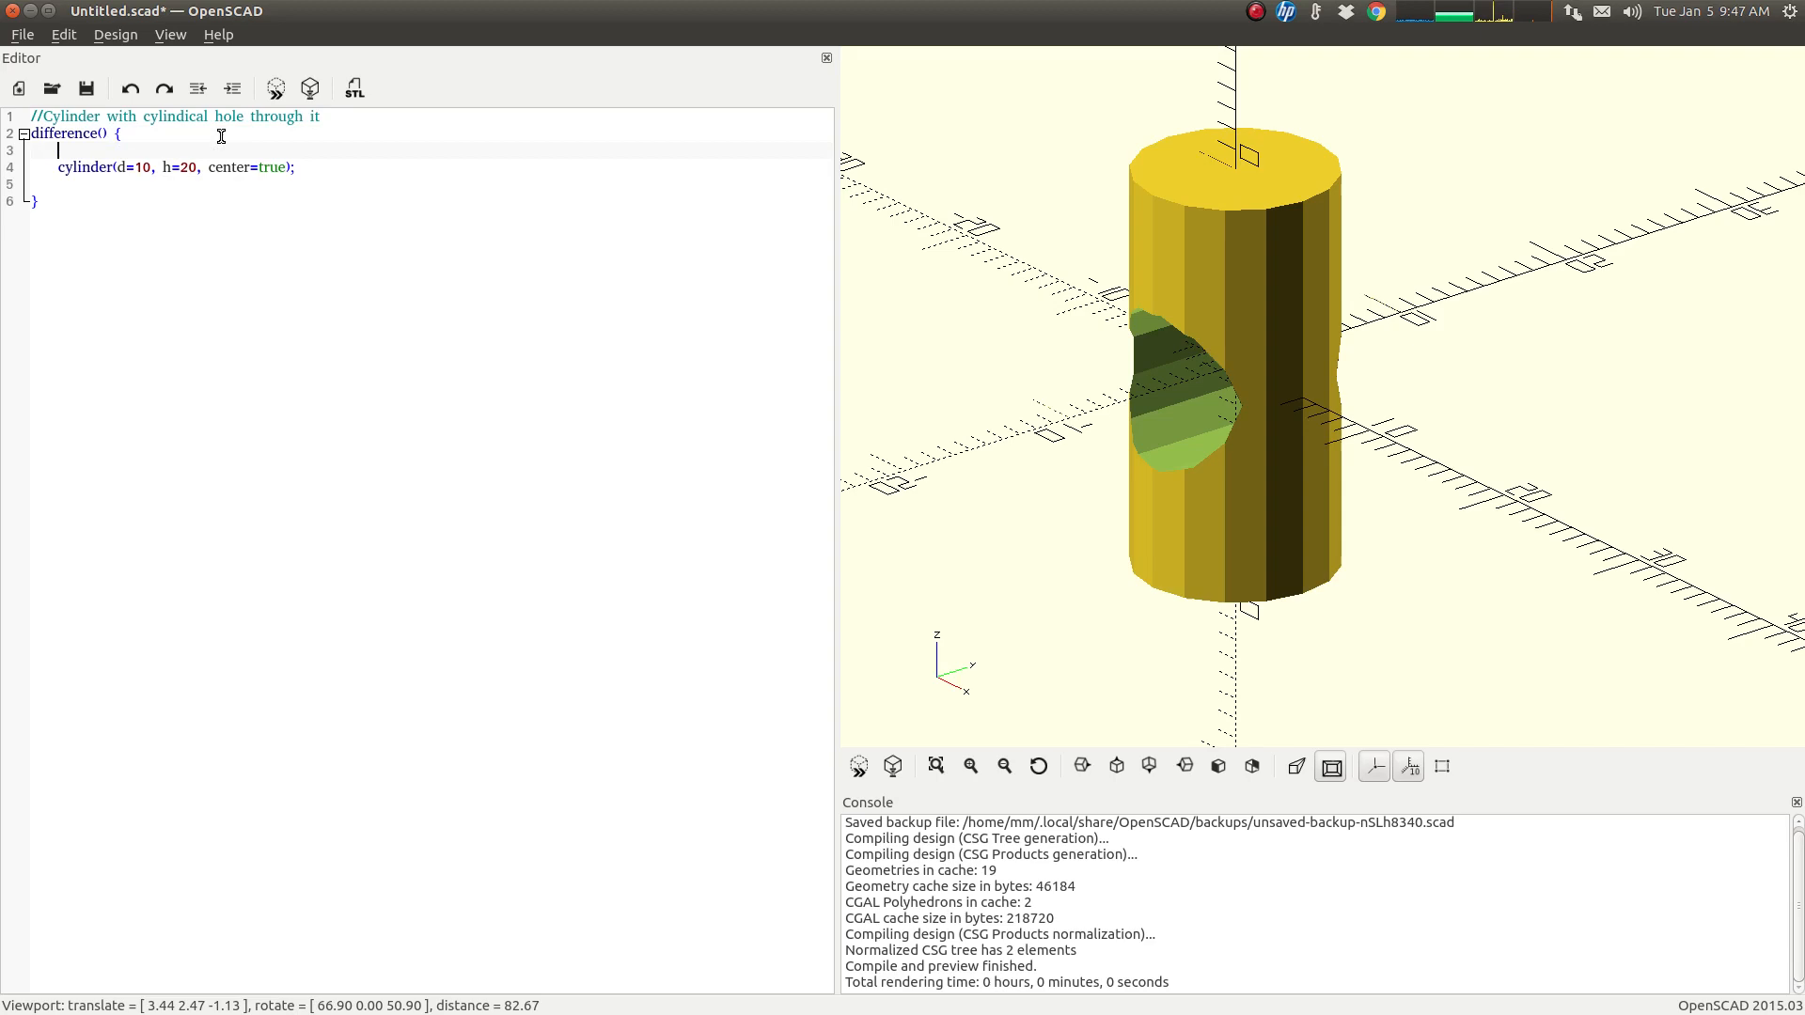
{"action": "type", "text": "rotate([90,0,0]) cylinder(d=8, h=20, center=true);"}
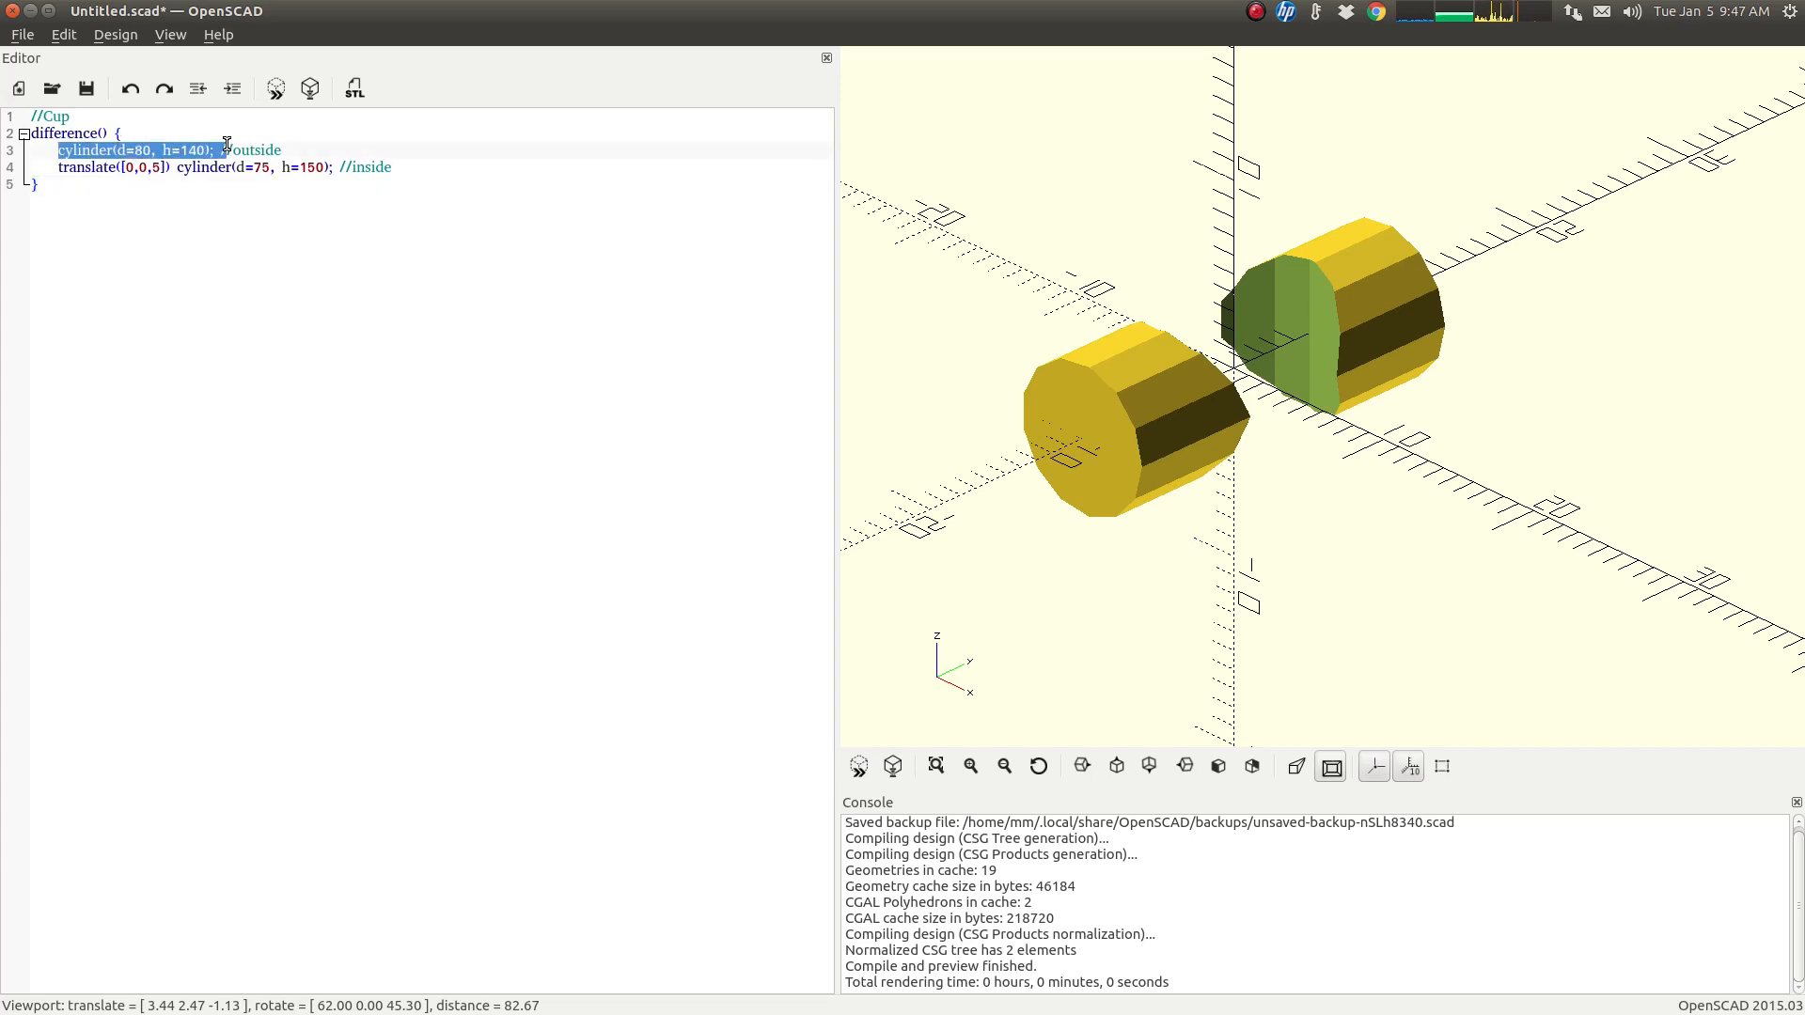
Point out the outer d=80 cylinder, the inner d=75 cylinder and its translate([0,0,5]) offset in the cup code
{"action": "left_click", "coordinate": [282, 151]}
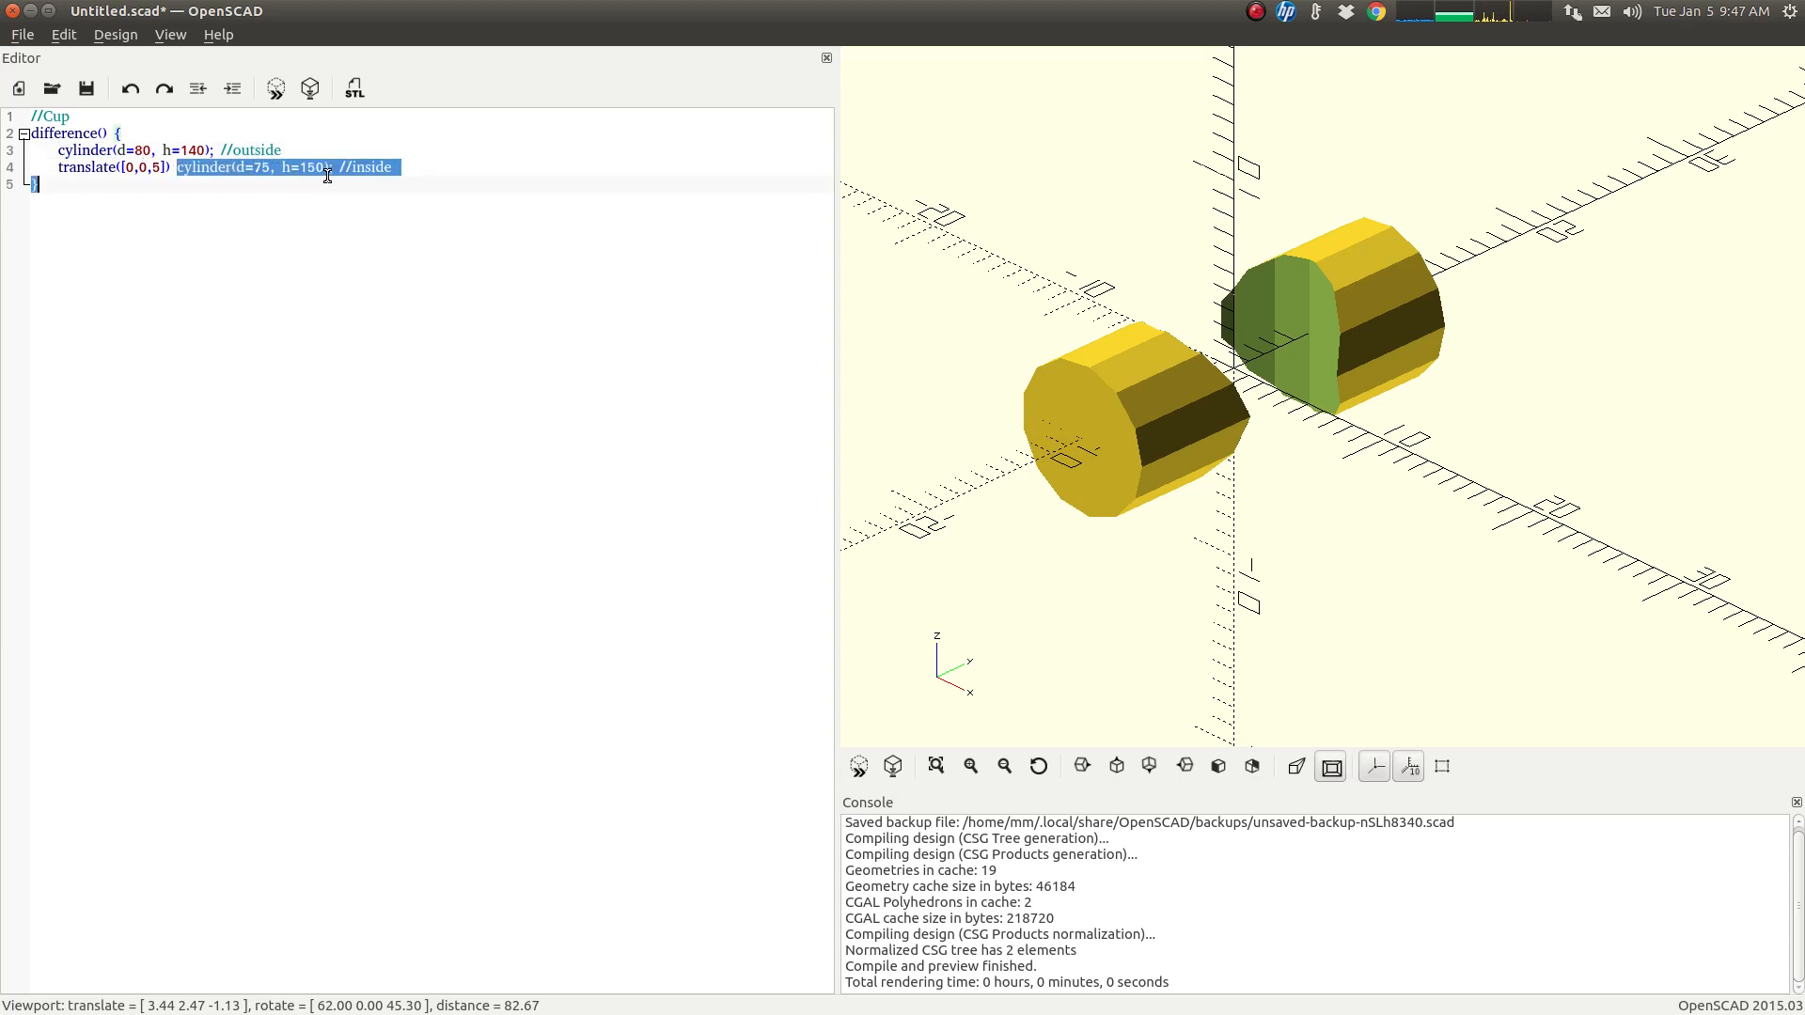
{"action": "left_click", "coordinate": [260, 168]}
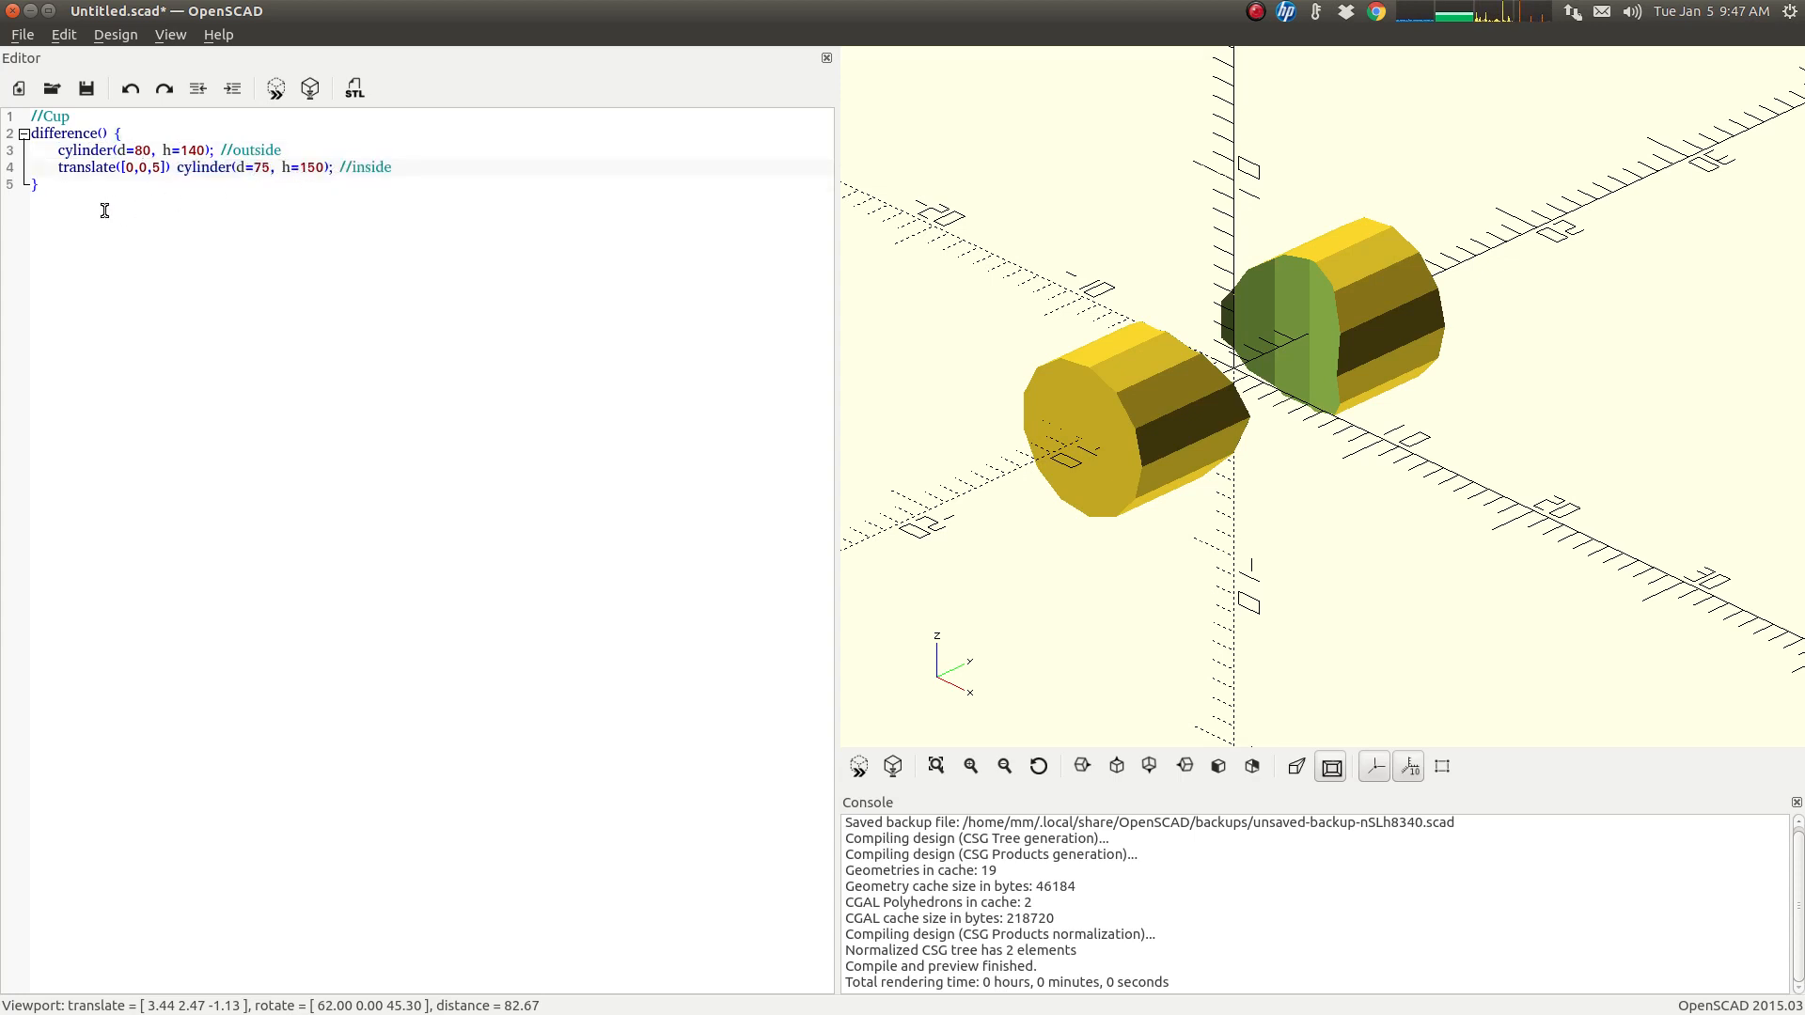
{"action": "left_click", "coordinate": [244, 168]}
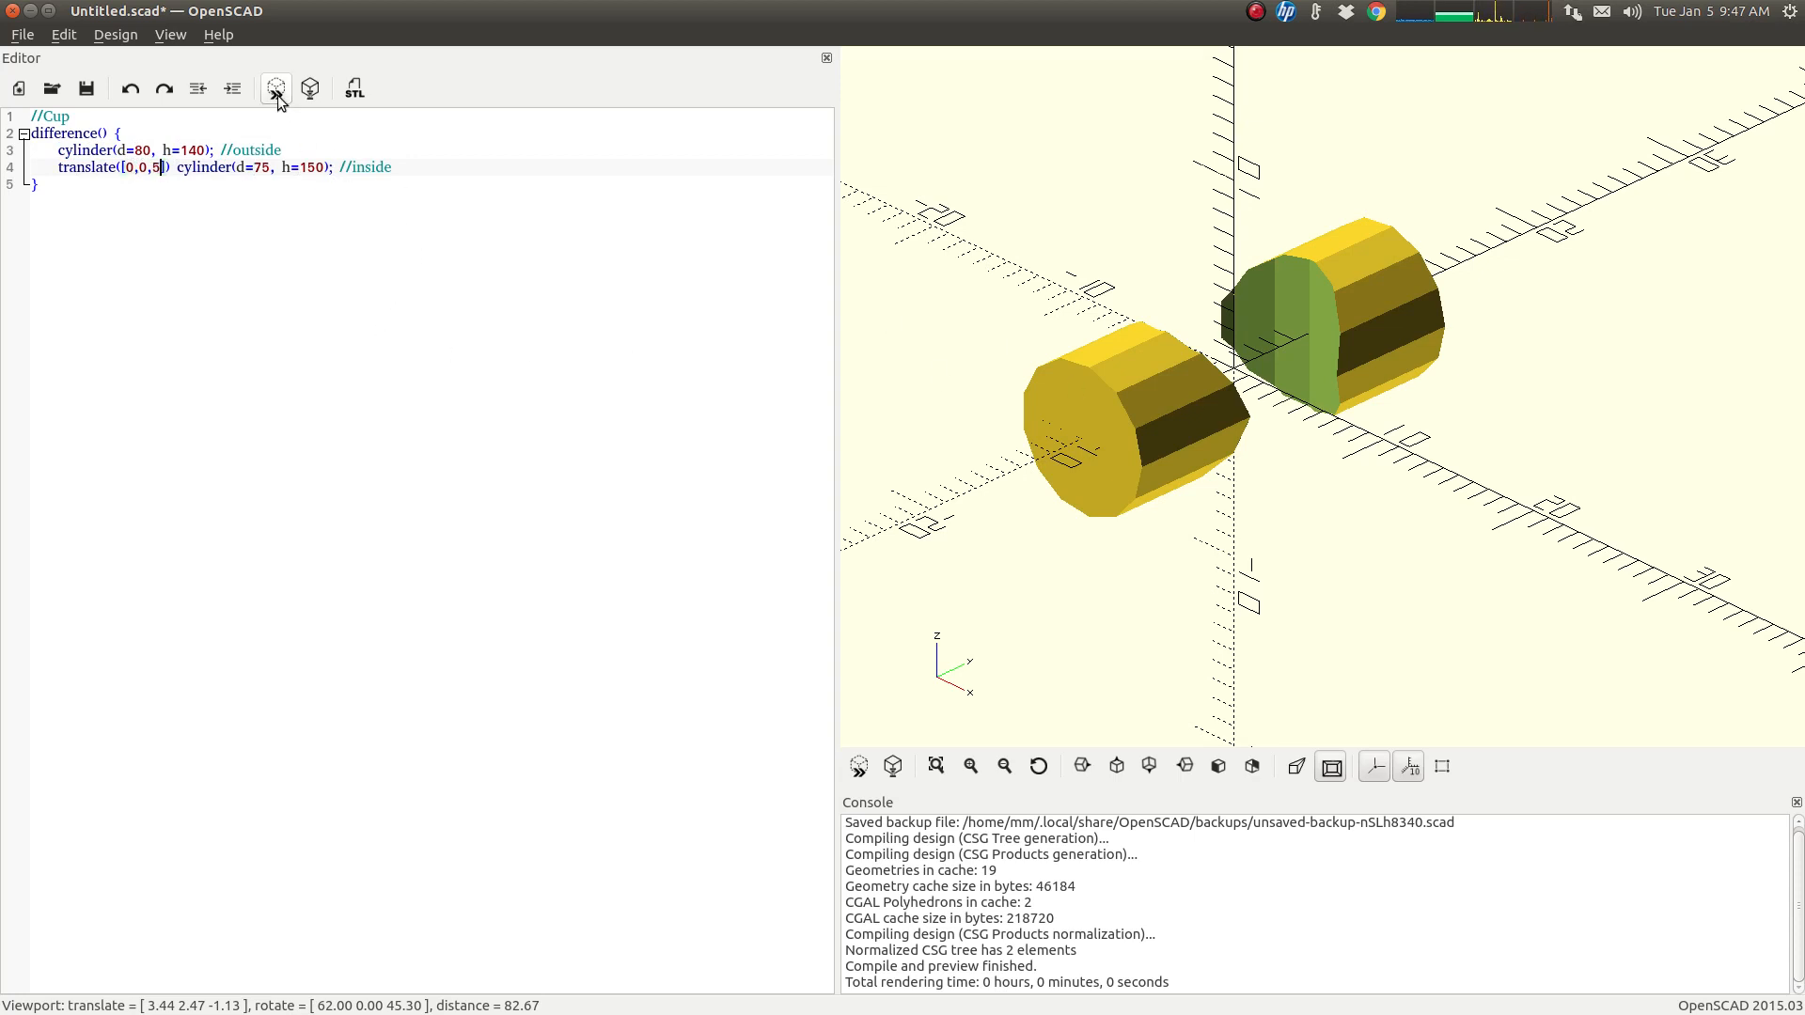
{"action": "scroll", "scroll_direction": "up", "scroll_amount": 3}
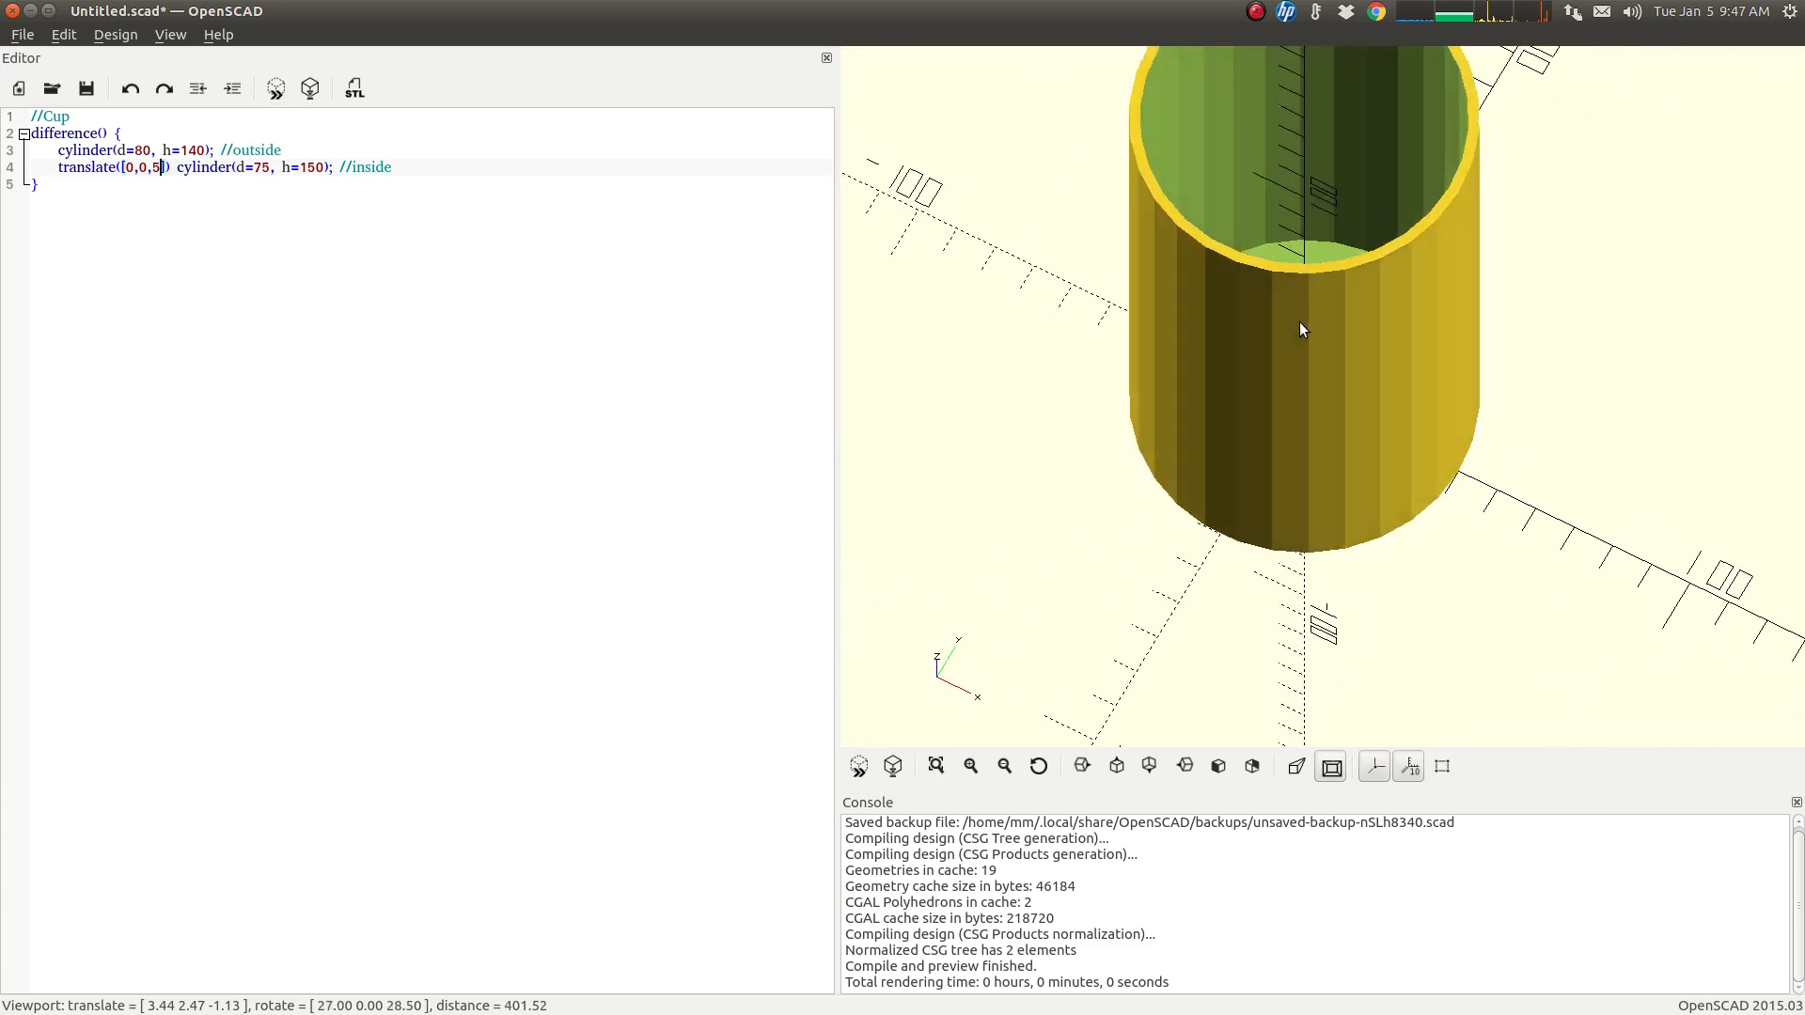
{"action": "scroll", "scroll_direction": "down", "scroll_amount": 3}
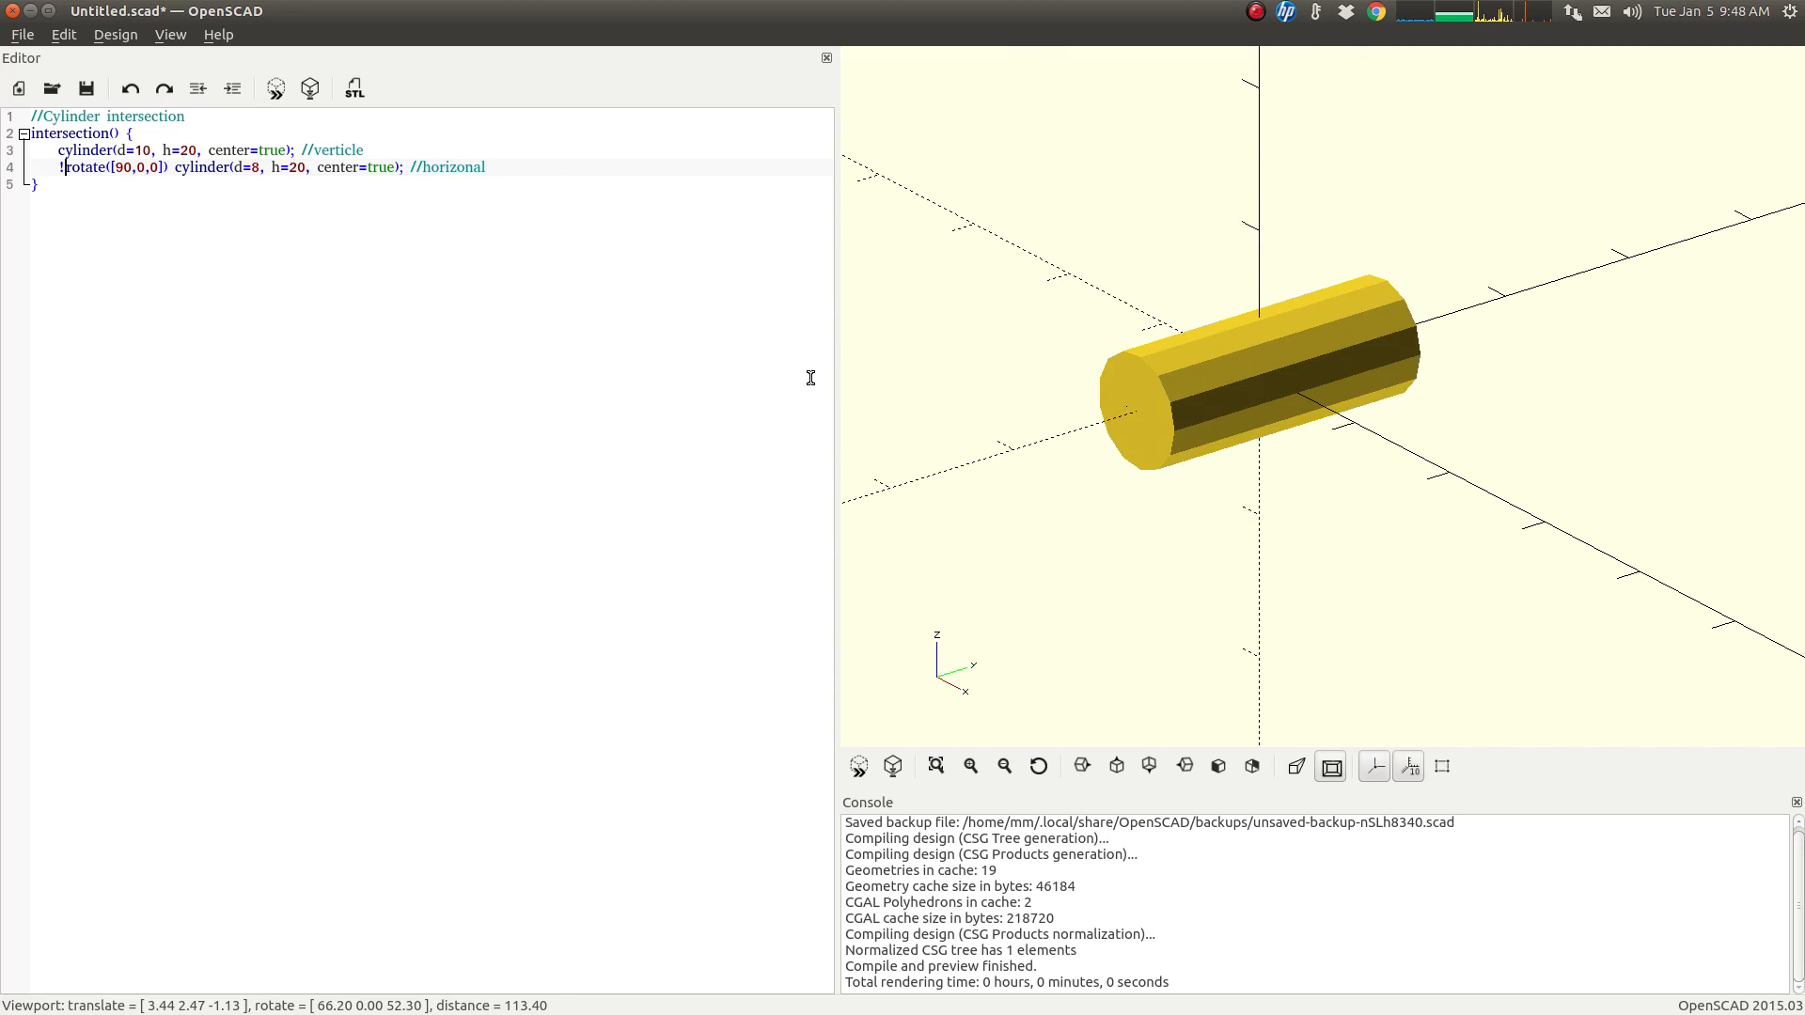
Highlight the intersection() keyword joining the vertical d=10 and horizontal d=8 cylinders
{"action": "double_click", "coordinate": [70, 134]}
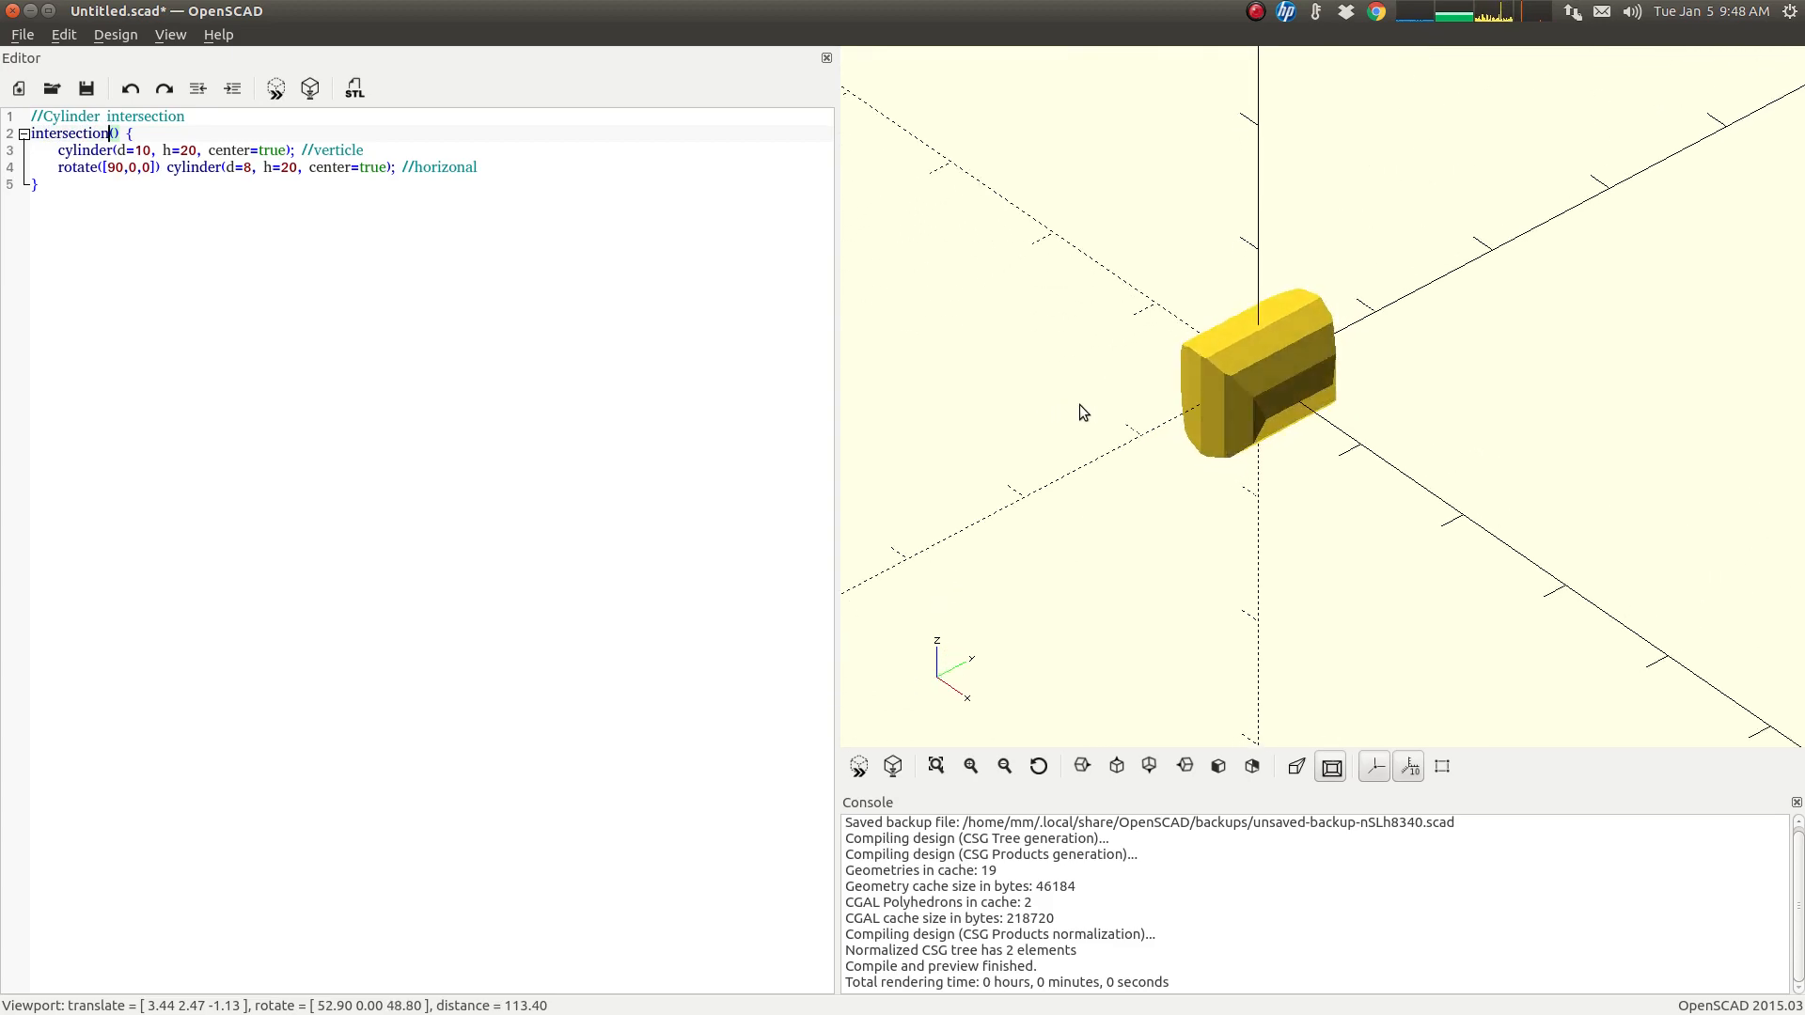
{"action": "scroll", "scroll_direction": "up", "scroll_amount": 3}
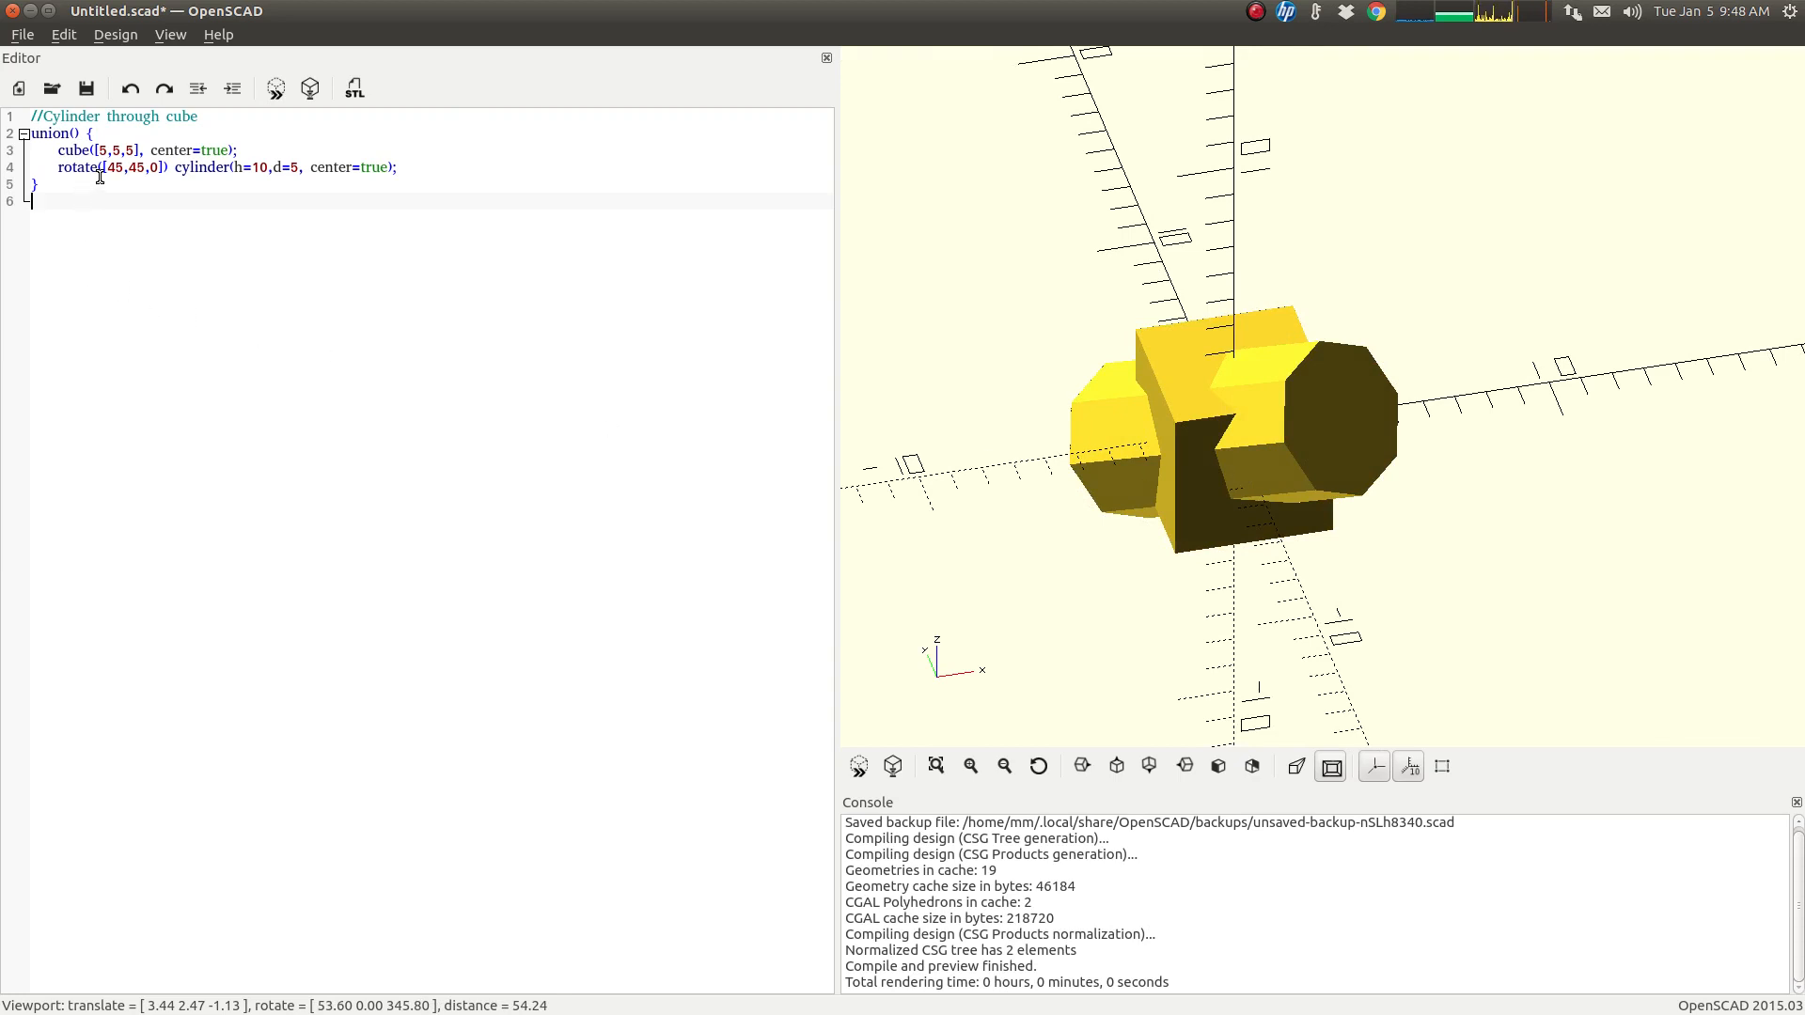
Point out the 45-degree rotation angle and the union() joining the cube with the tilted cylinder
{"action": "double_click", "coordinate": [114, 167]}
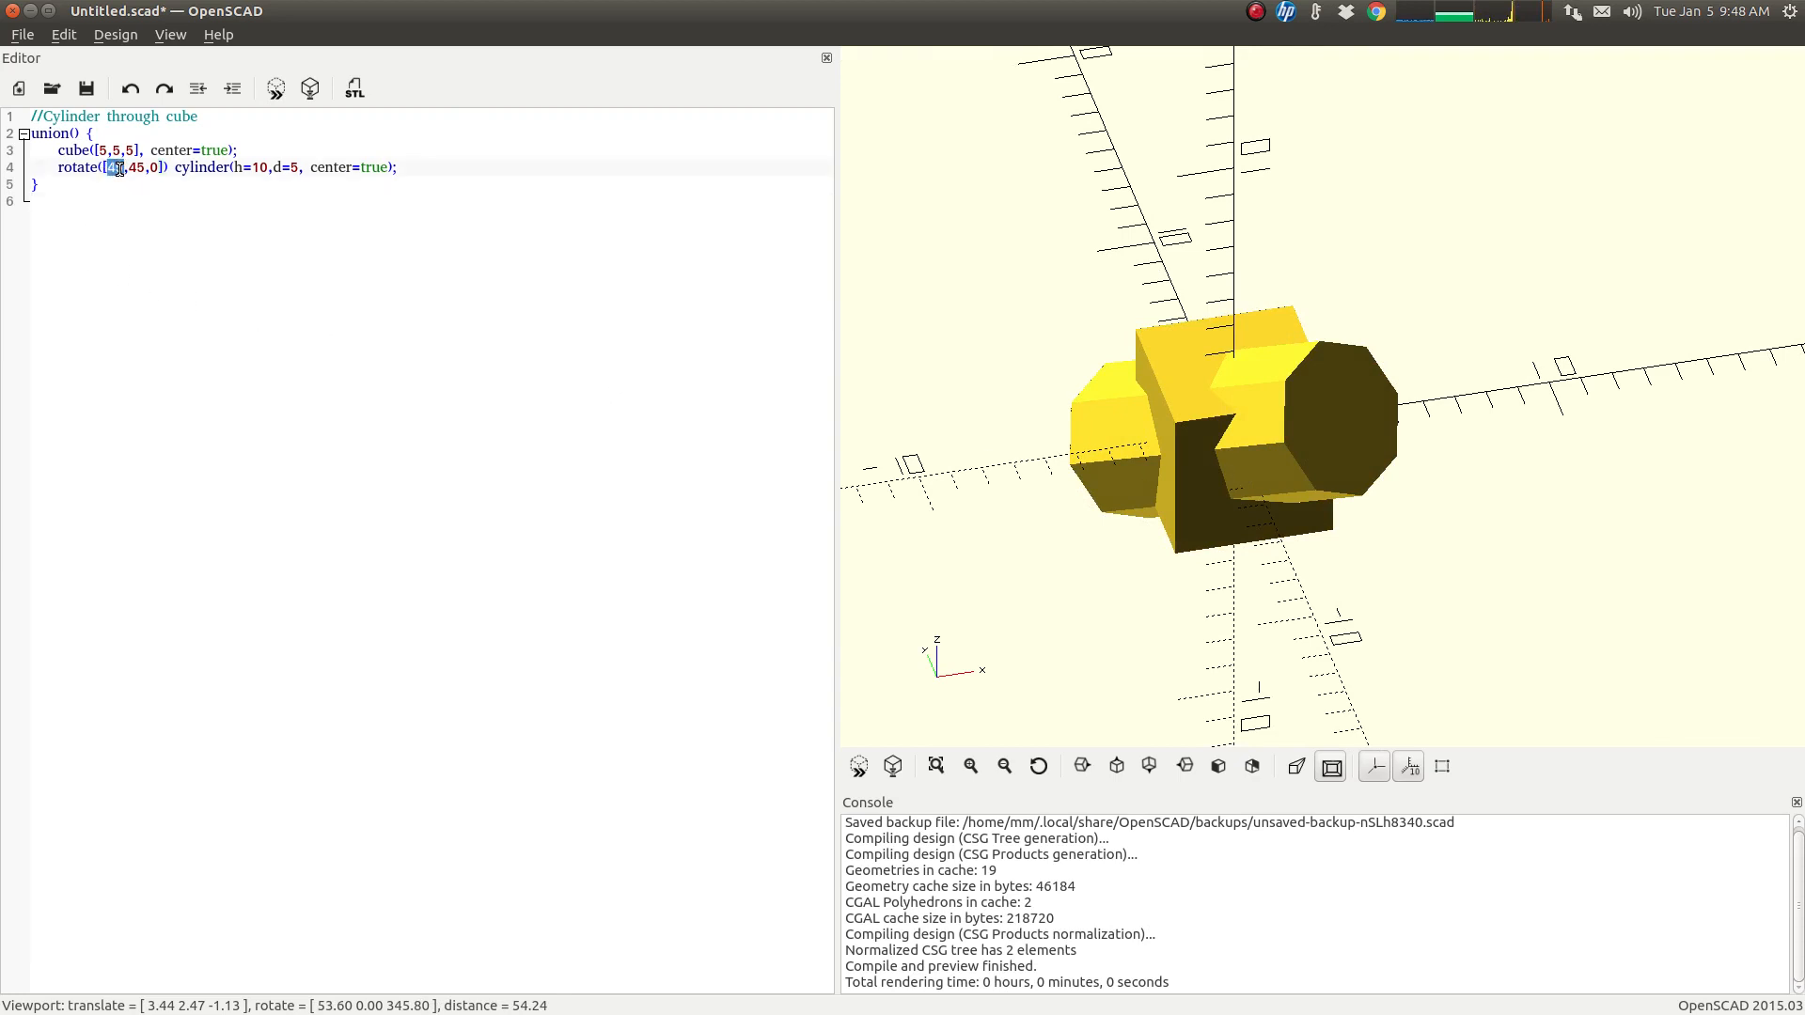
{"action": "left_click", "coordinate": [135, 167]}
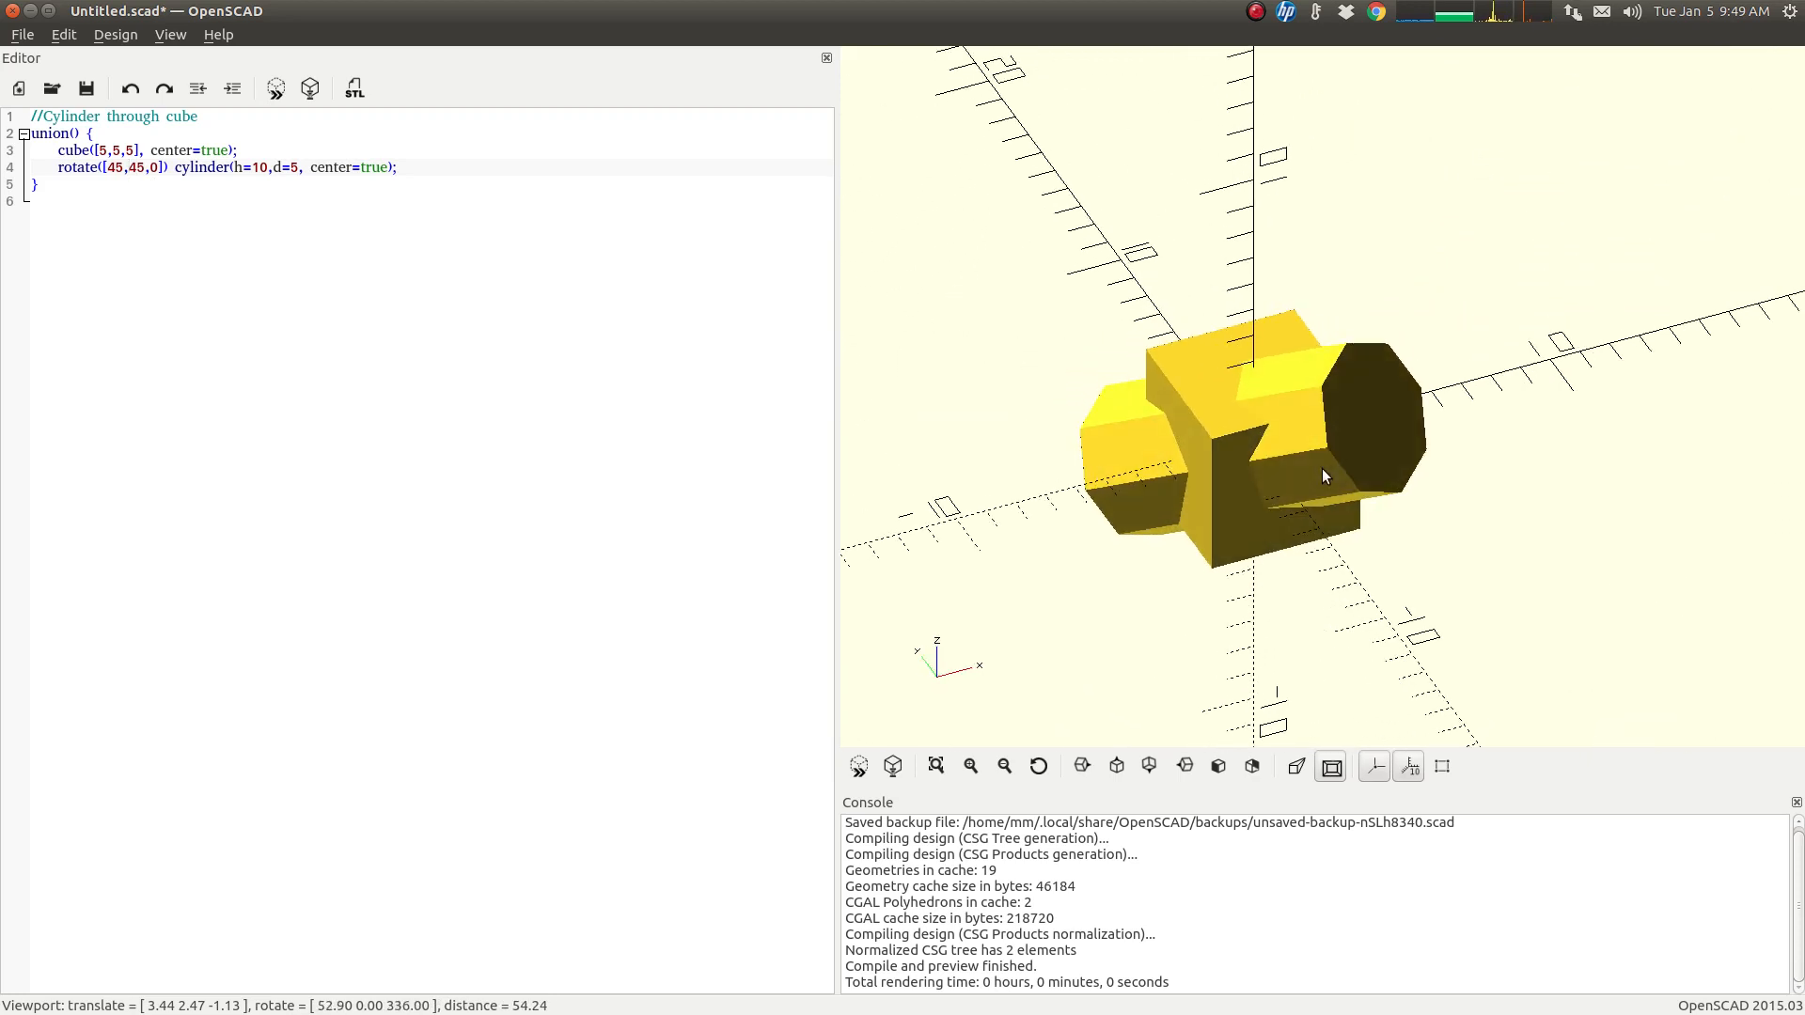
{"action": "double_click", "coordinate": [51, 134]}
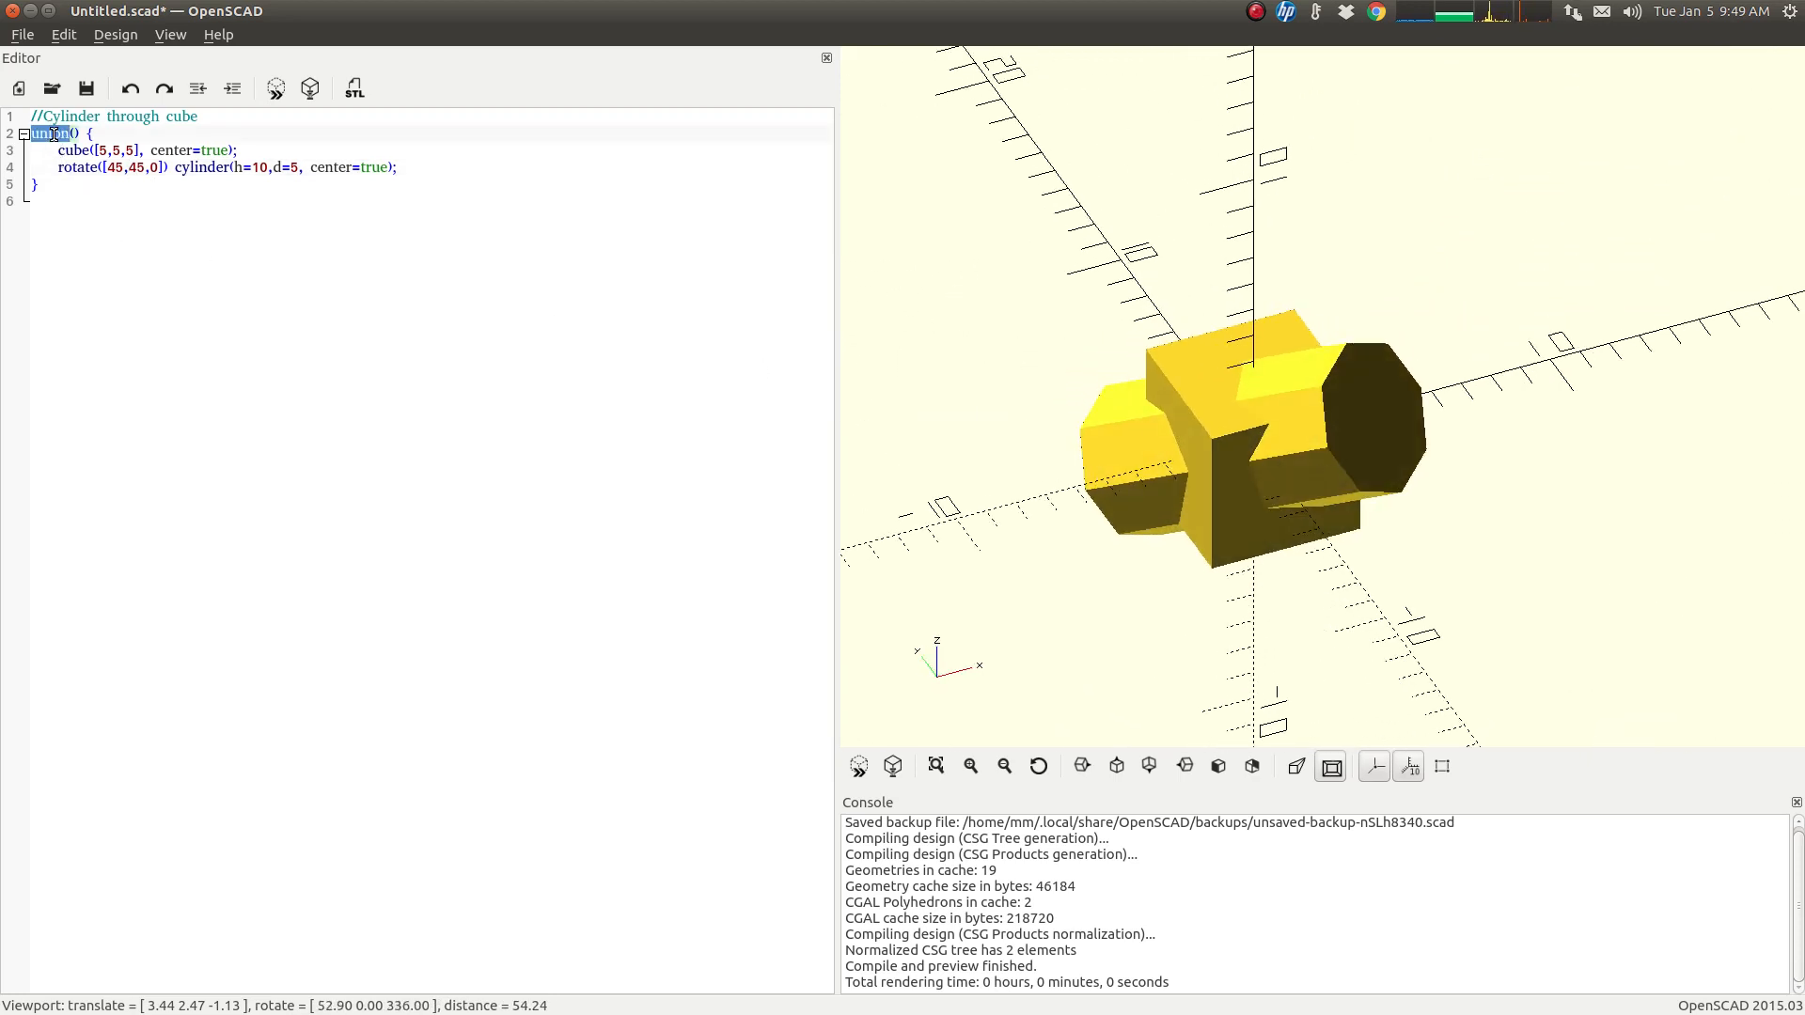